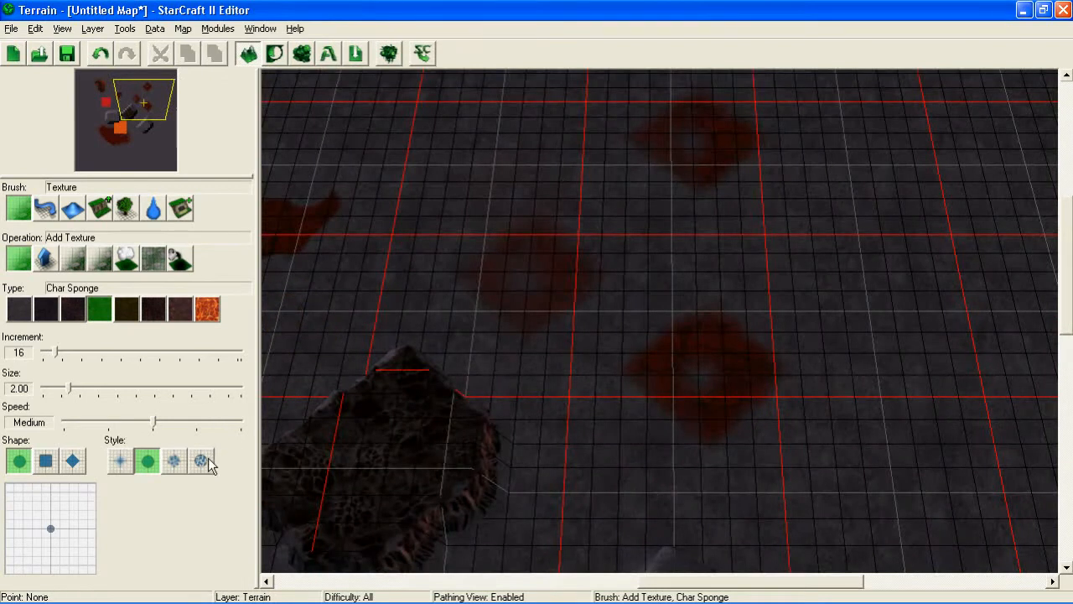
- Give the texture brush a noise edge and size 7.50, then try Replace, Blur and Smudge
click(200, 460)
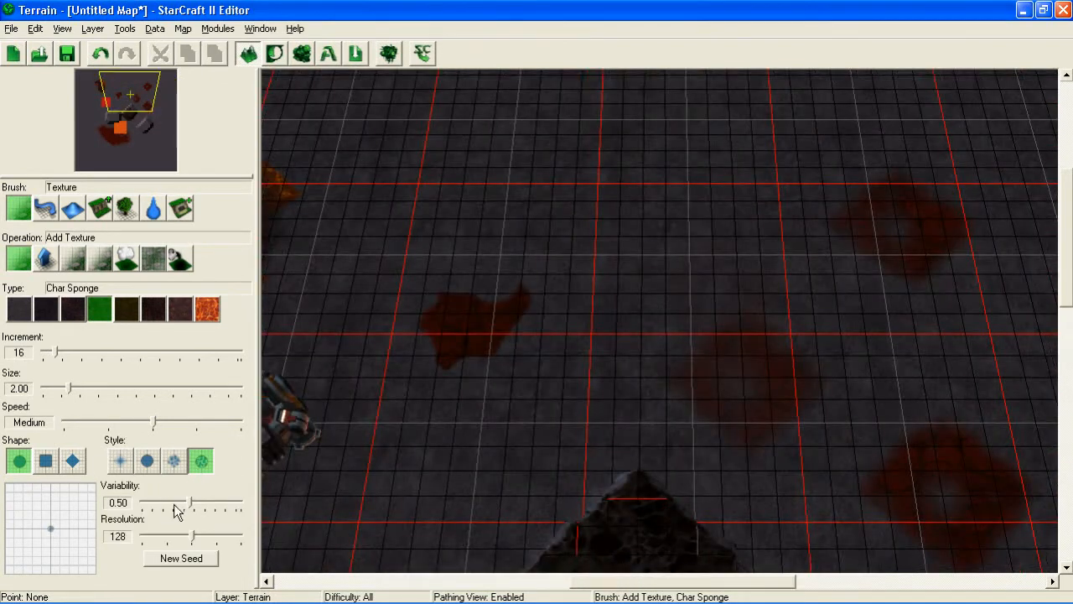
drag(71, 387, 139, 388)
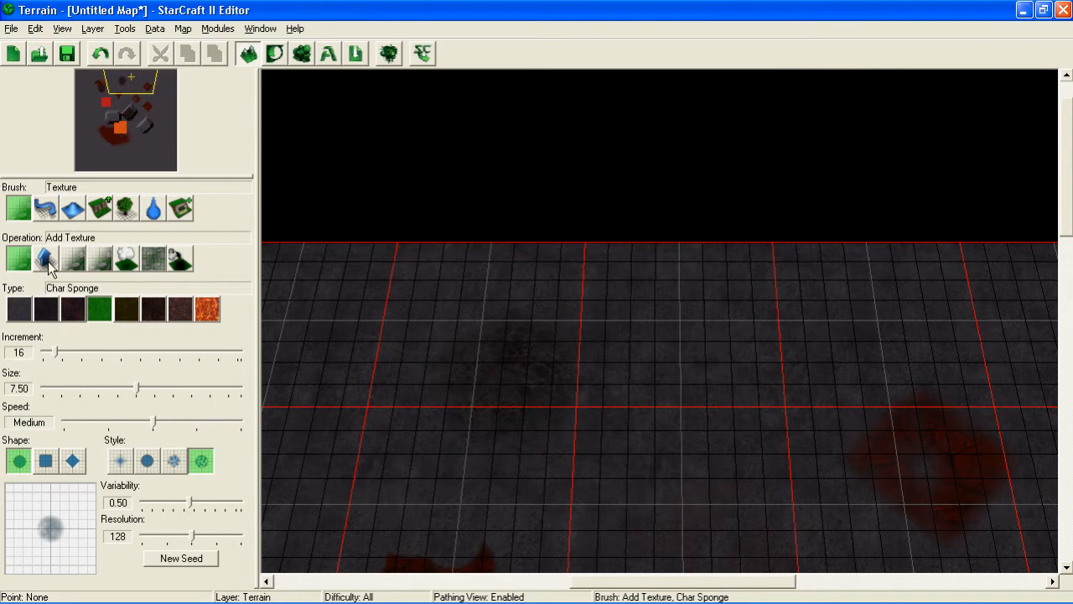
click(45, 258)
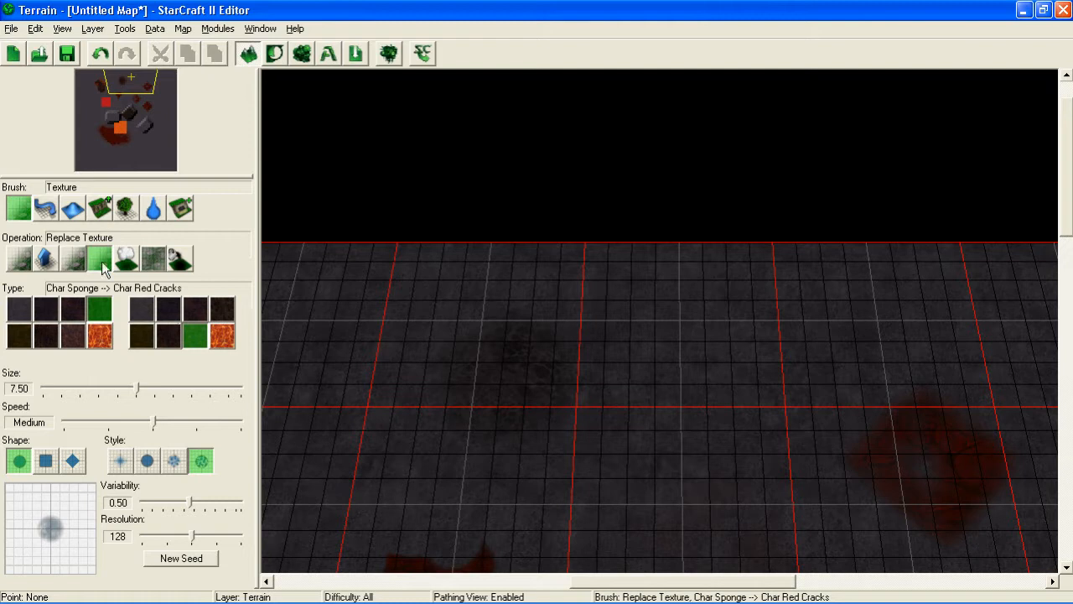
click(153, 258)
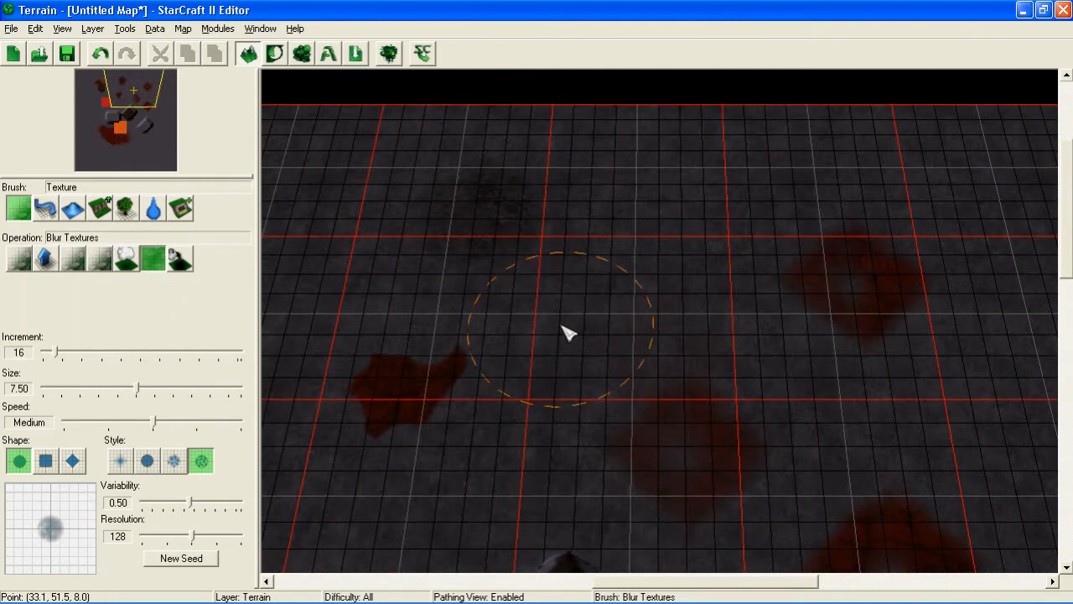
mouse_move(560, 327)
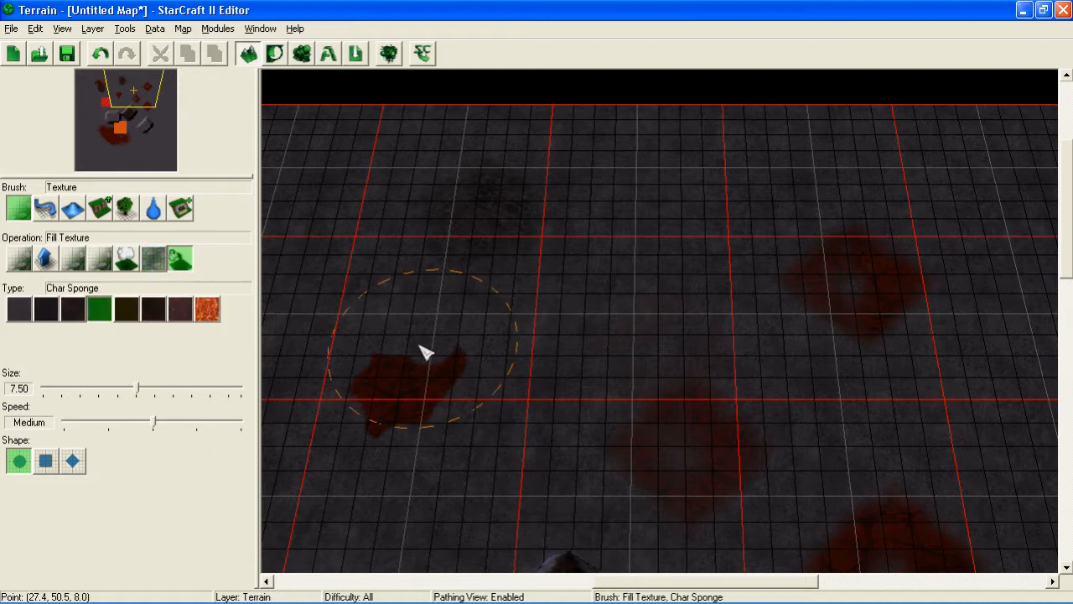
mouse_move(126, 258)
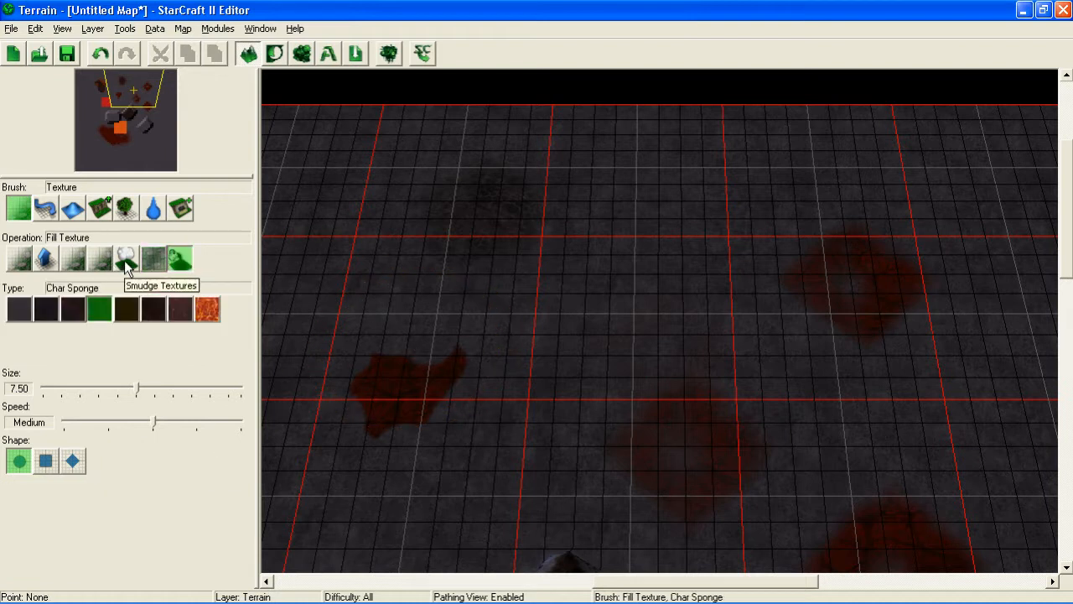
mouse_move(99, 264)
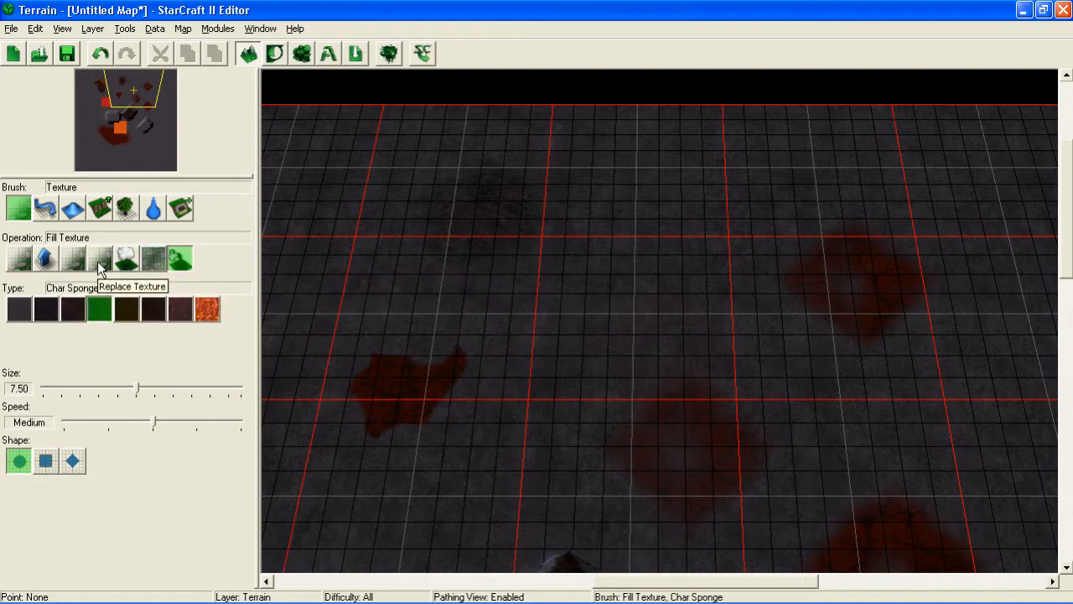
mouse_move(45, 260)
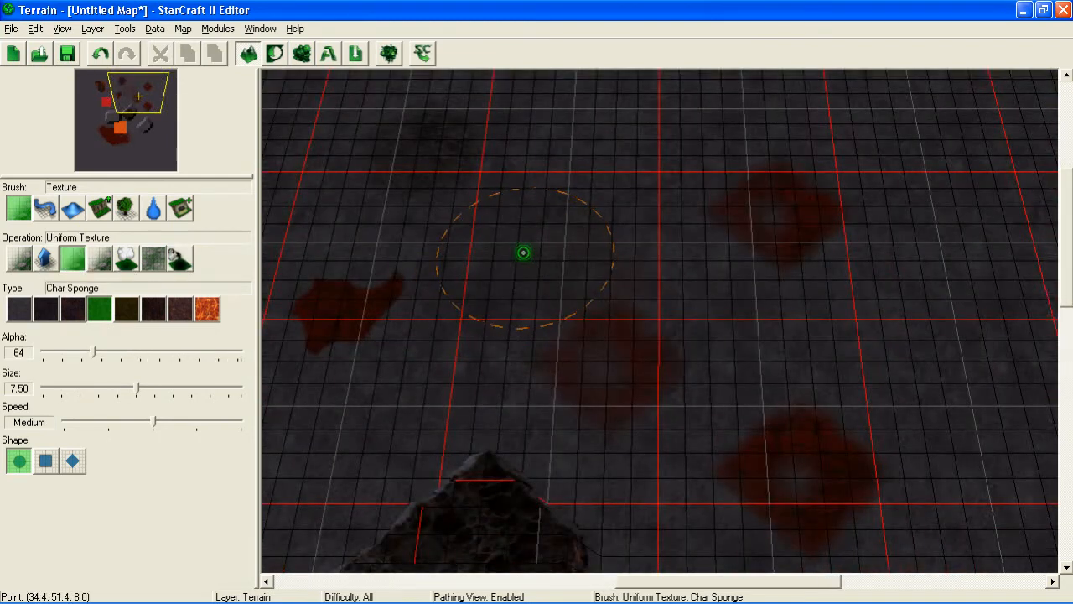
mouse_move(424, 389)
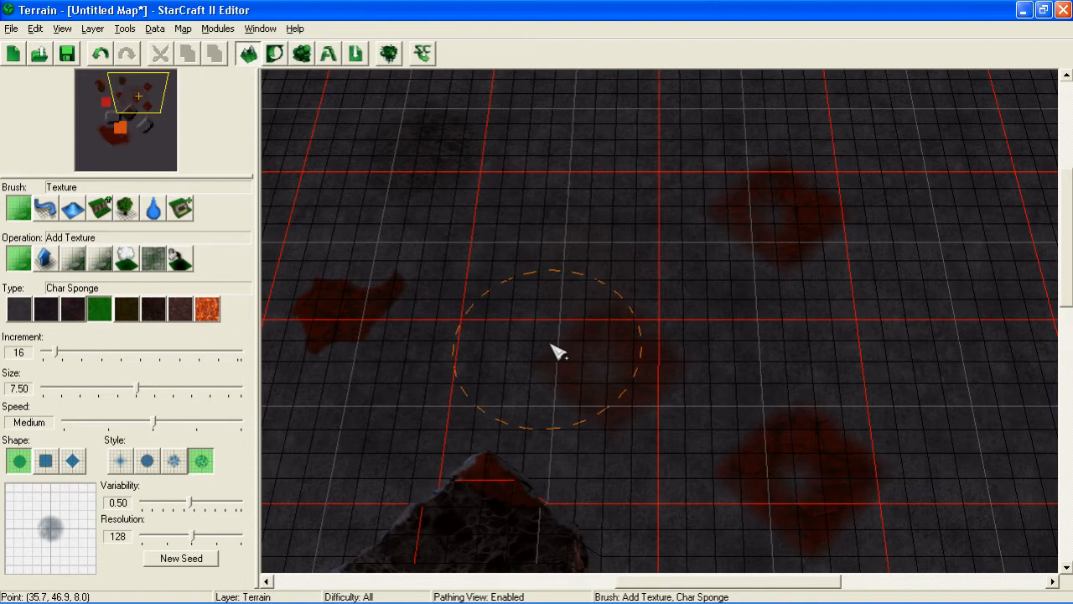
click(46, 257)
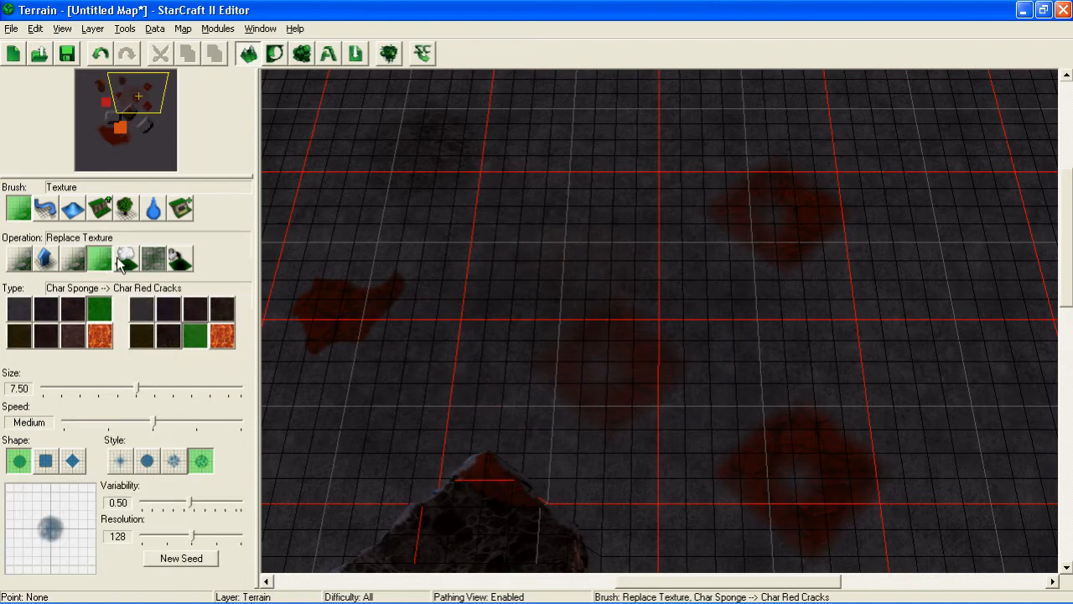
click(127, 258)
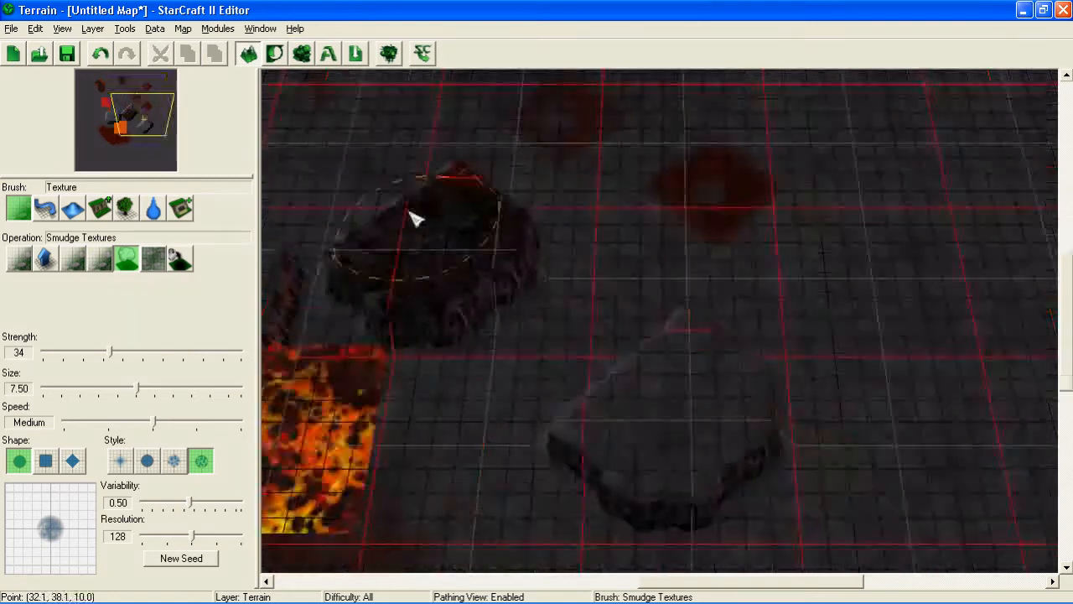
click(99, 258)
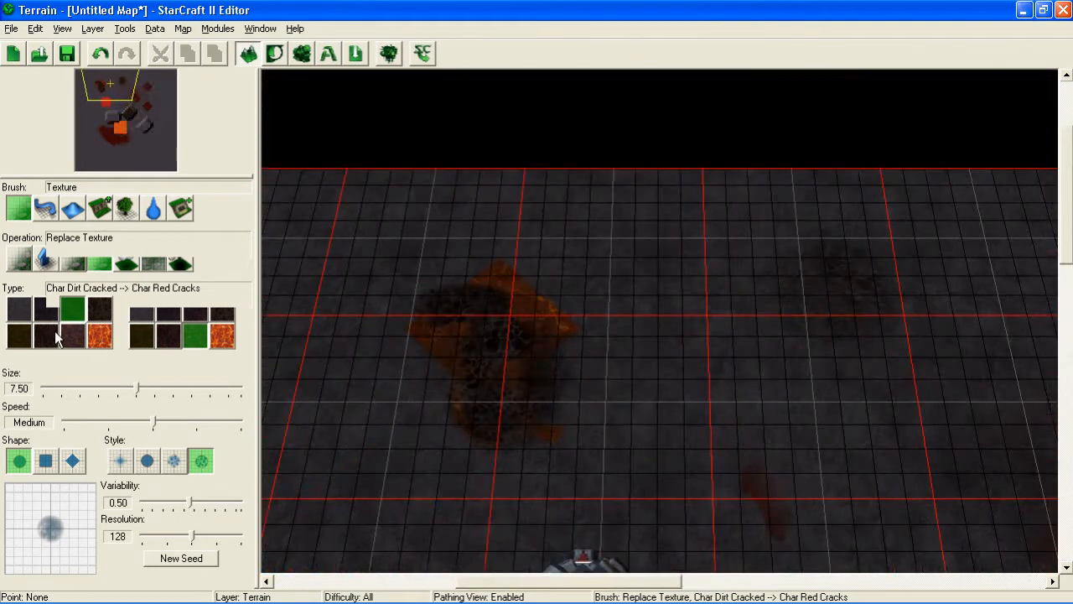
- Replace Char Sponge with Char Lava Cracks and paint over the orange patch
click(71, 337)
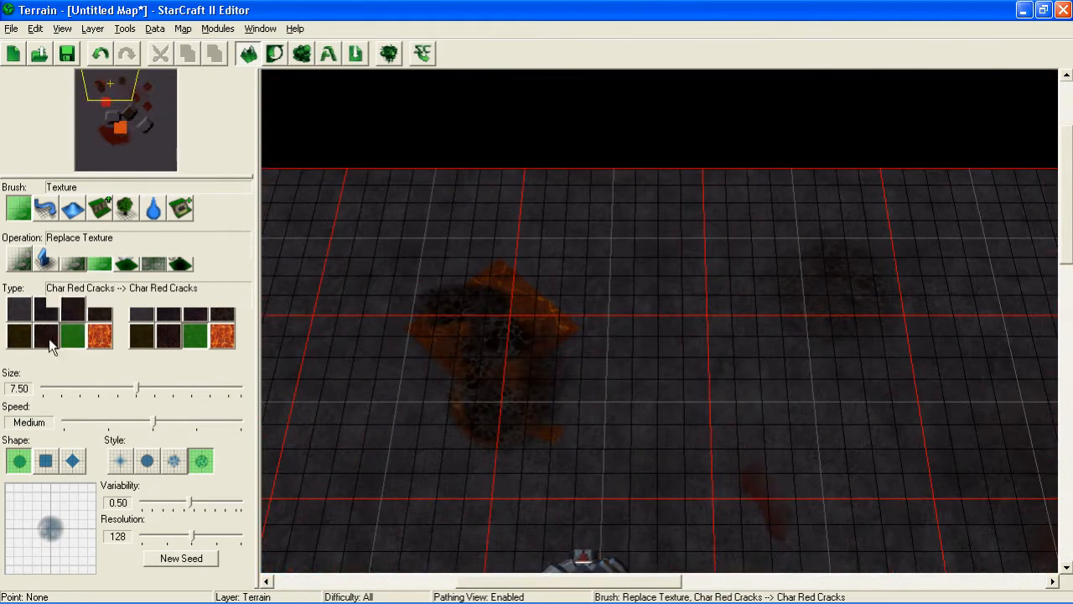
click(18, 334)
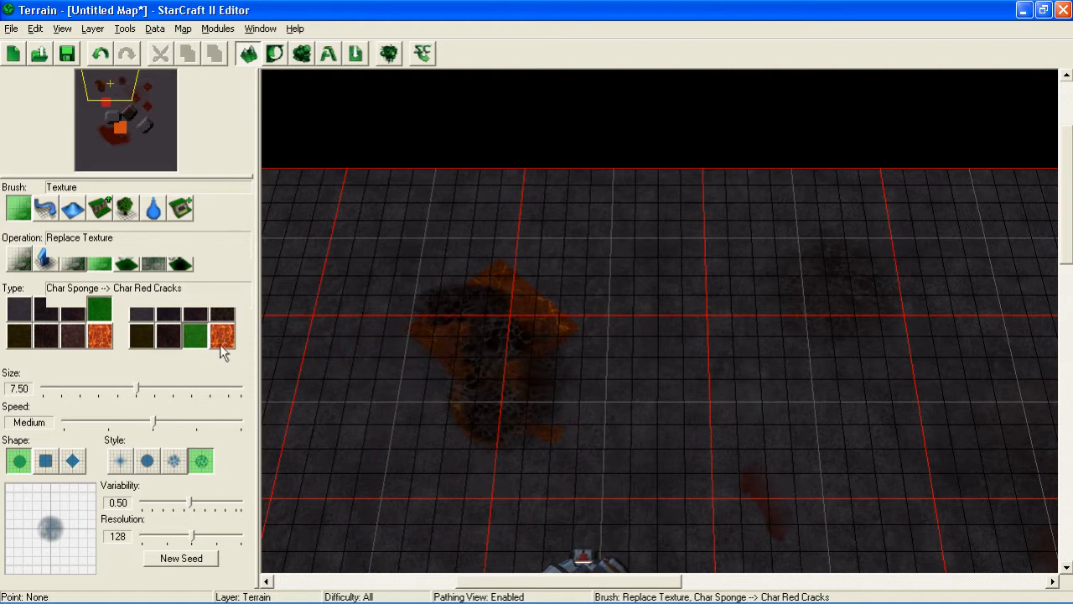
click(195, 335)
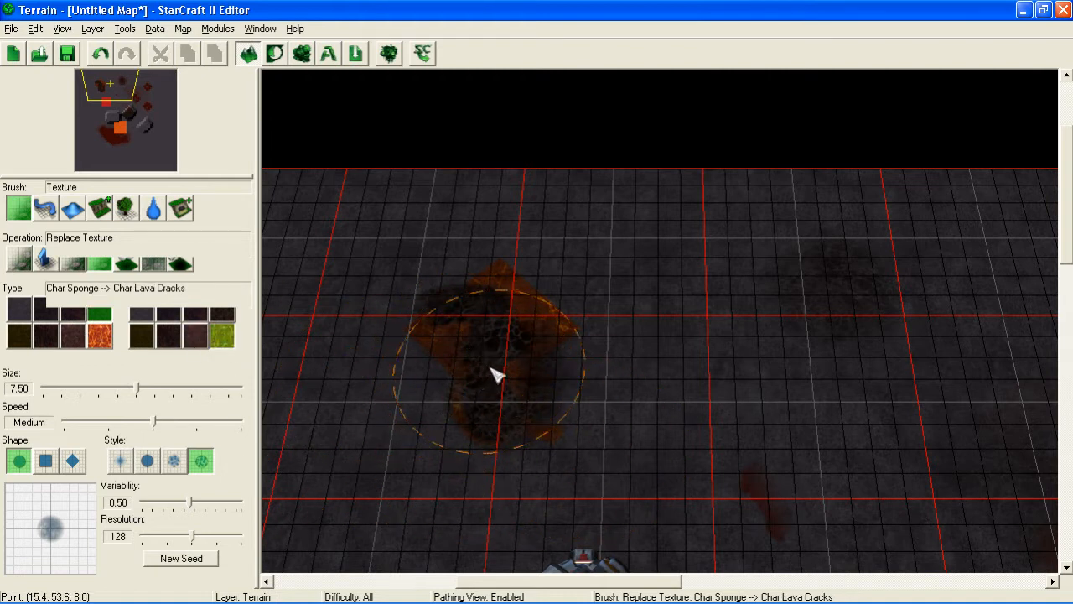
click(494, 373)
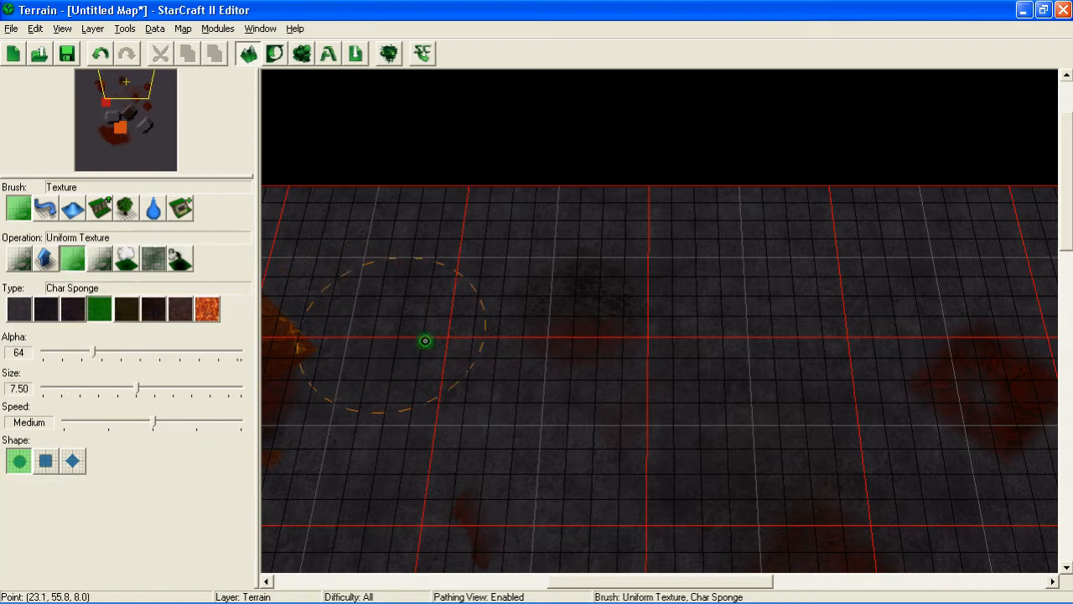
- Try Smudge and Uniform, set brush Speed to Very Fast, and paint reddish Char Sponge
click(99, 258)
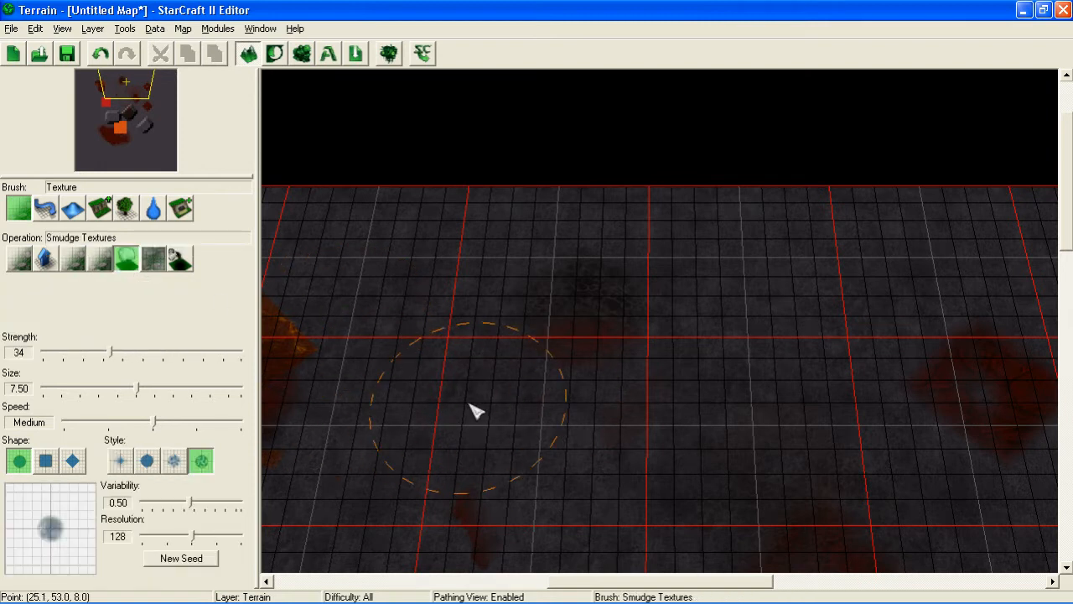
click(45, 258)
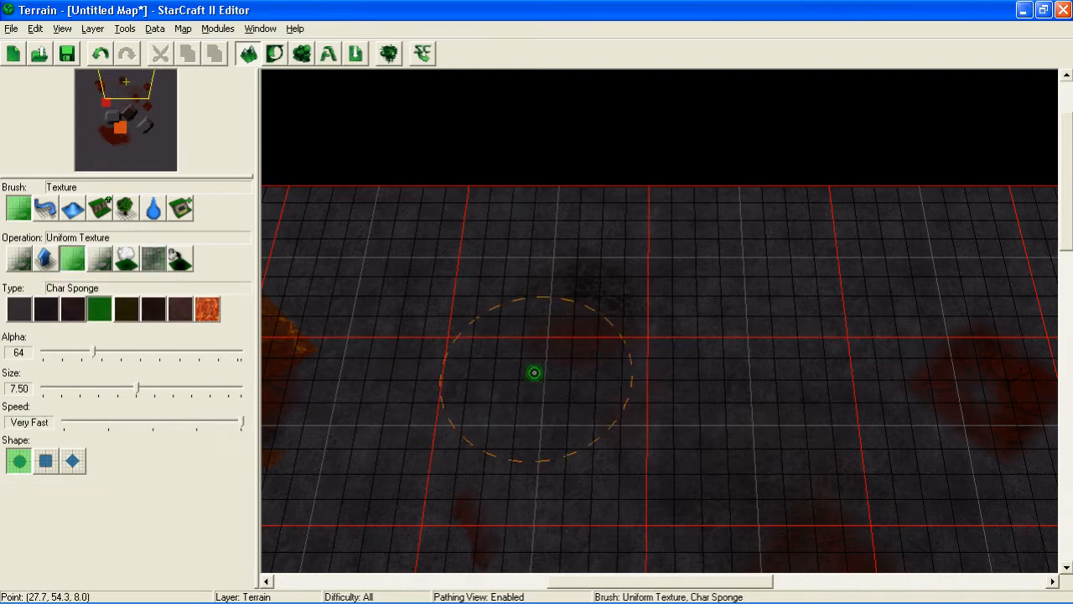
mouse_move(588, 370)
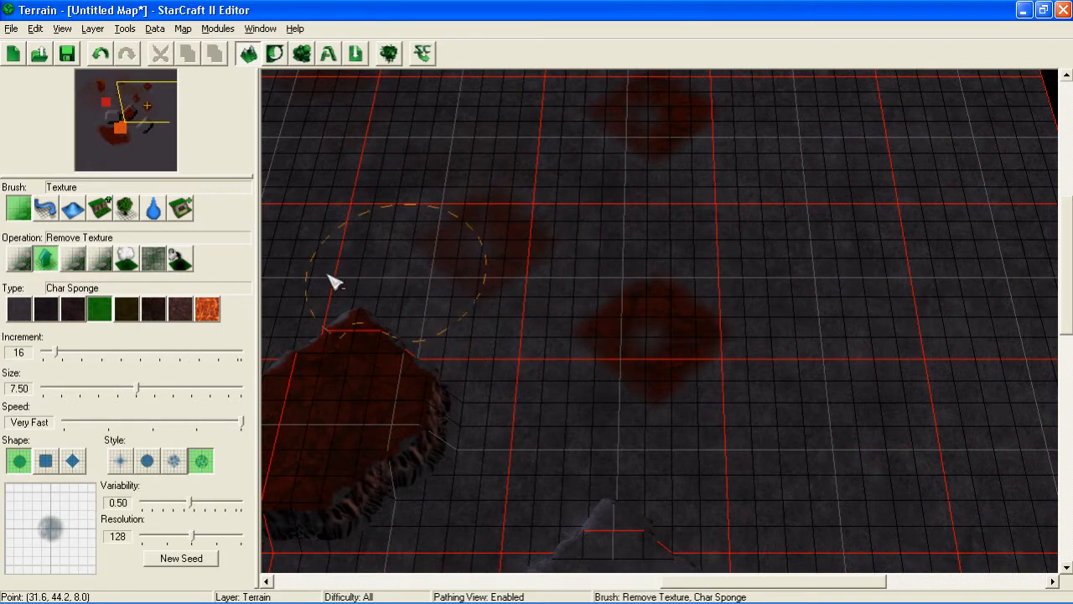
click(147, 460)
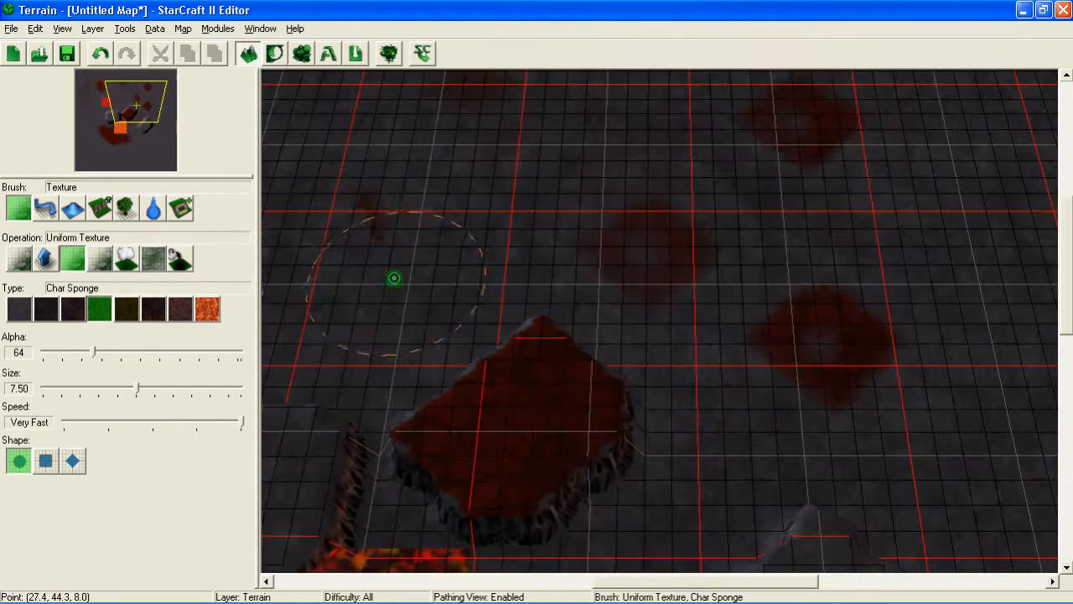
click(126, 258)
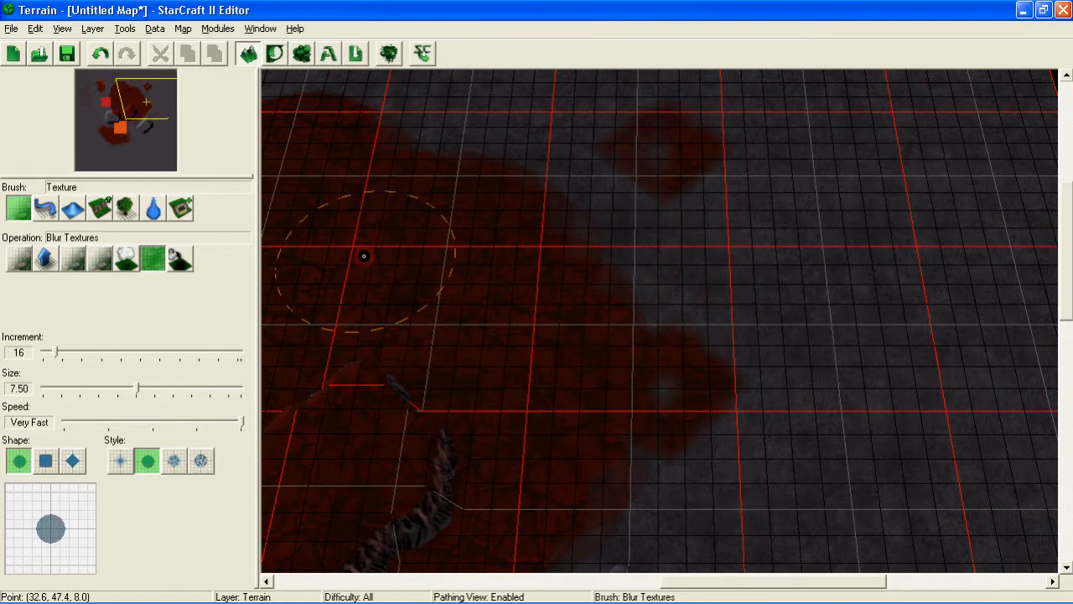
mouse_move(502, 221)
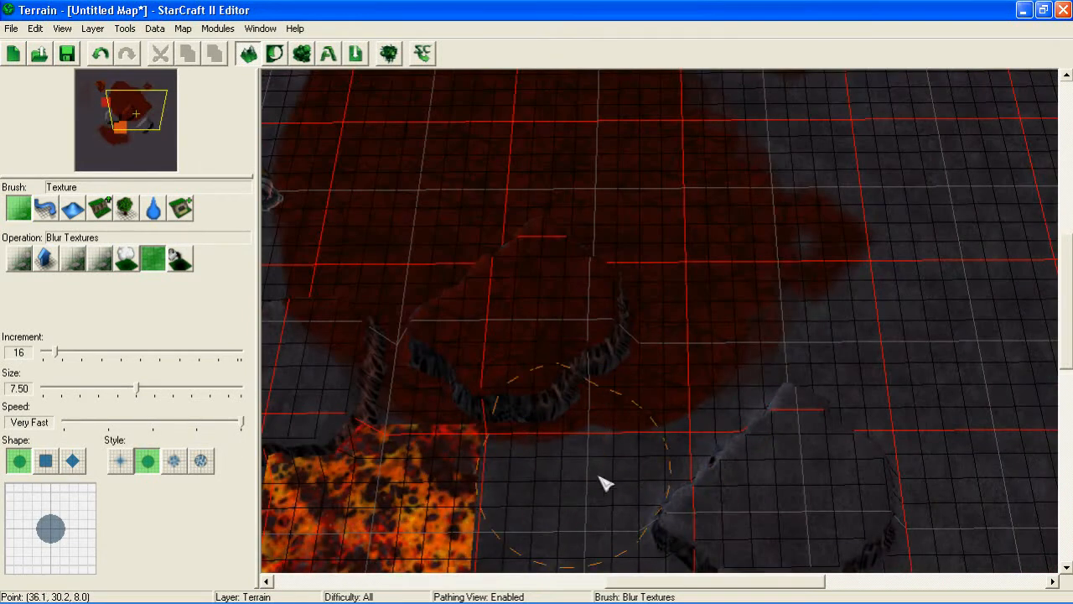
mouse_move(594, 333)
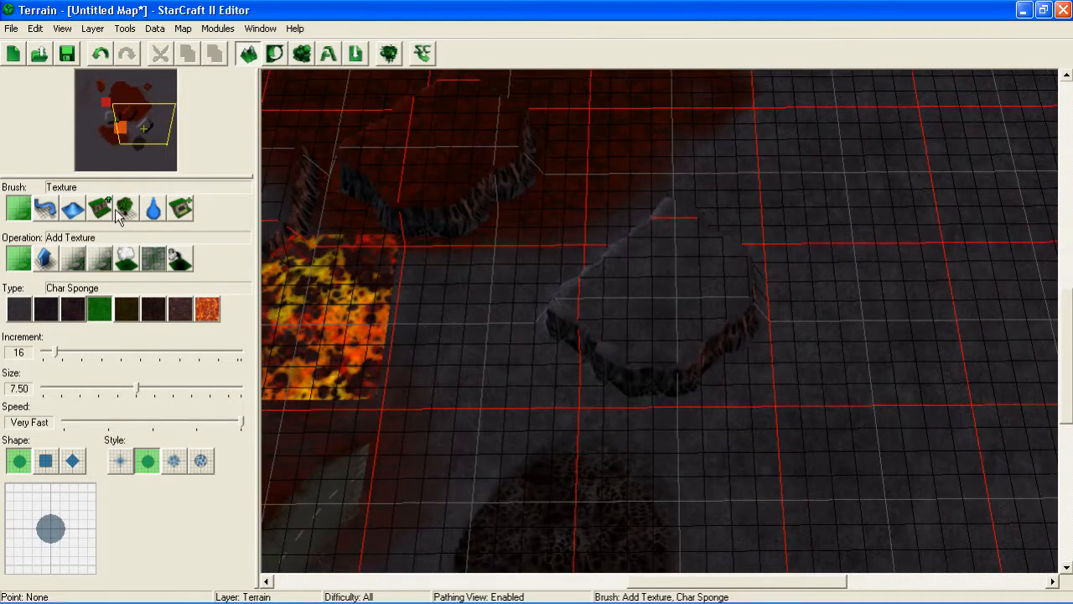
- Use the Height brush in Raise mode to lift ground around the building
click(46, 208)
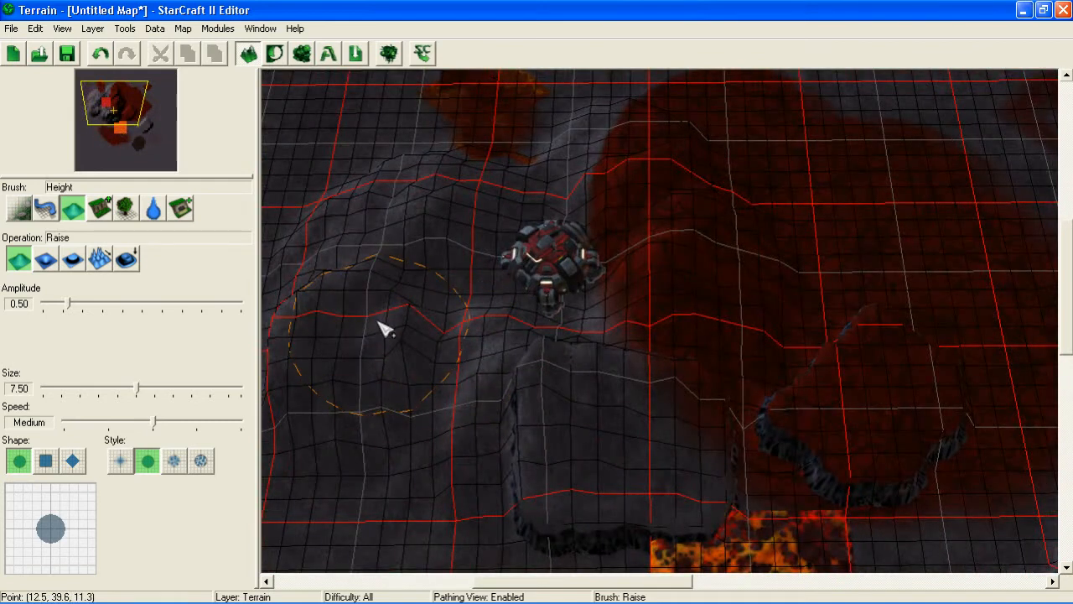
click(92, 28)
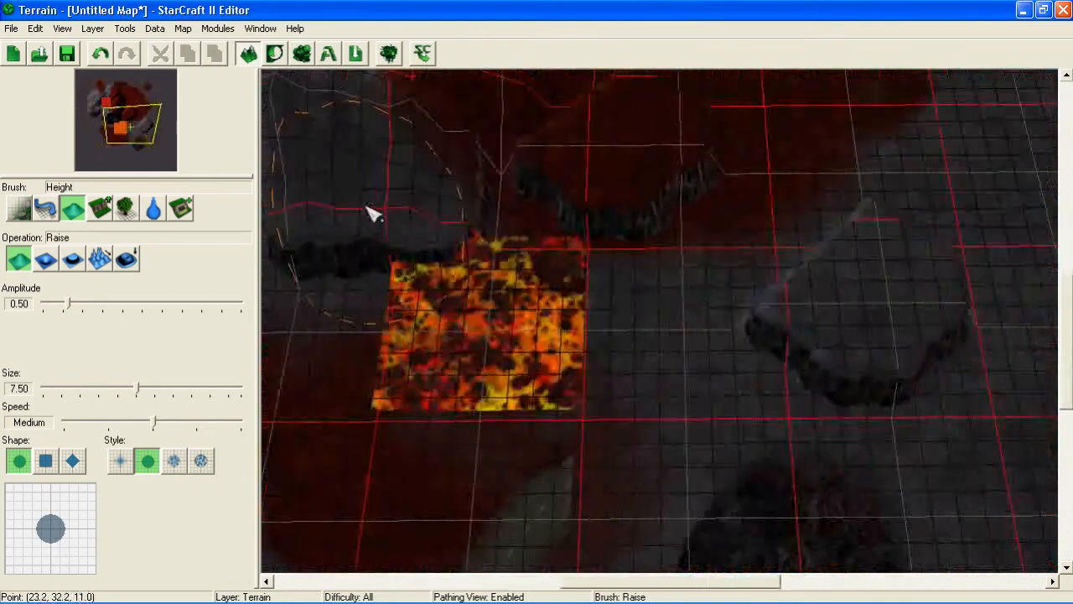
- Switch to the Points layer, close Messages, and place normal Point 001 left of the patch
click(92, 28)
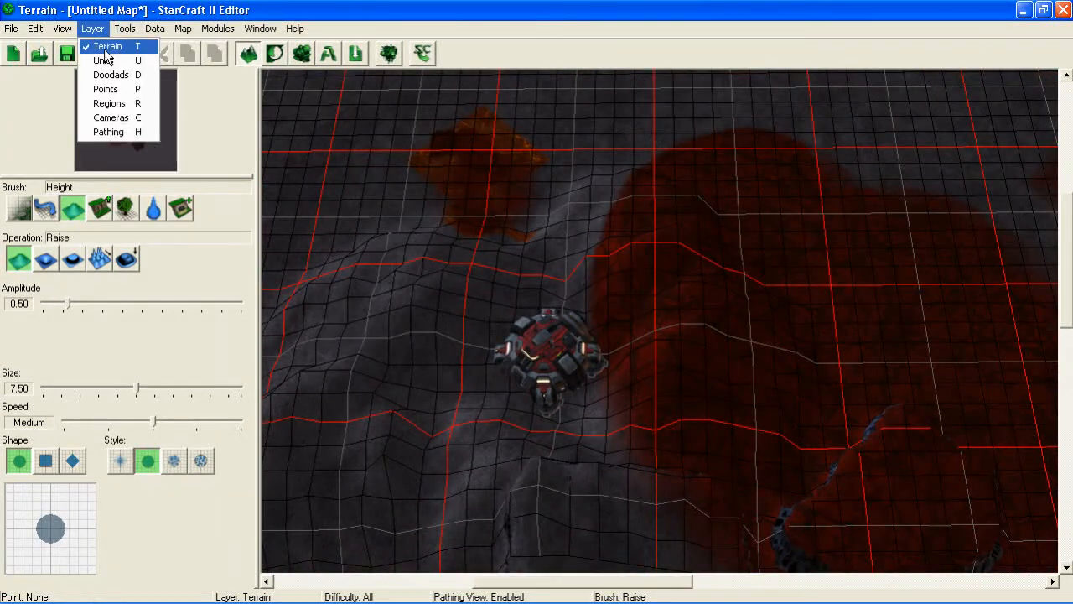
mouse_move(103, 60)
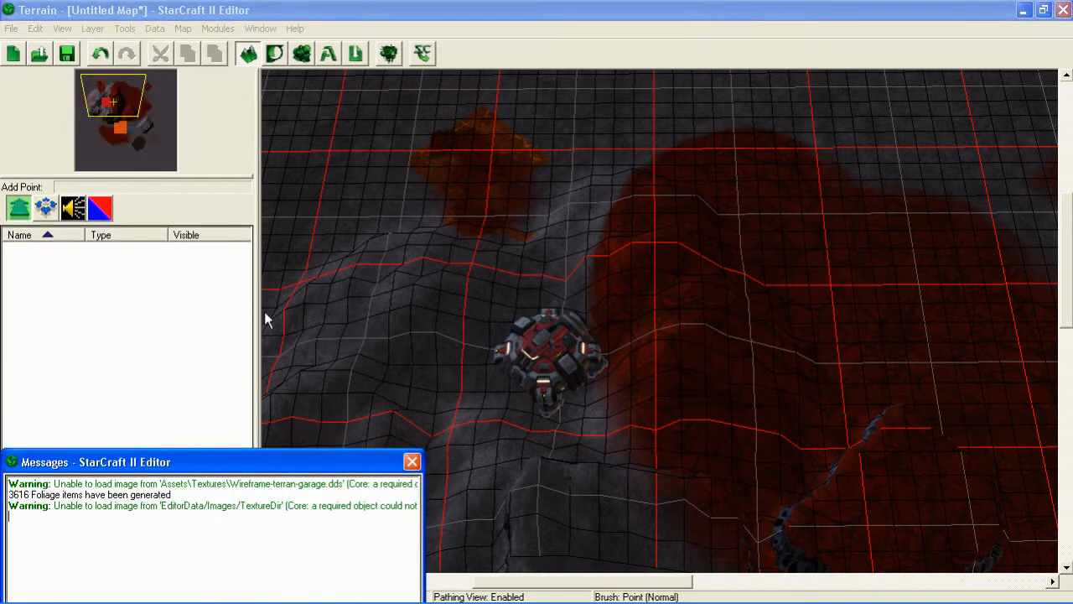
click(412, 461)
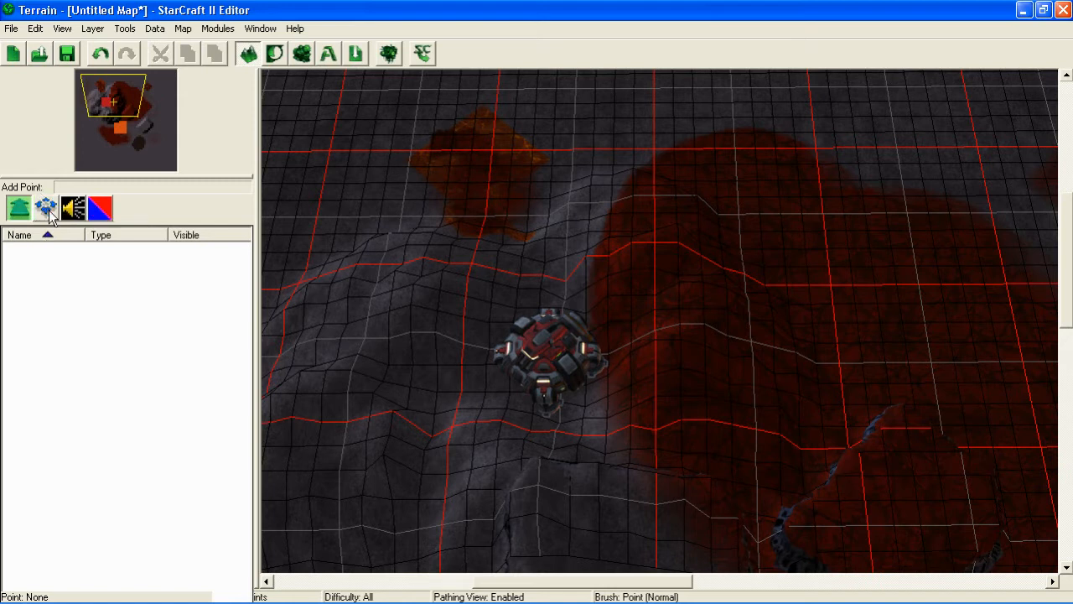
click(18, 208)
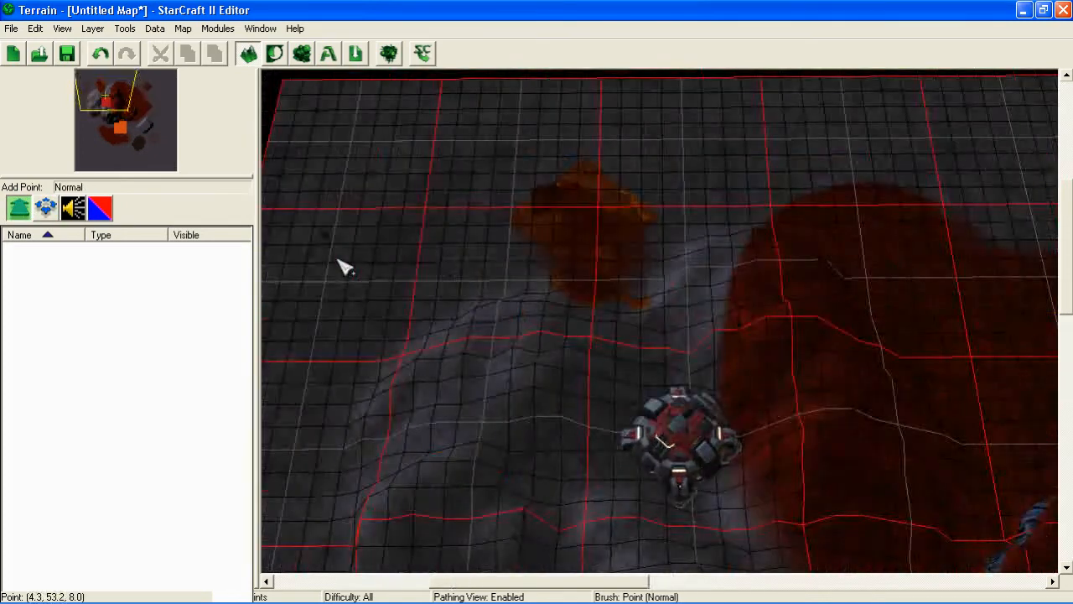
click(344, 269)
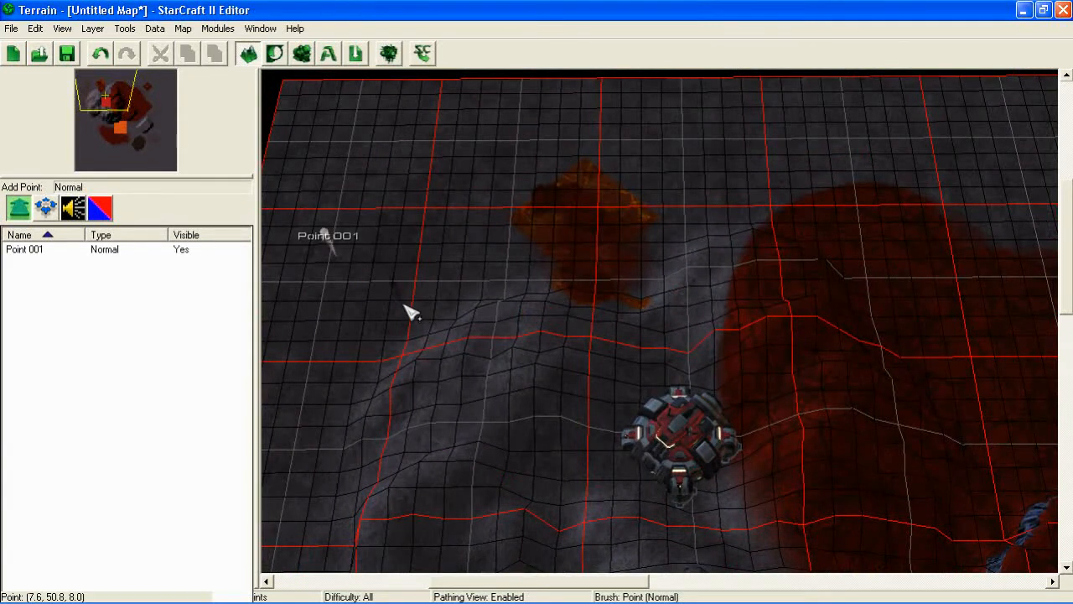
mouse_move(386, 304)
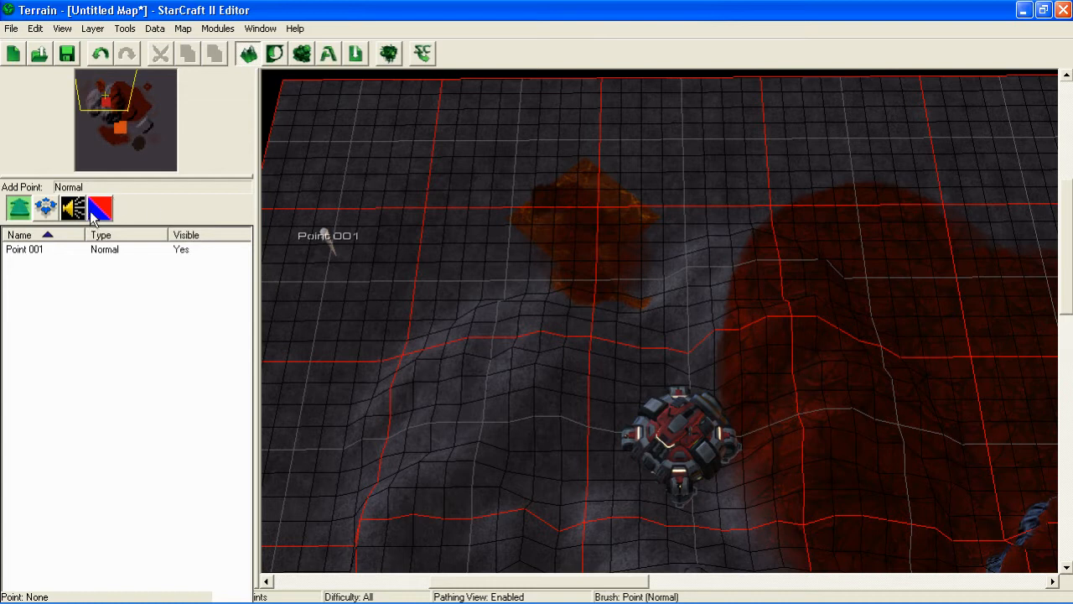
click(25, 249)
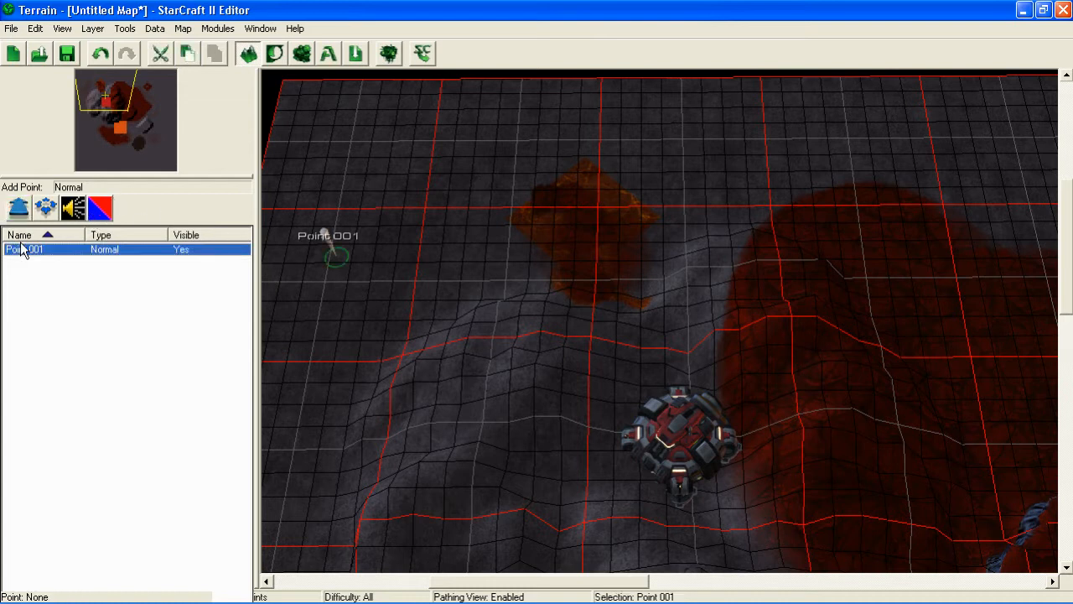
right_click(23, 249)
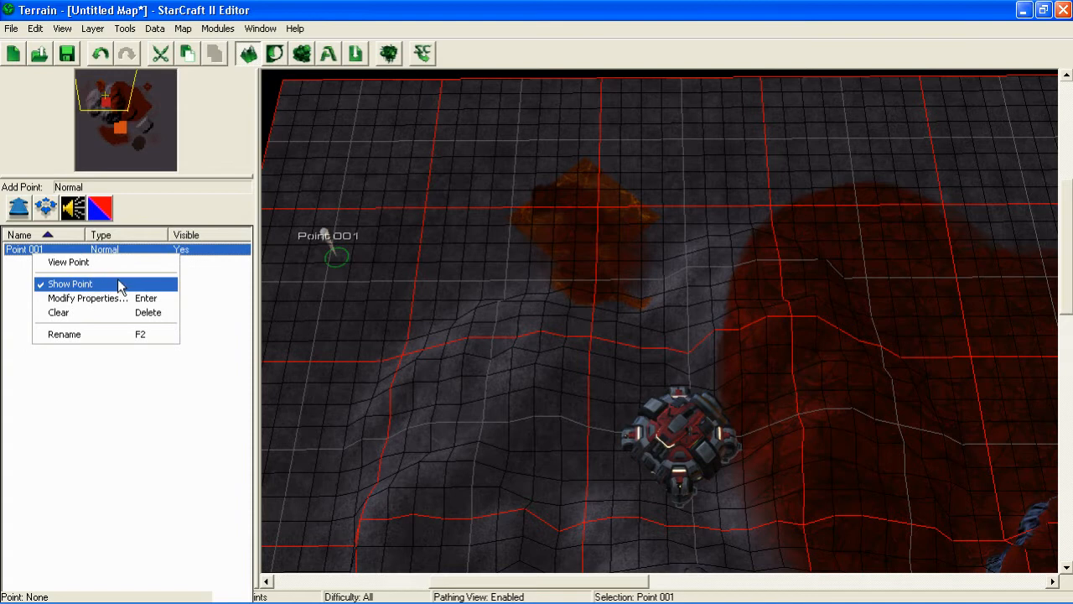
mouse_move(87, 298)
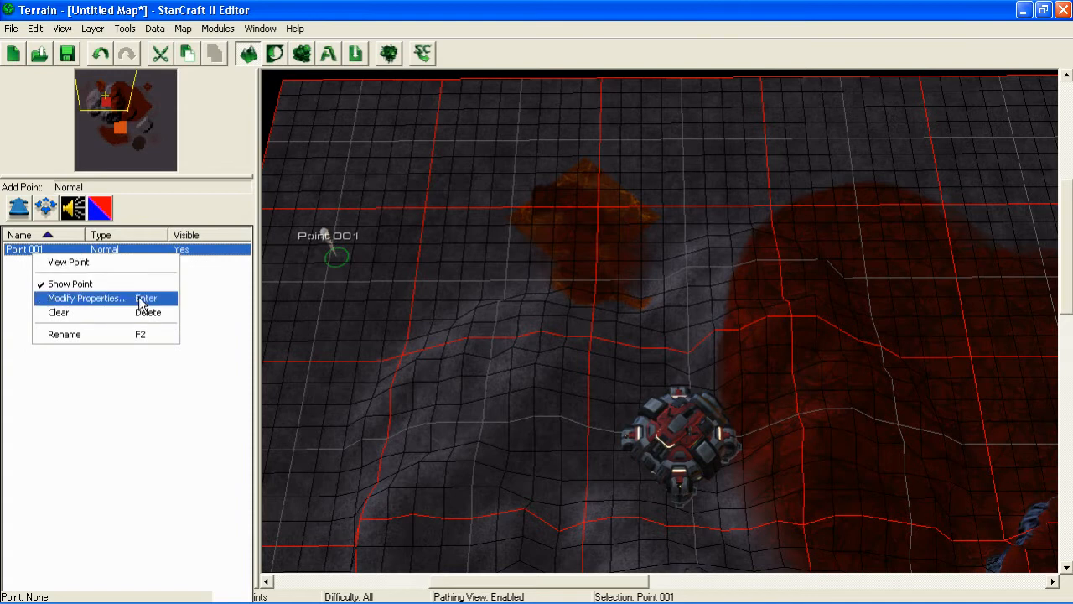
click(87, 298)
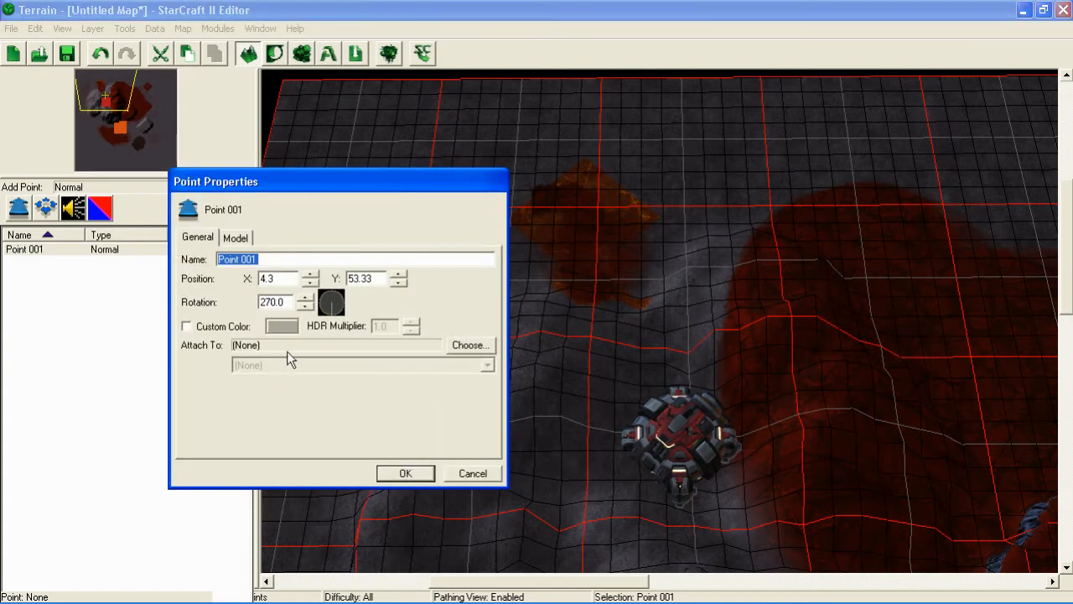
mouse_move(361, 356)
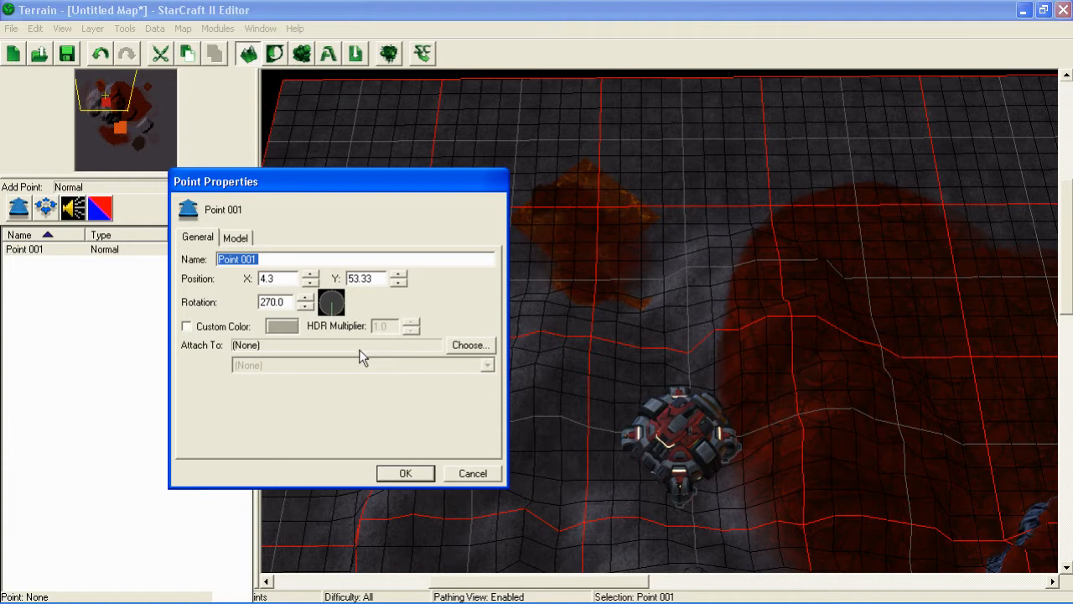
mouse_move(334, 392)
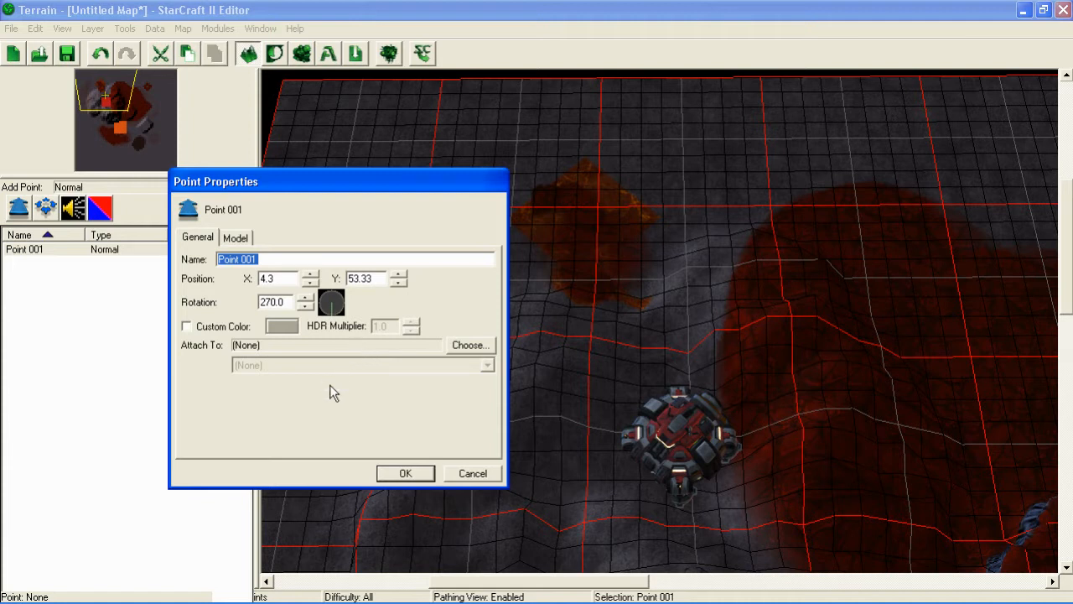
mouse_move(326, 344)
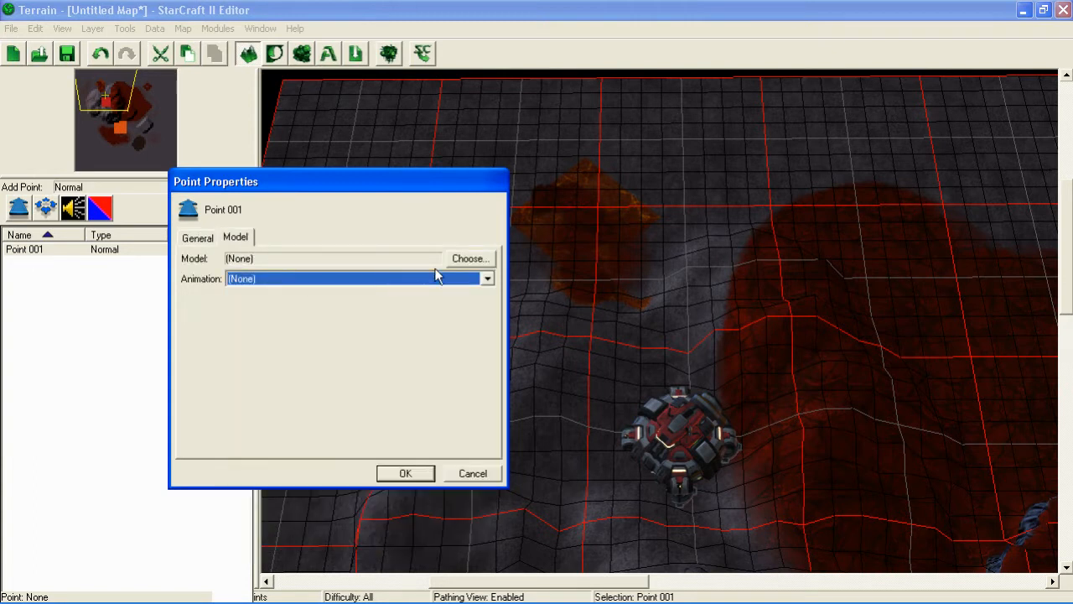
click(471, 259)
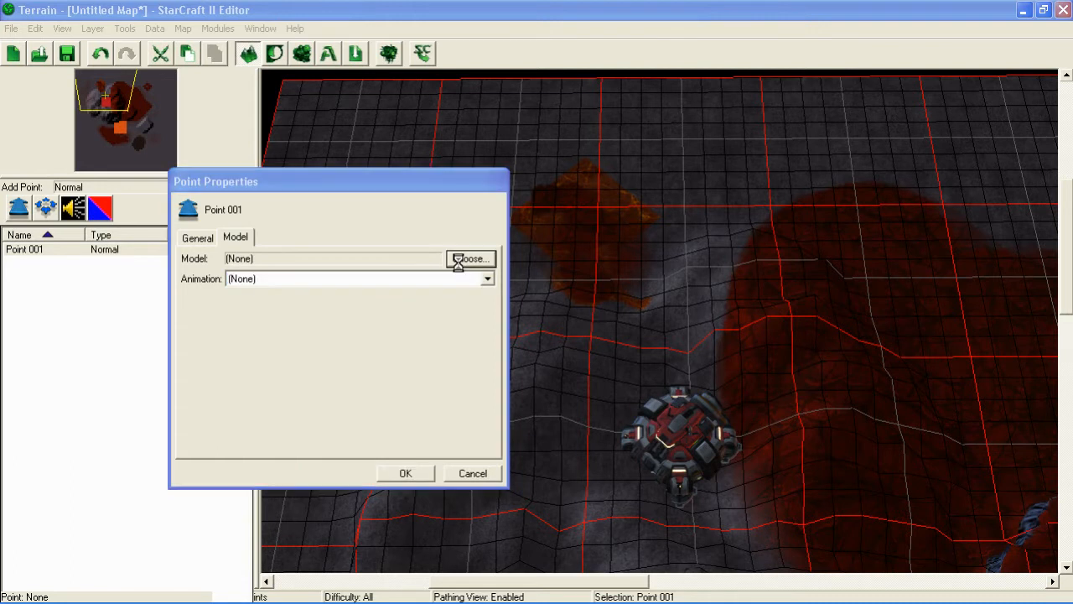
click(471, 258)
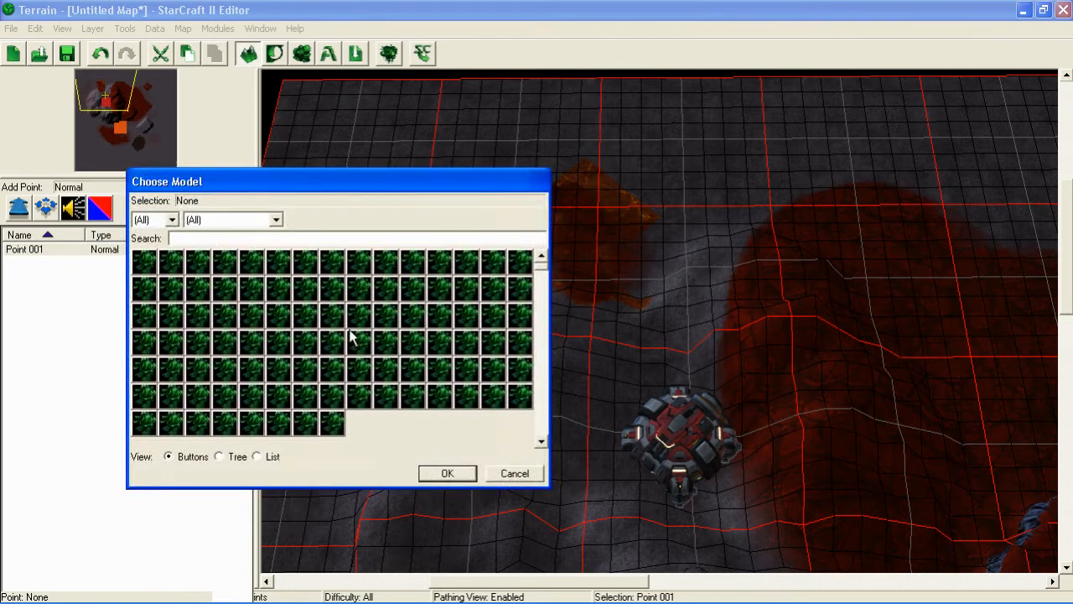
click(278, 316)
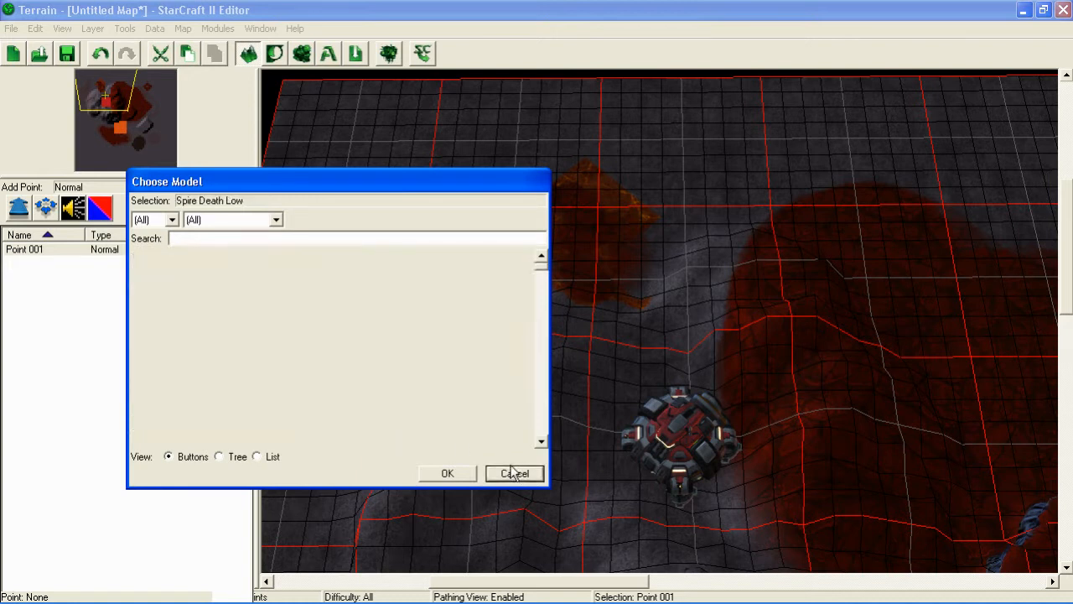
click(514, 473)
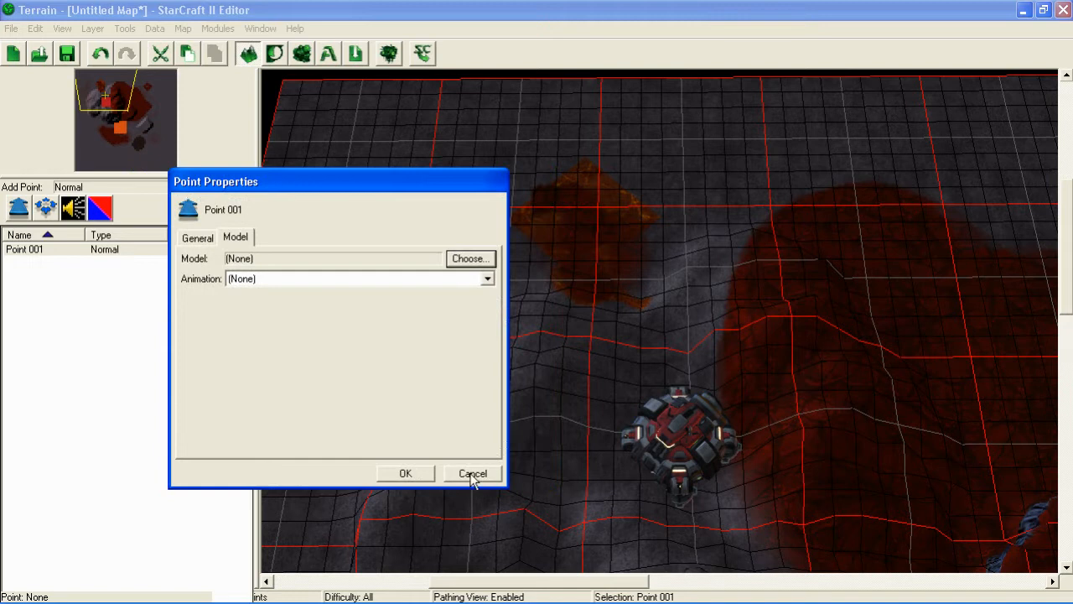
click(472, 472)
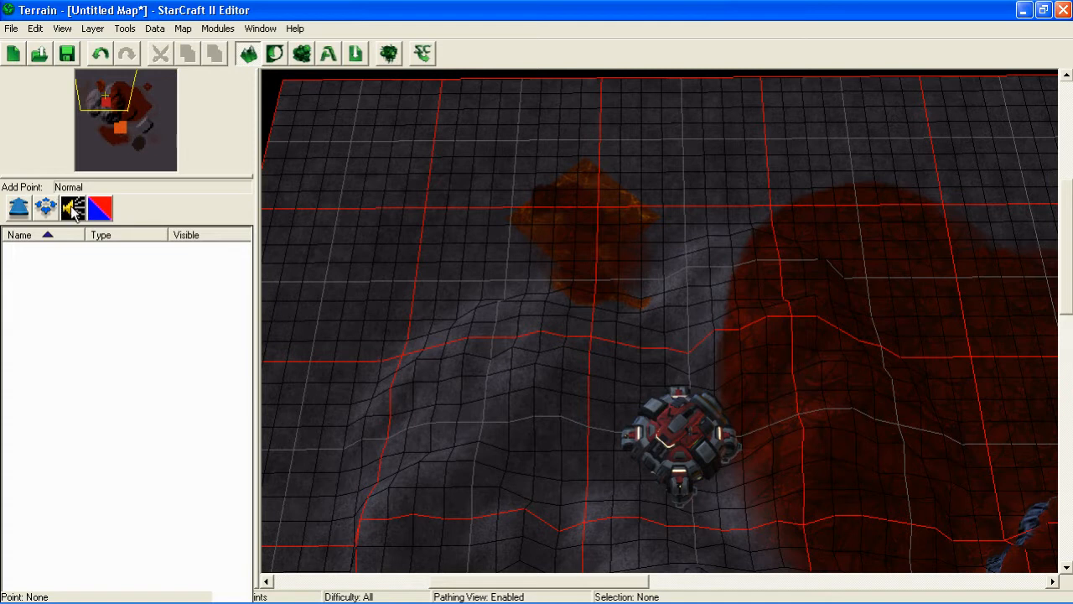
- Select the Three Dimensional point type and place 3D Point 001 on the upper-left terrain
click(99, 208)
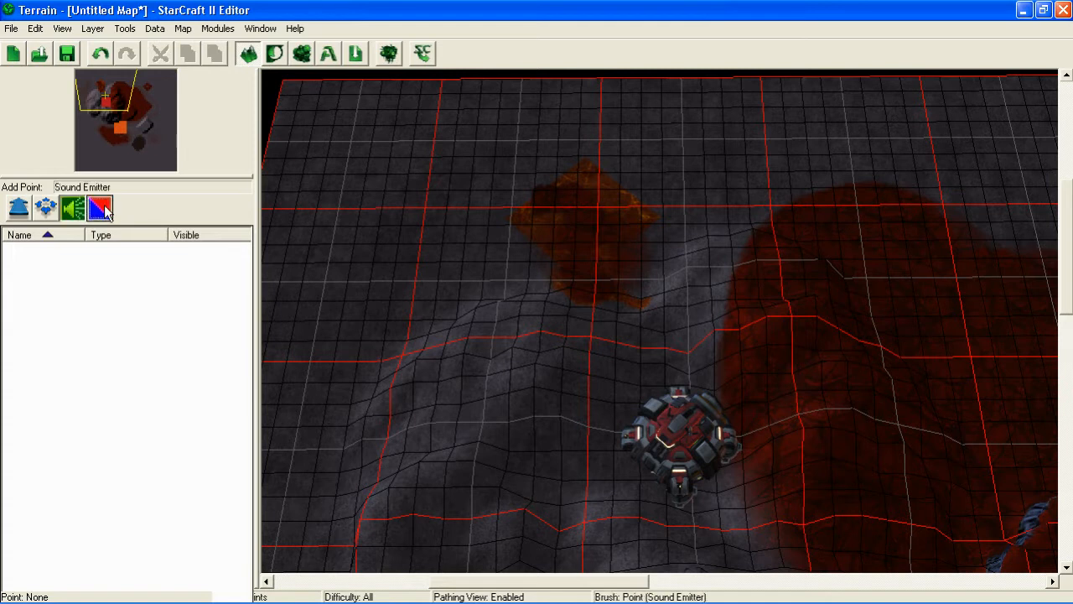
click(100, 208)
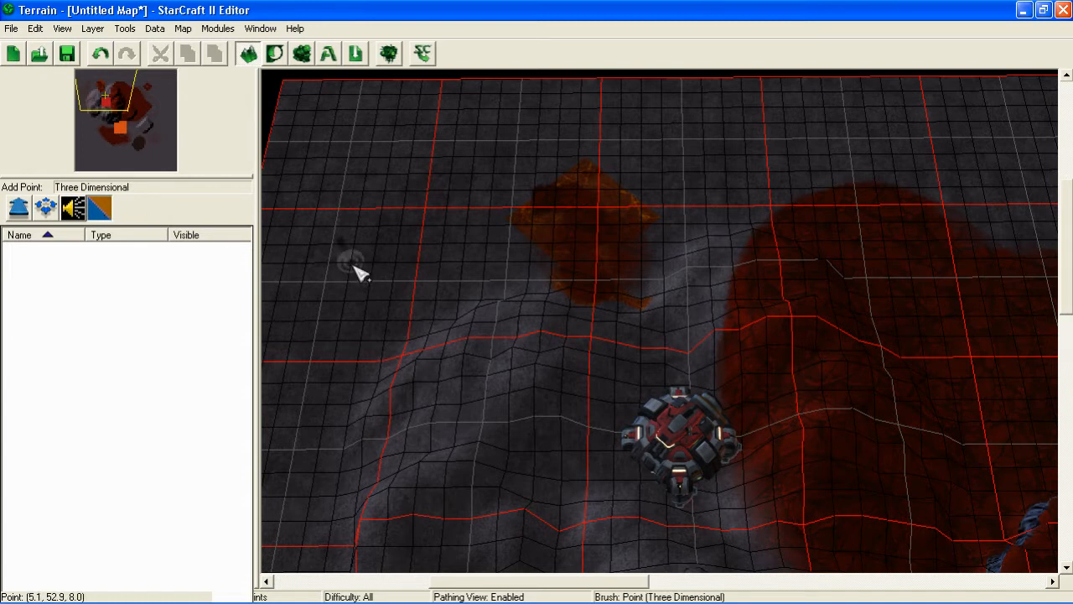
click(348, 260)
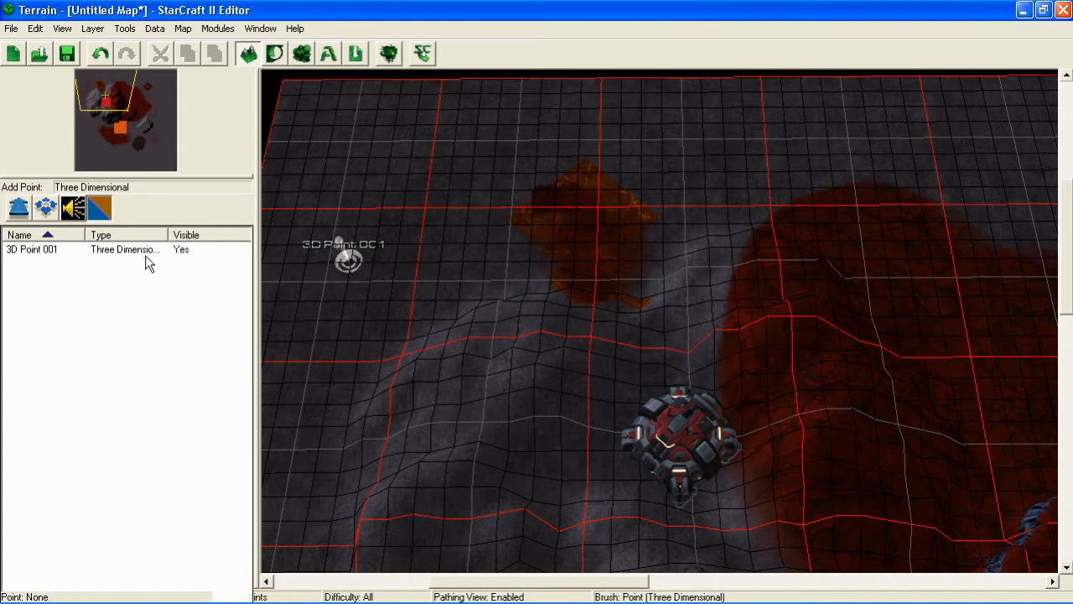
- Open 3D Point 001's properties, view its tabs, and cancel without changes
right_click(34, 249)
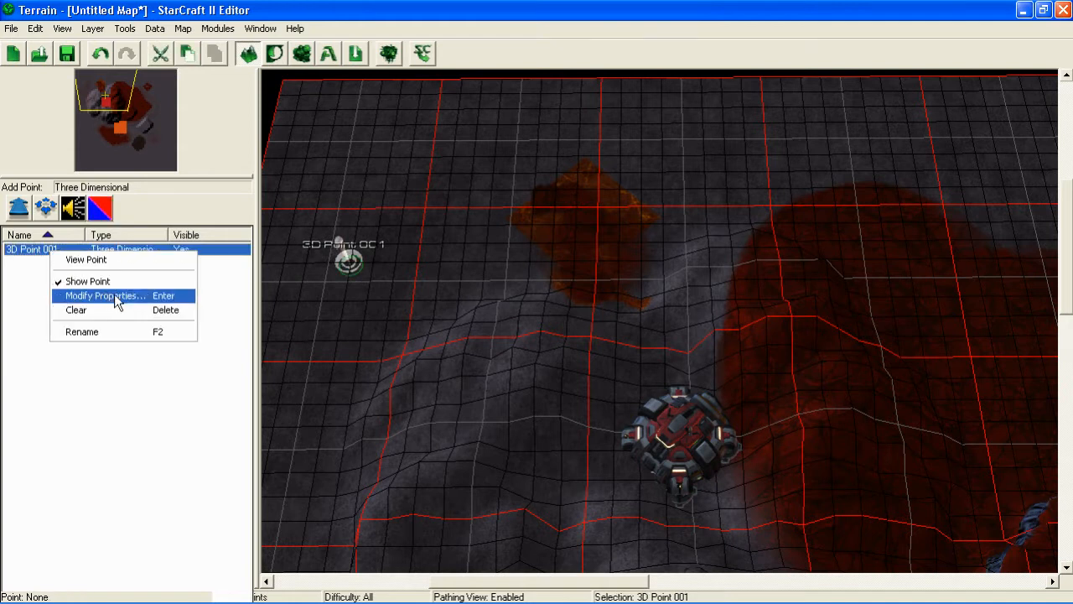
click(105, 295)
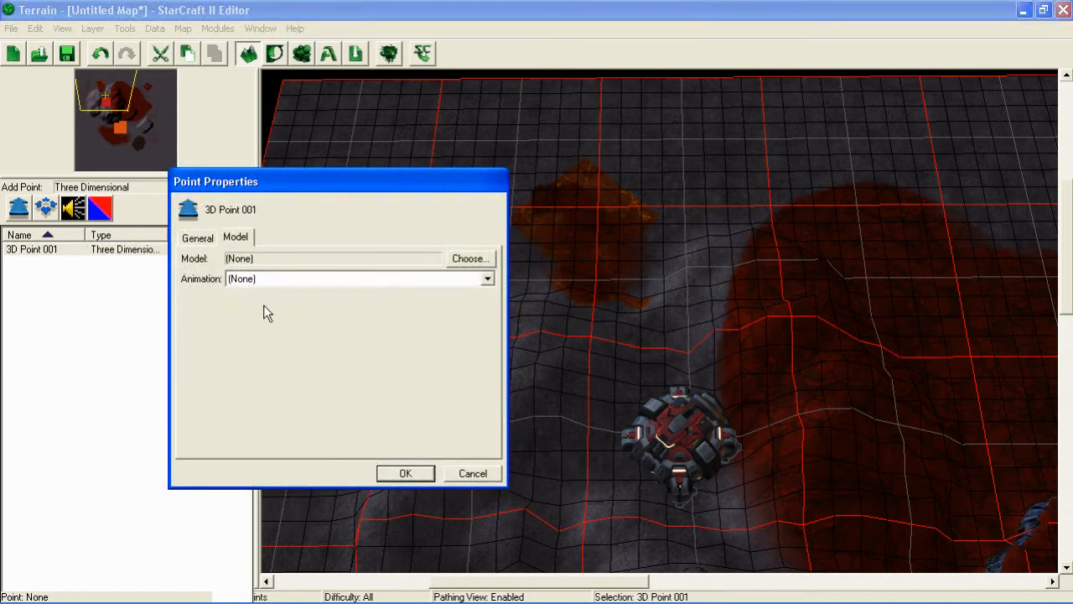
click(197, 237)
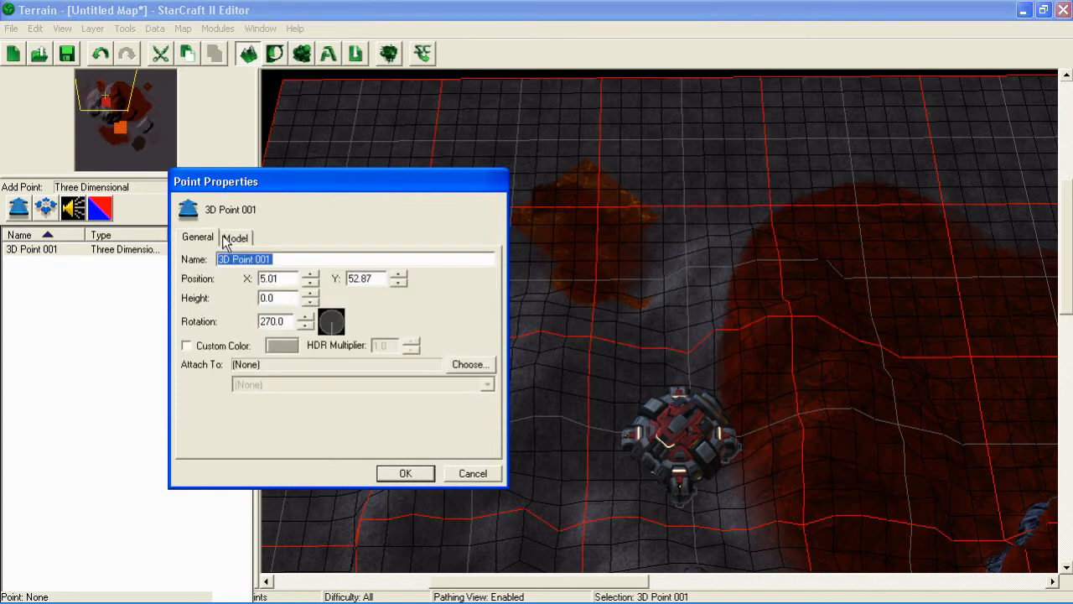
mouse_move(342, 289)
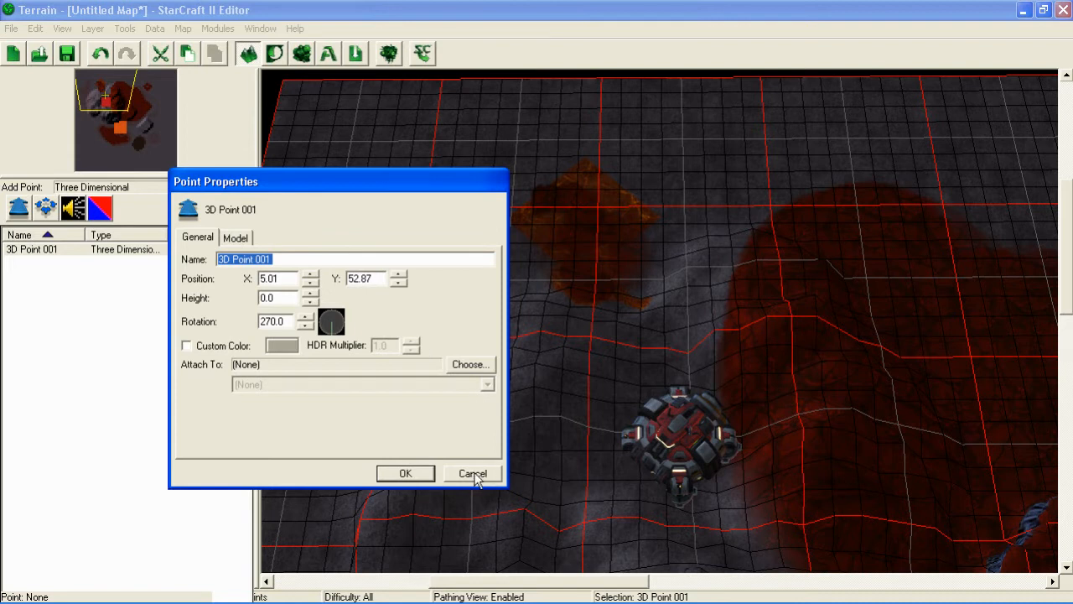
click(472, 473)
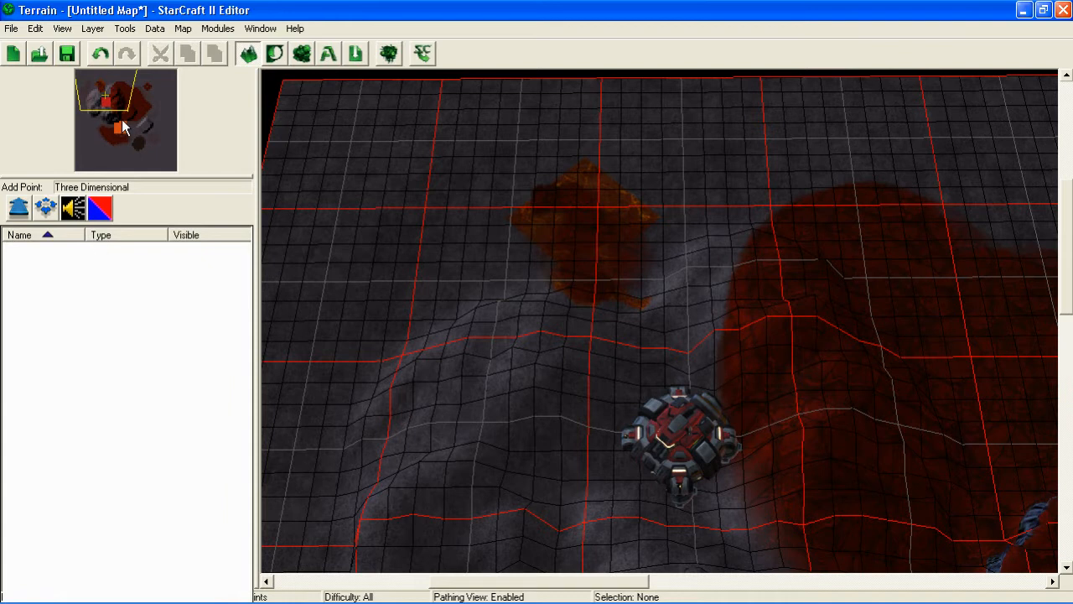
- Browse the Map and Data menus, then show the Modules menu
click(183, 28)
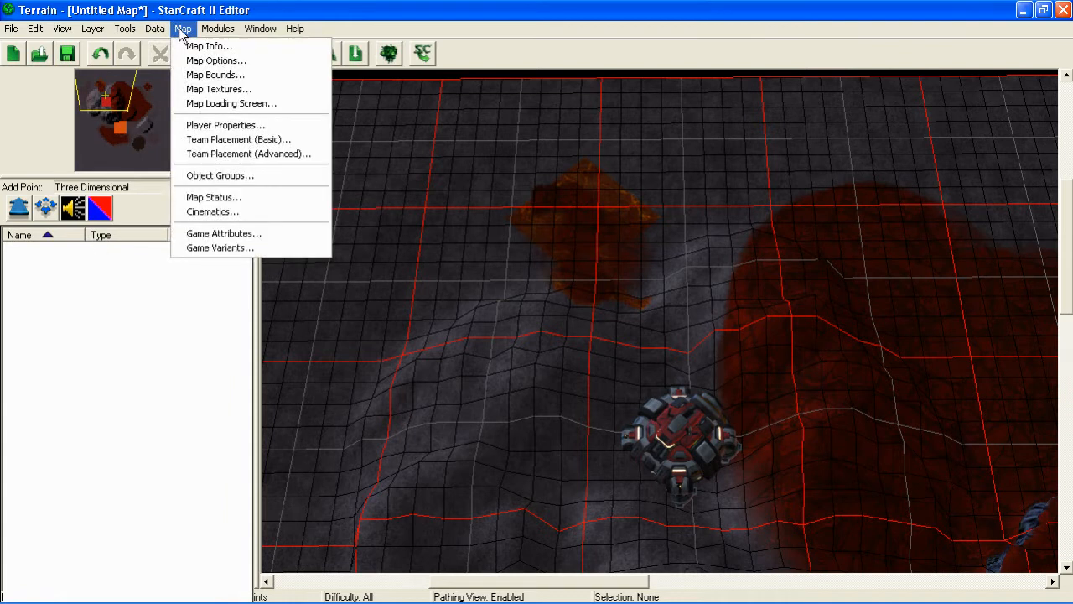
mouse_move(183, 32)
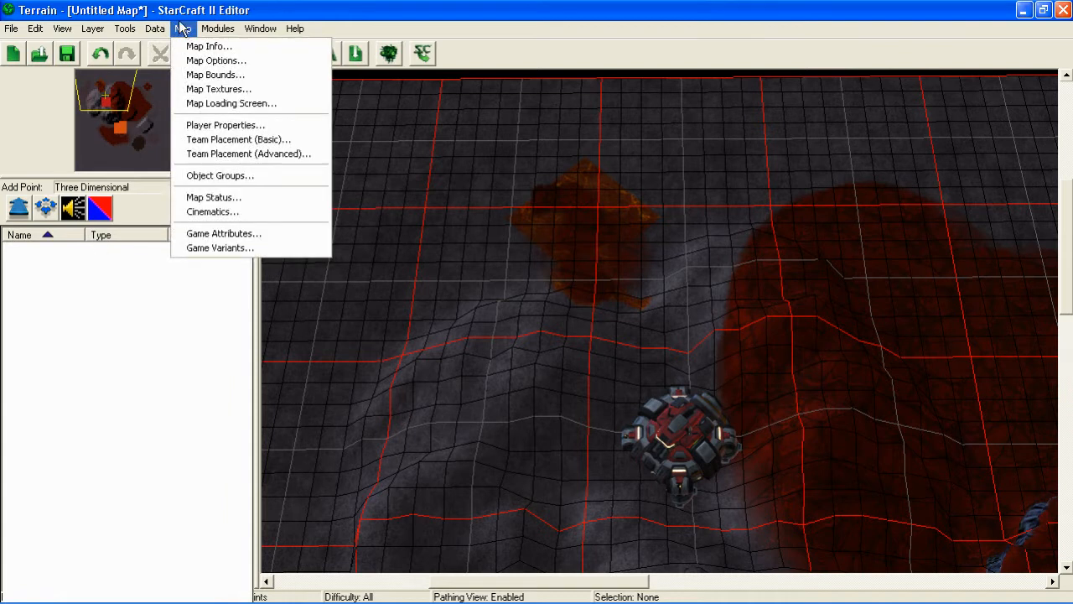
mouse_move(215, 75)
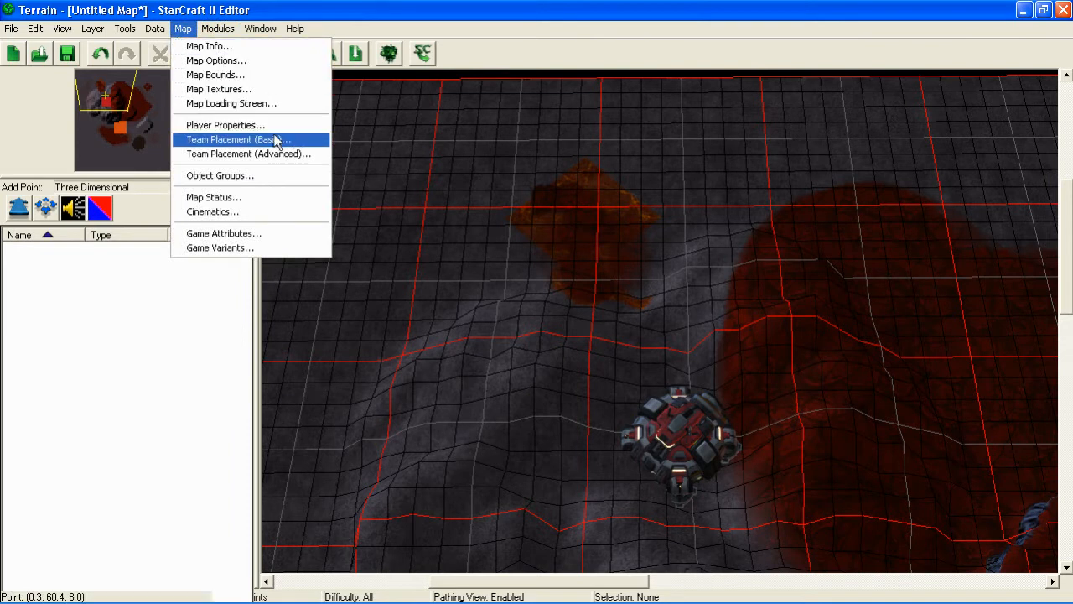
mouse_move(188, 46)
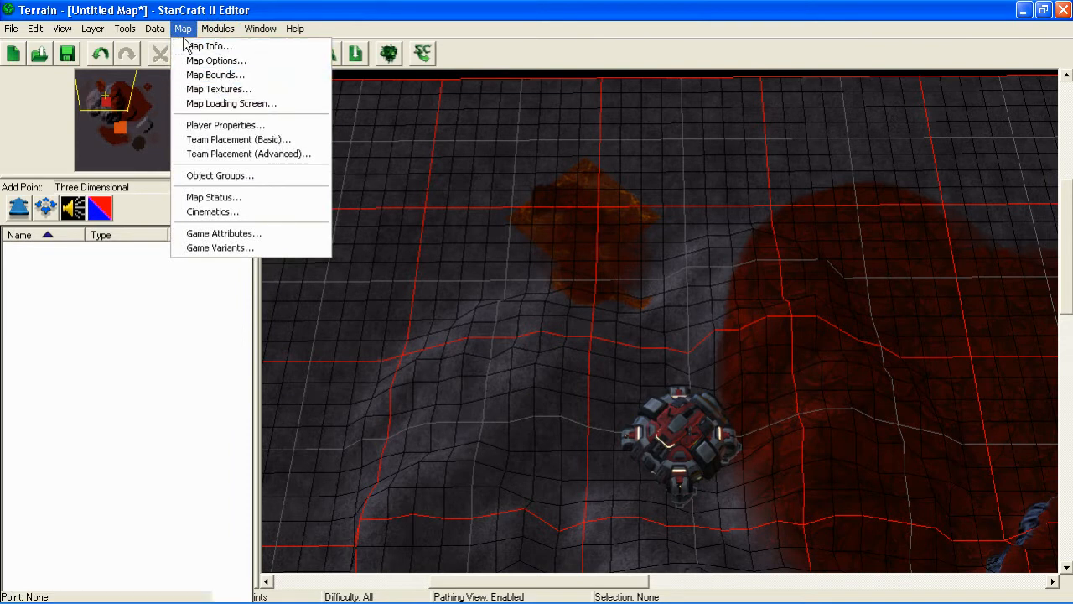
click(154, 28)
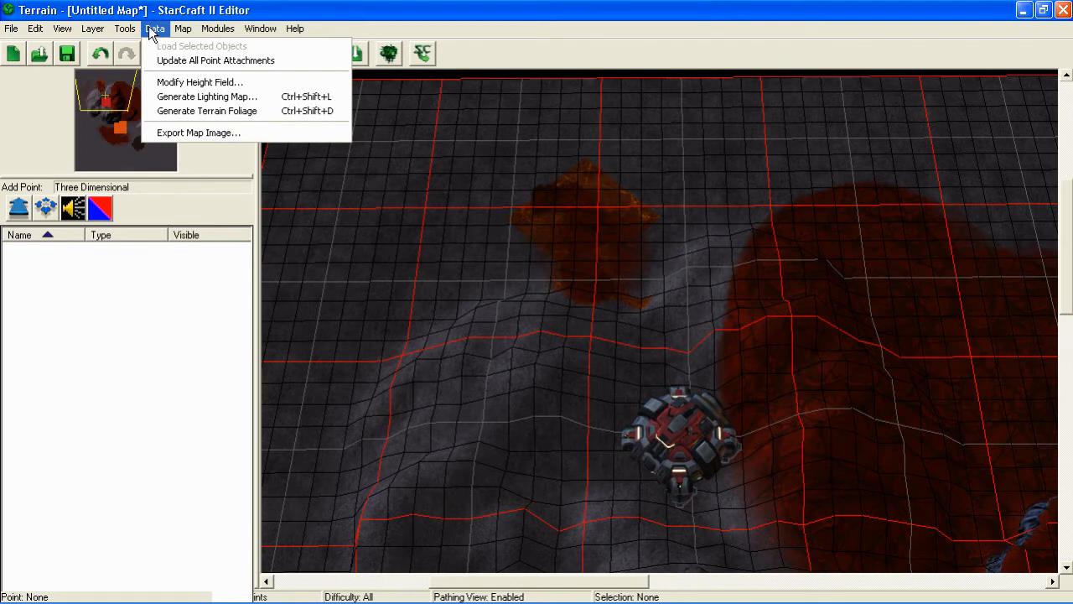
click(181, 28)
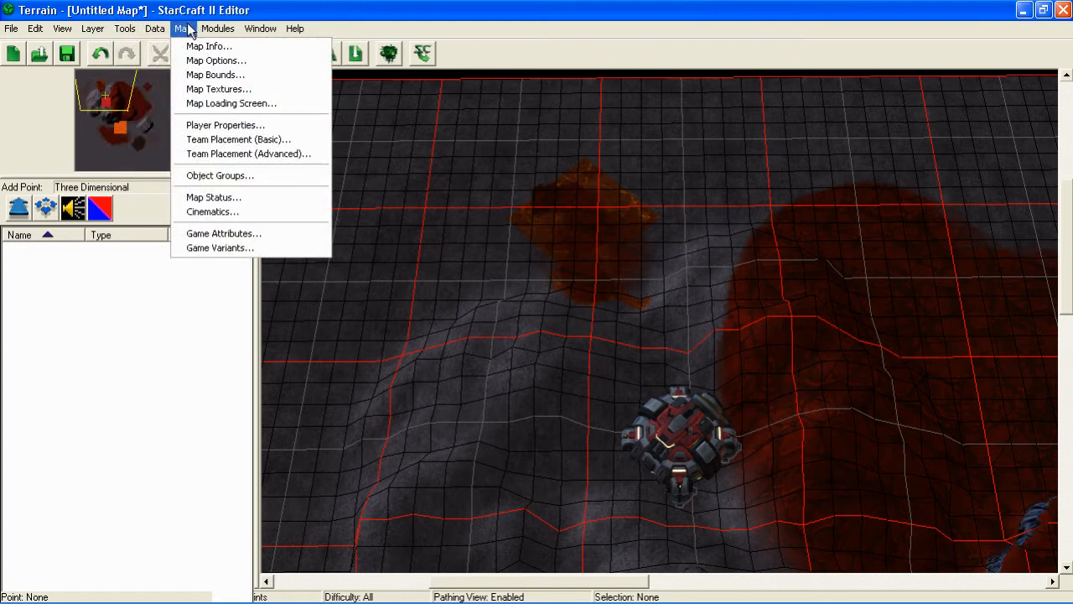
click(218, 28)
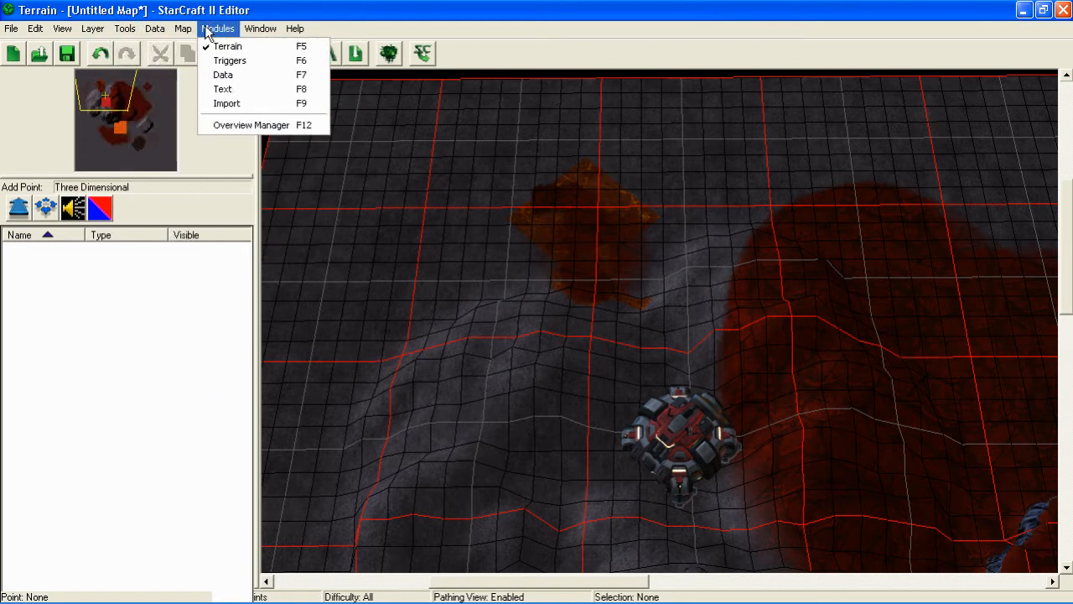
mouse_move(251, 82)
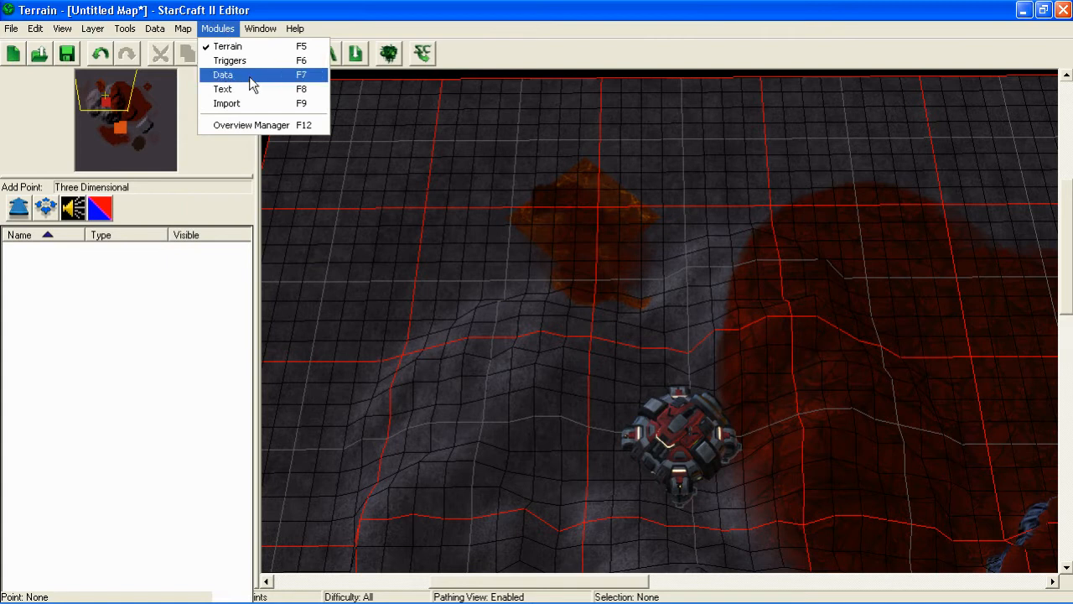
- Open the Data module, list Units from all sources, and select the Assimilator
click(223, 75)
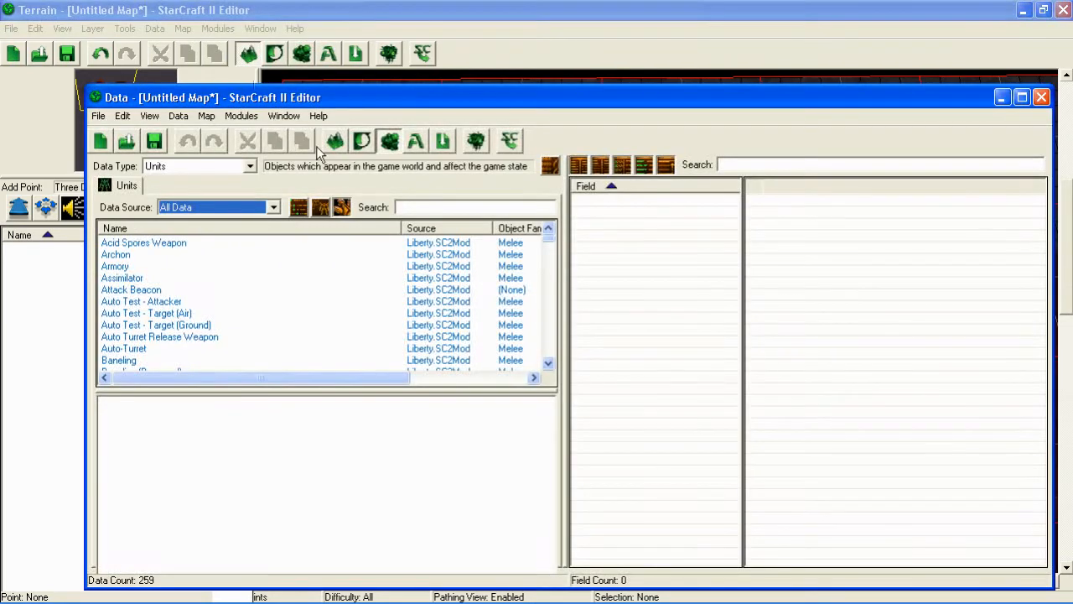
mouse_move(394, 197)
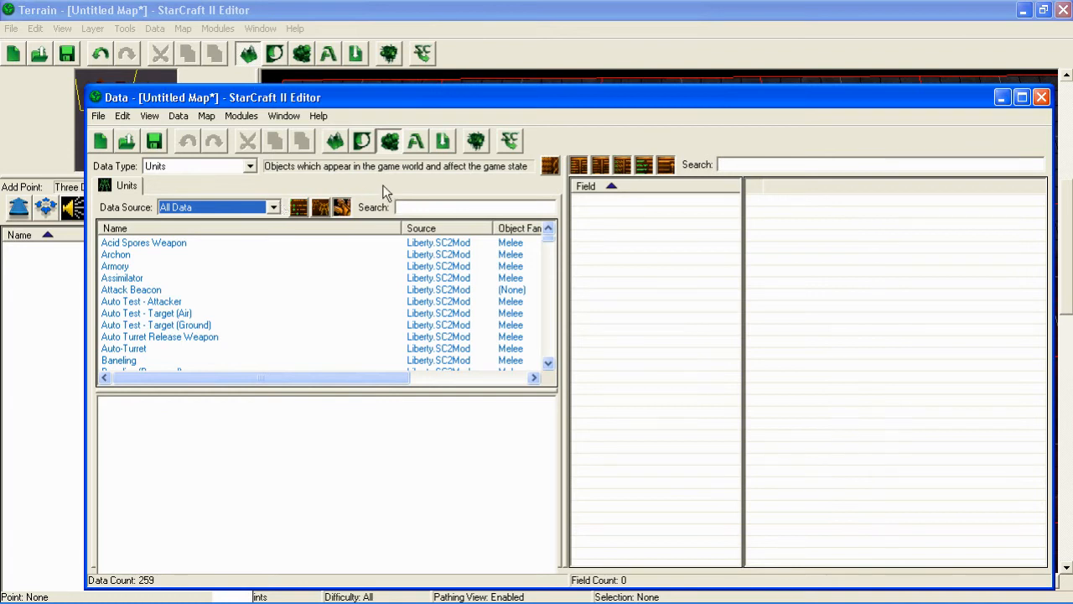
mouse_move(281, 183)
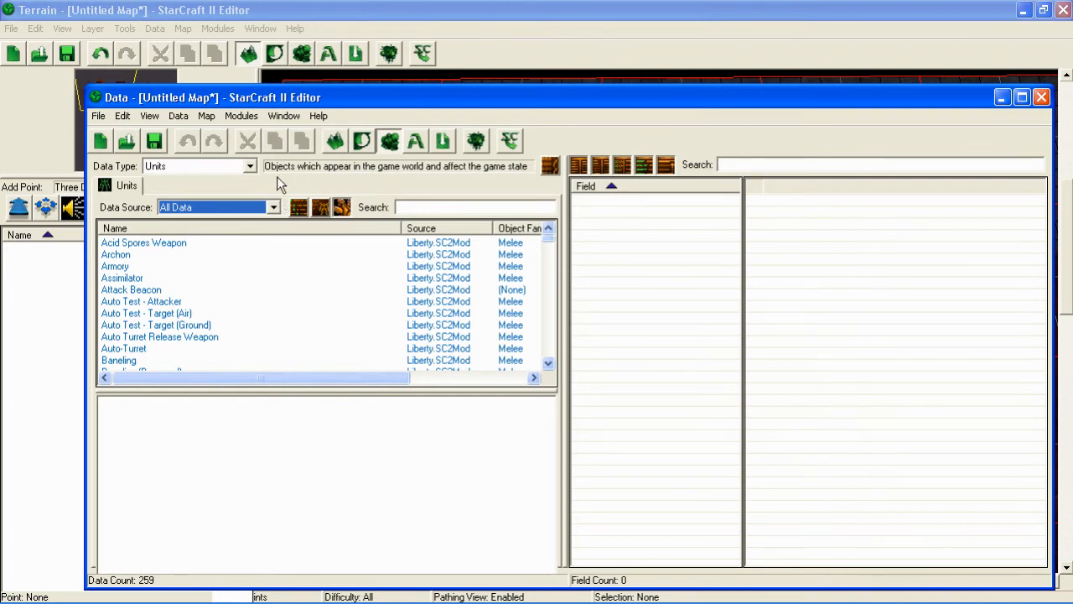
click(273, 207)
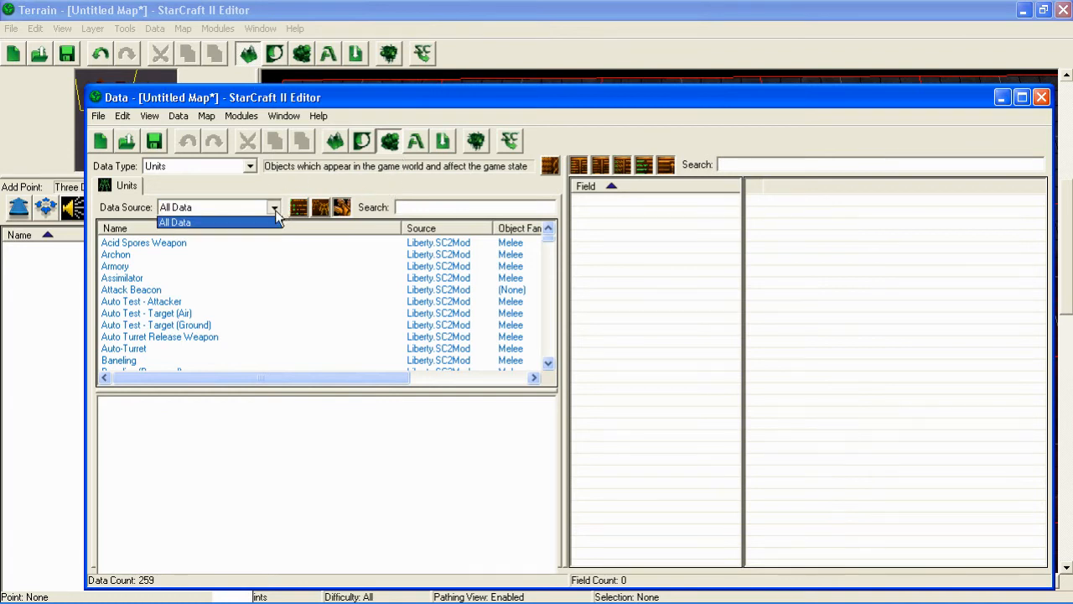
click(174, 221)
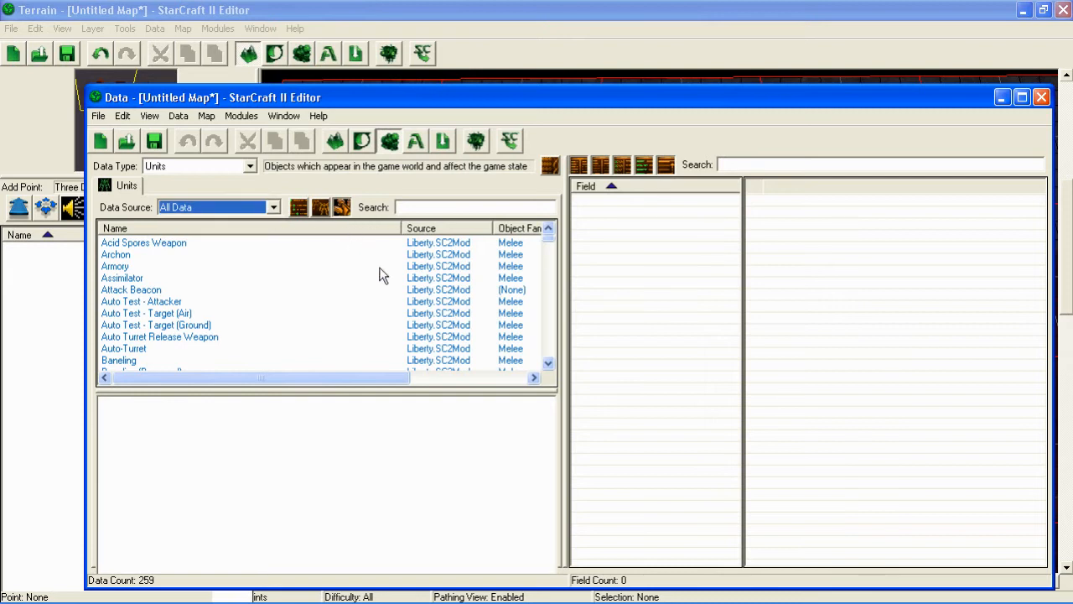
click(122, 278)
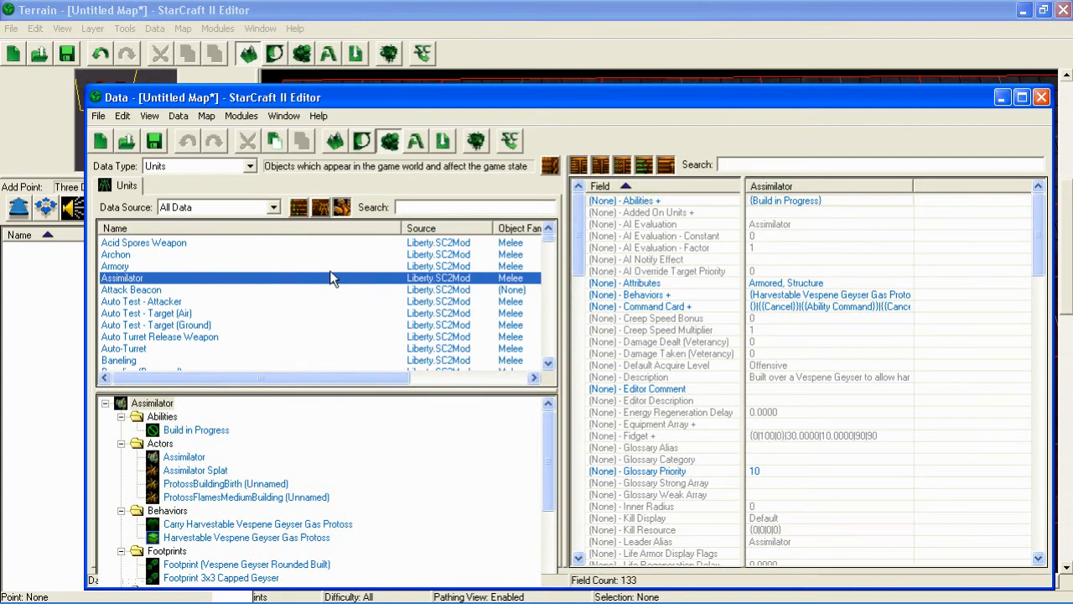
mouse_move(396, 422)
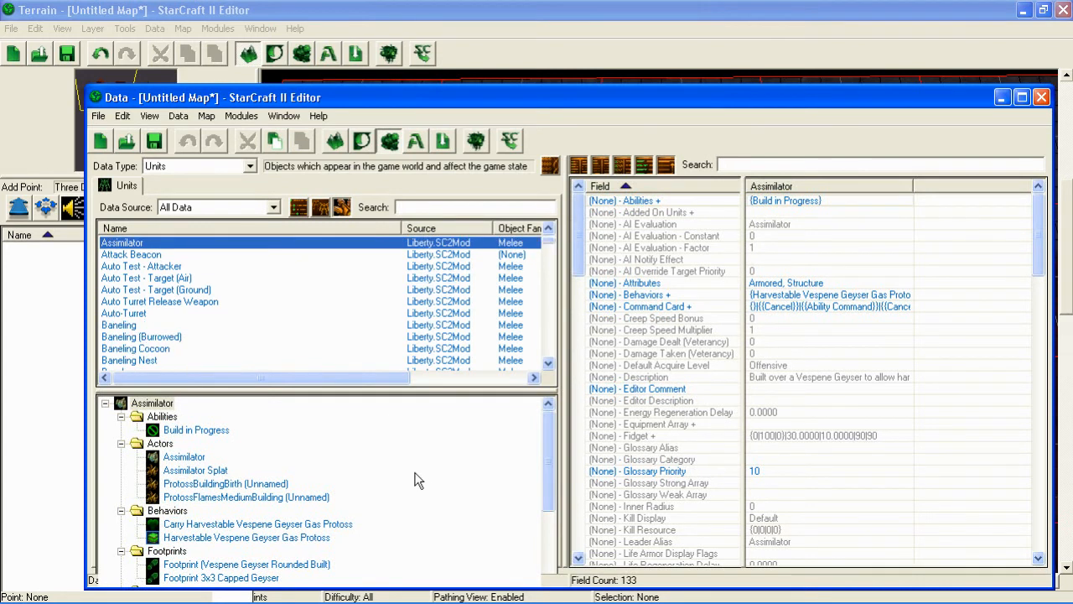
mouse_move(435, 463)
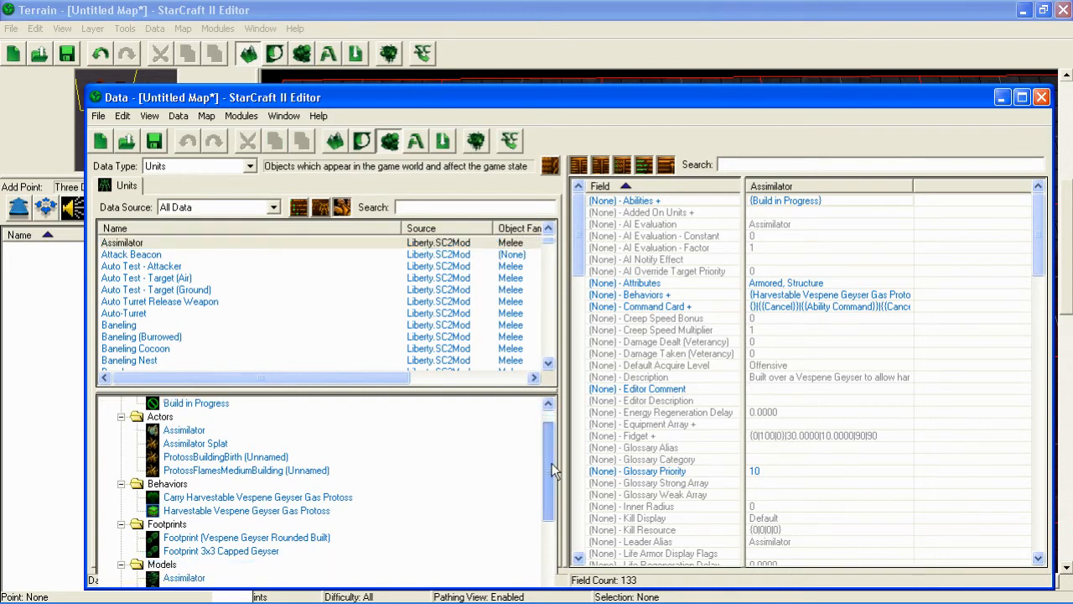
scroll(down, 3)
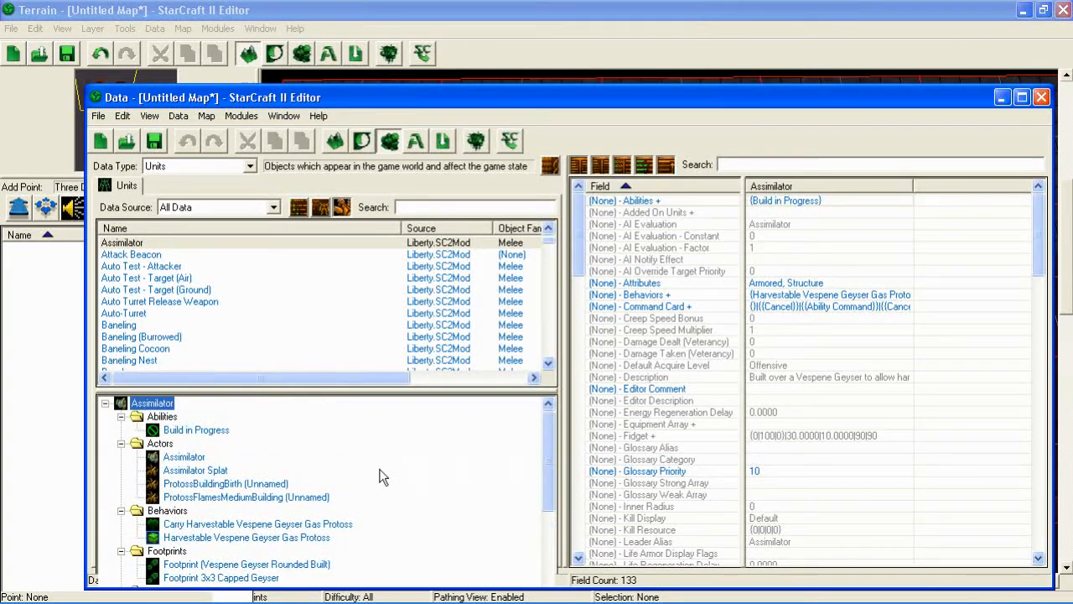
- Select the ProtossBuildingBirth (Unnamed) actor under Actors to see its fields
click(226, 483)
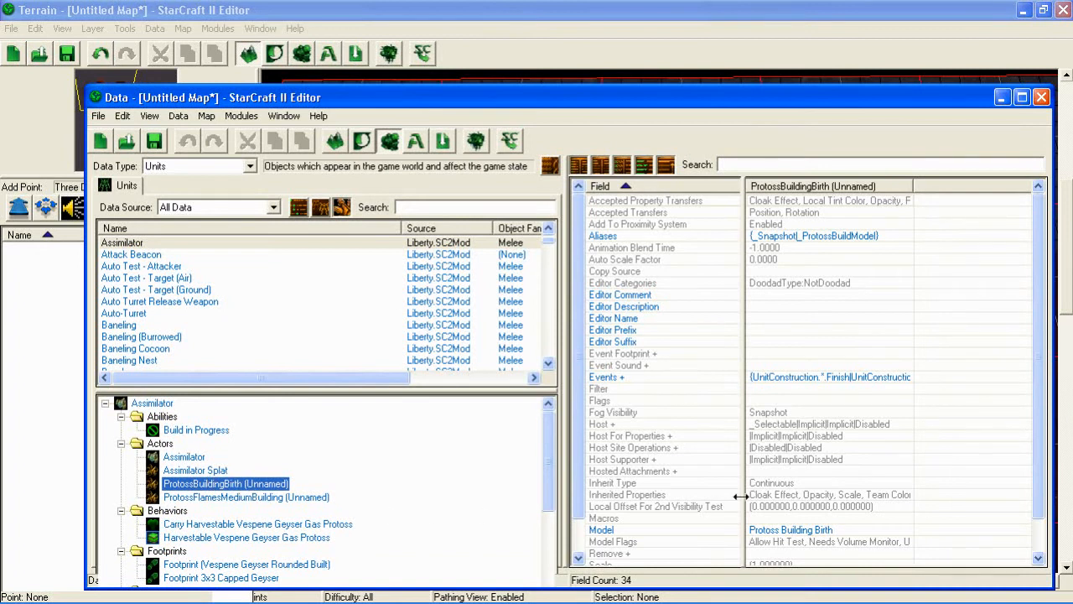
mouse_move(990, 415)
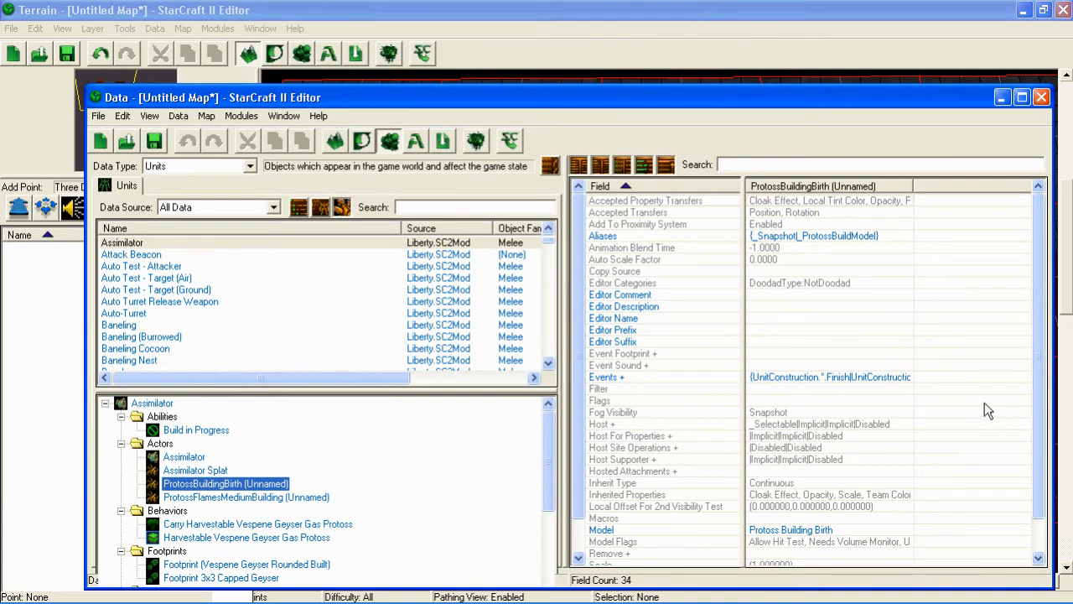
mouse_move(870, 434)
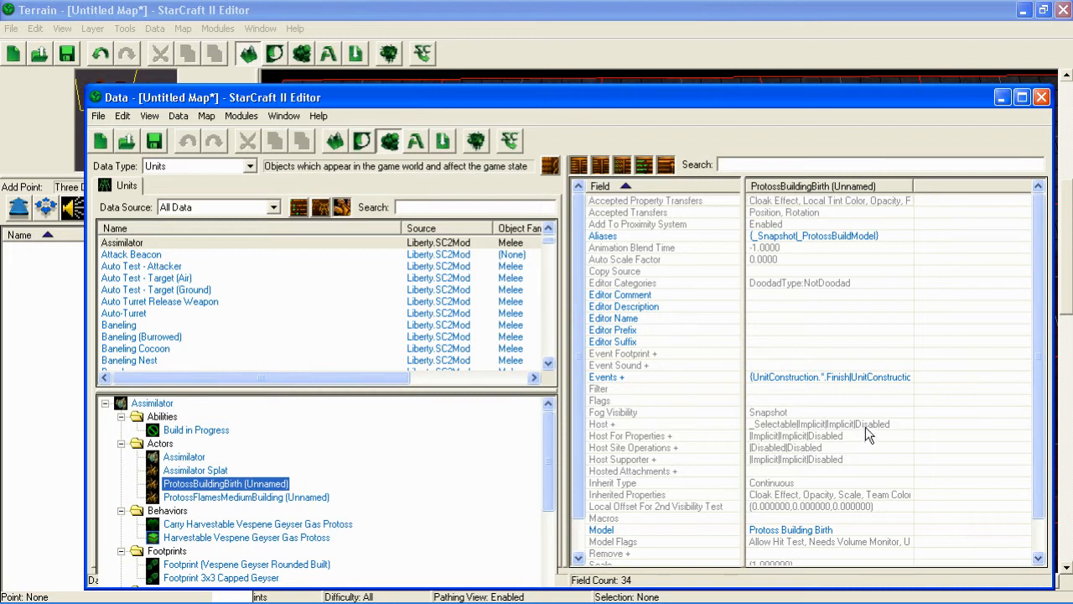
mouse_move(869, 432)
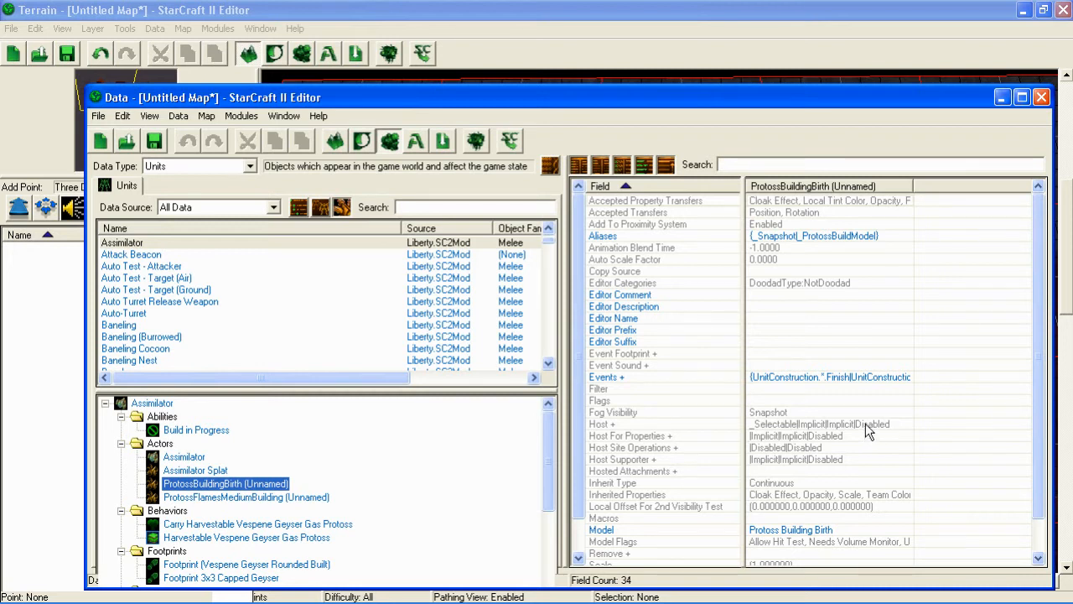
mouse_move(606, 456)
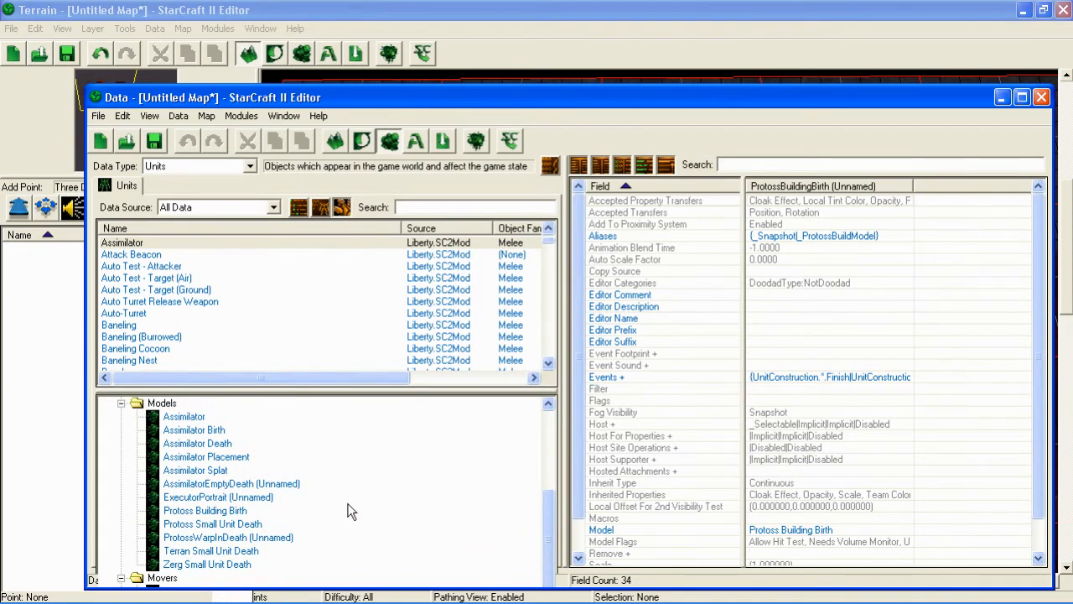
- Inspect the Protoss Building Birth model, keep Units as data type, then view Assimilator Death
click(205, 510)
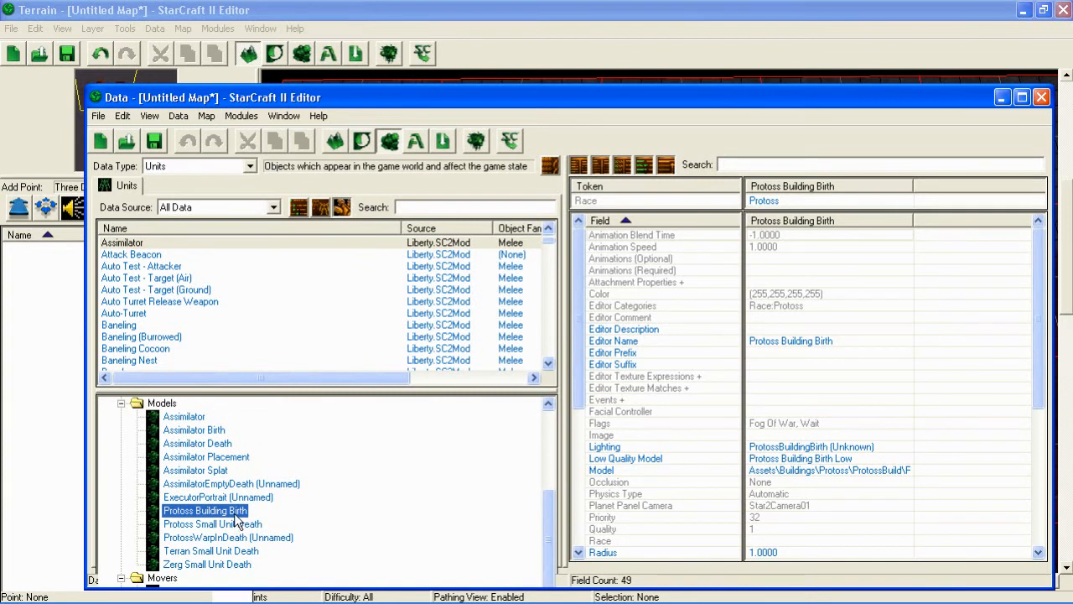
mouse_move(236, 520)
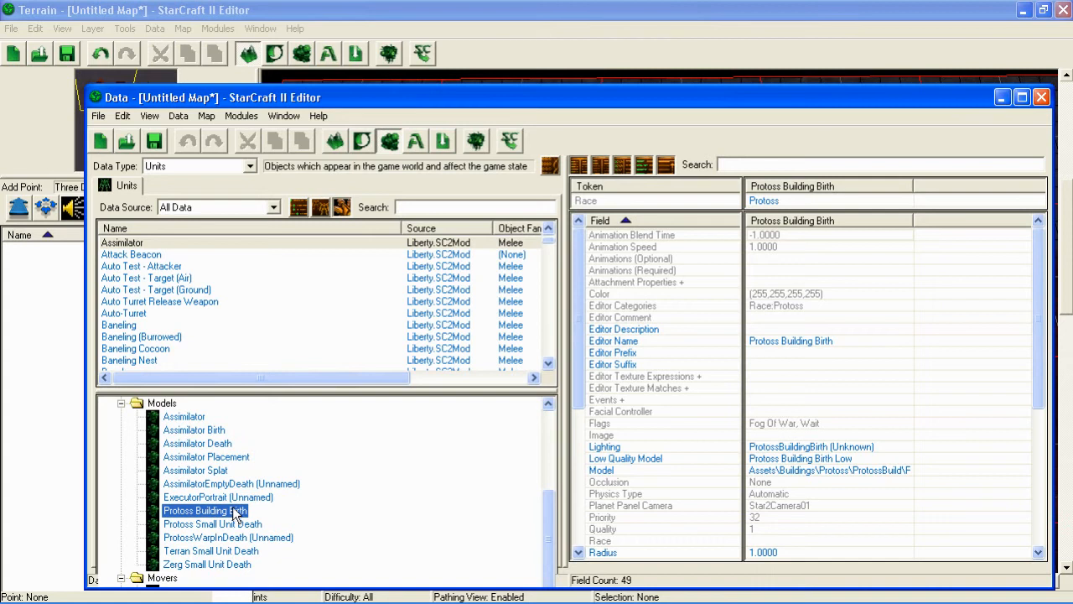
mouse_move(448, 445)
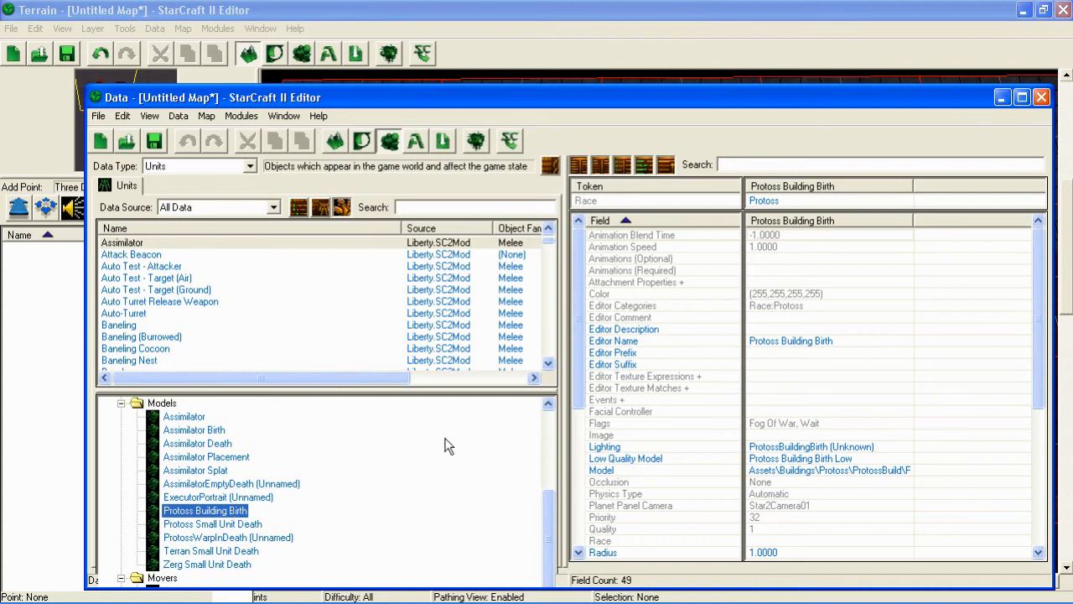
mouse_move(514, 405)
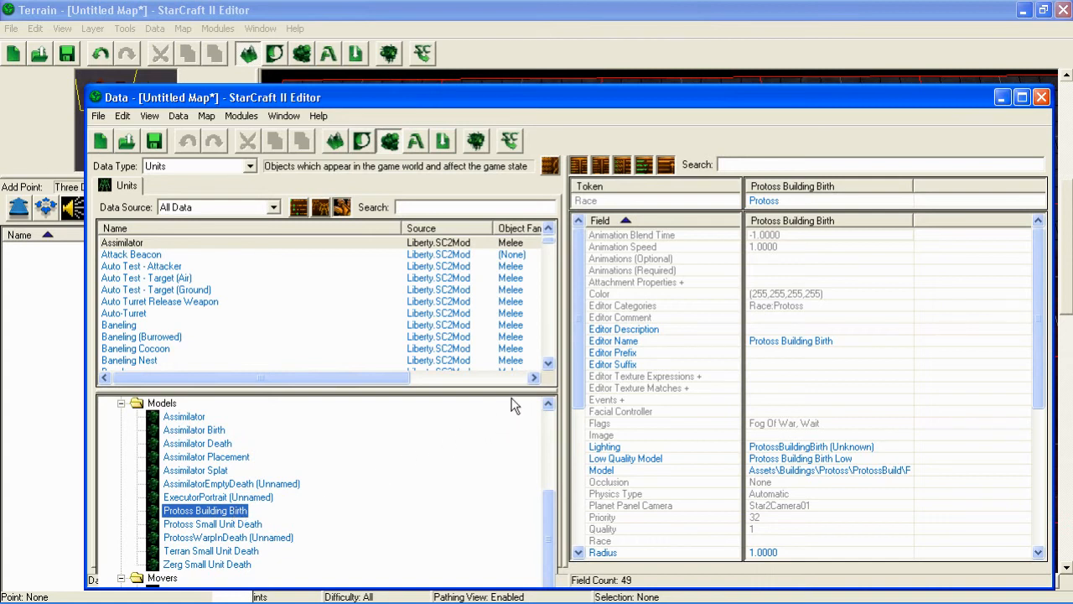
mouse_move(535, 184)
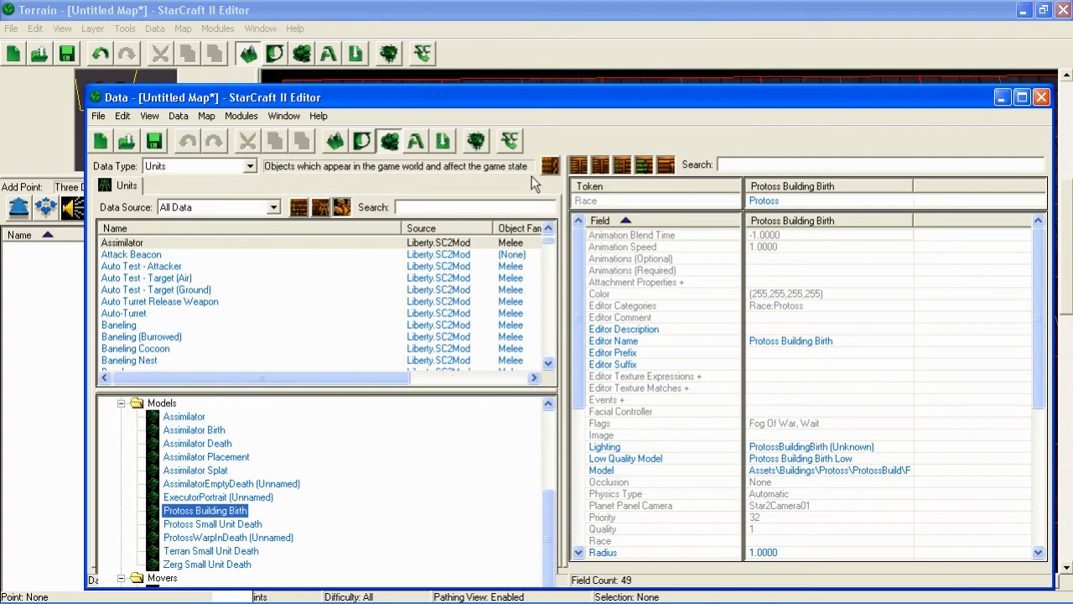
click(245, 165)
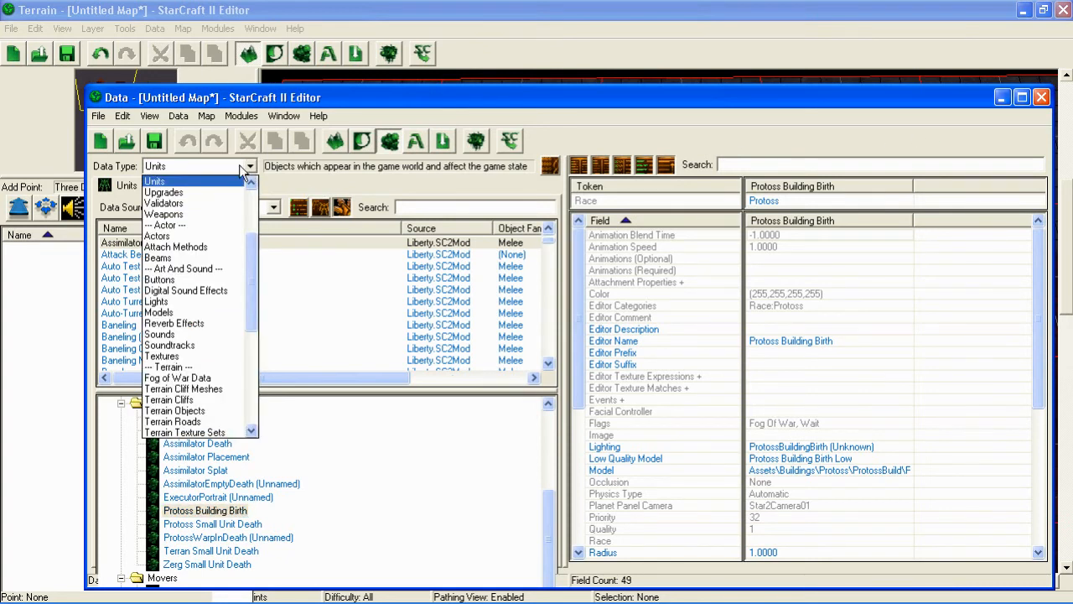
click(154, 181)
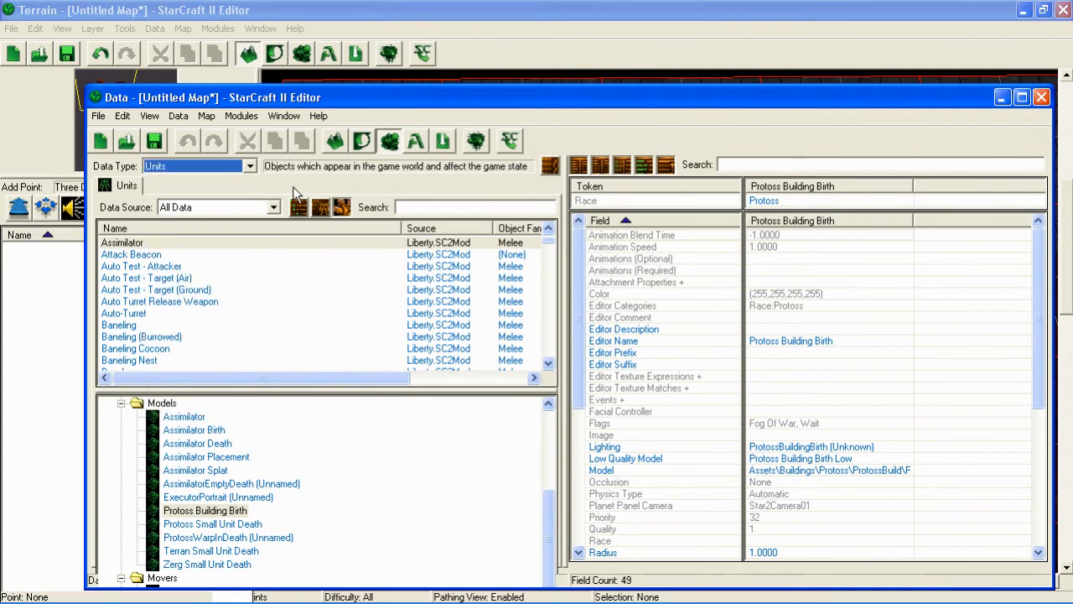
mouse_move(300, 201)
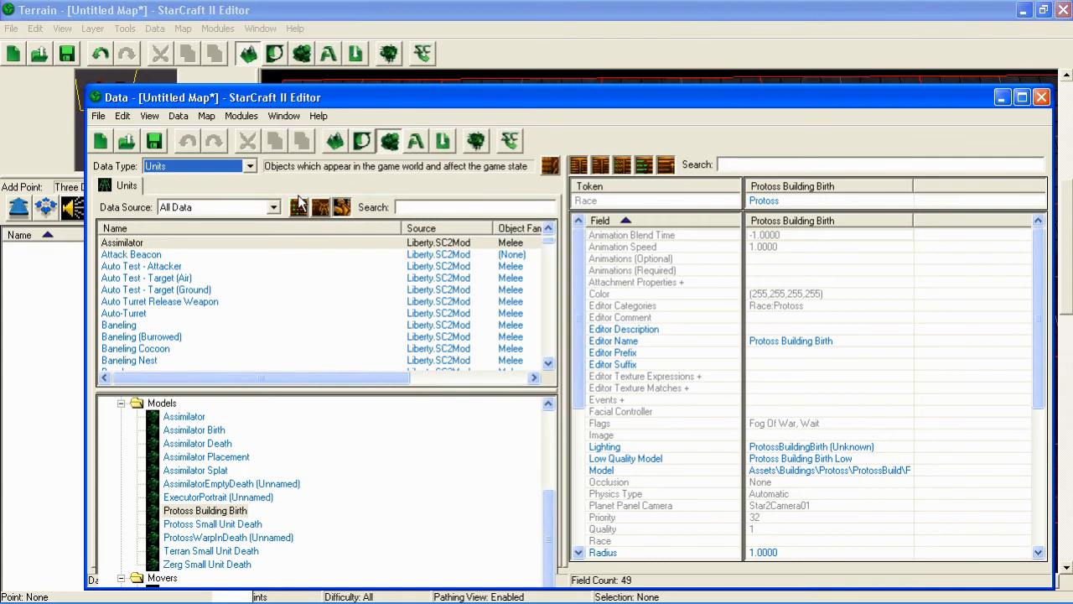
mouse_move(129, 158)
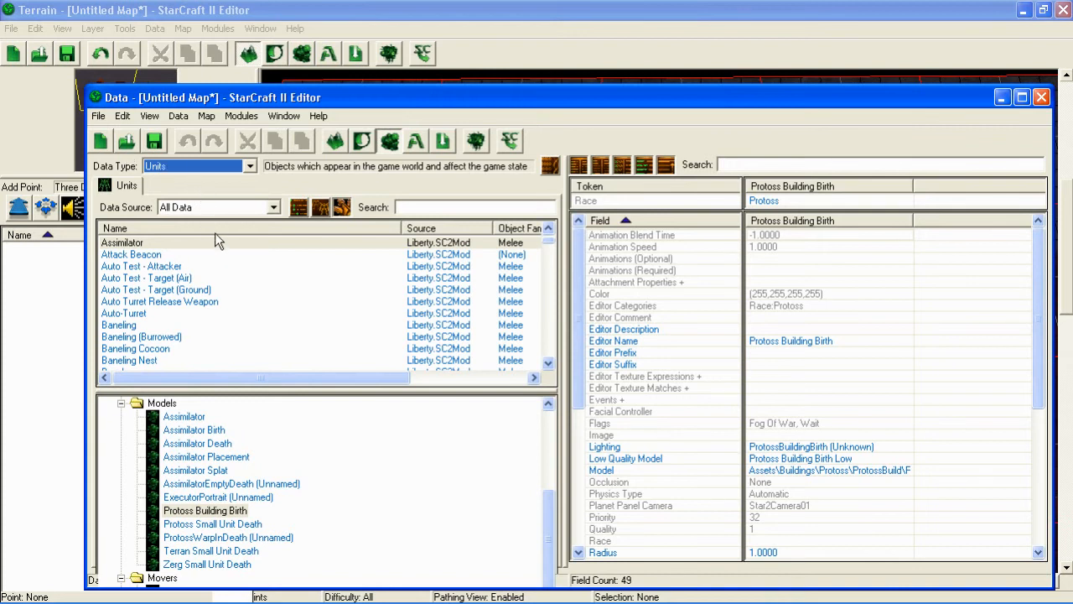
mouse_move(273, 312)
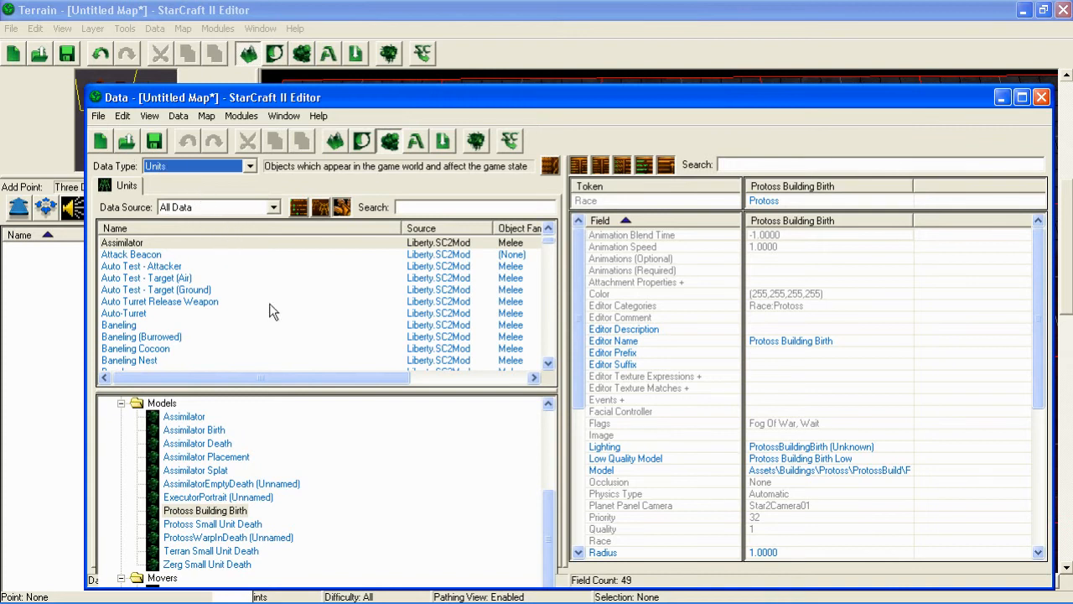
mouse_move(255, 469)
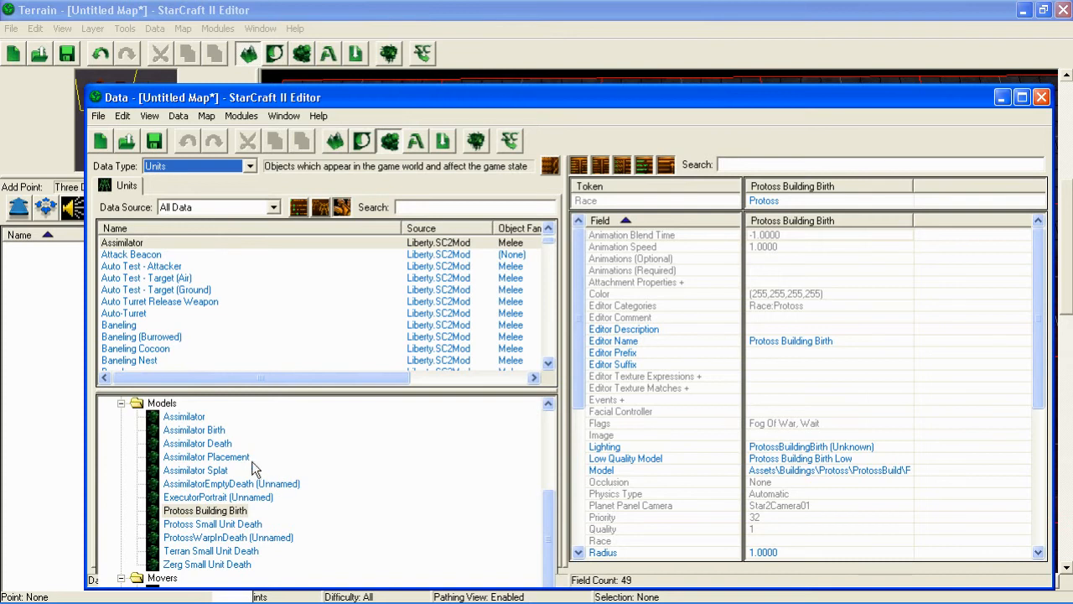
click(197, 442)
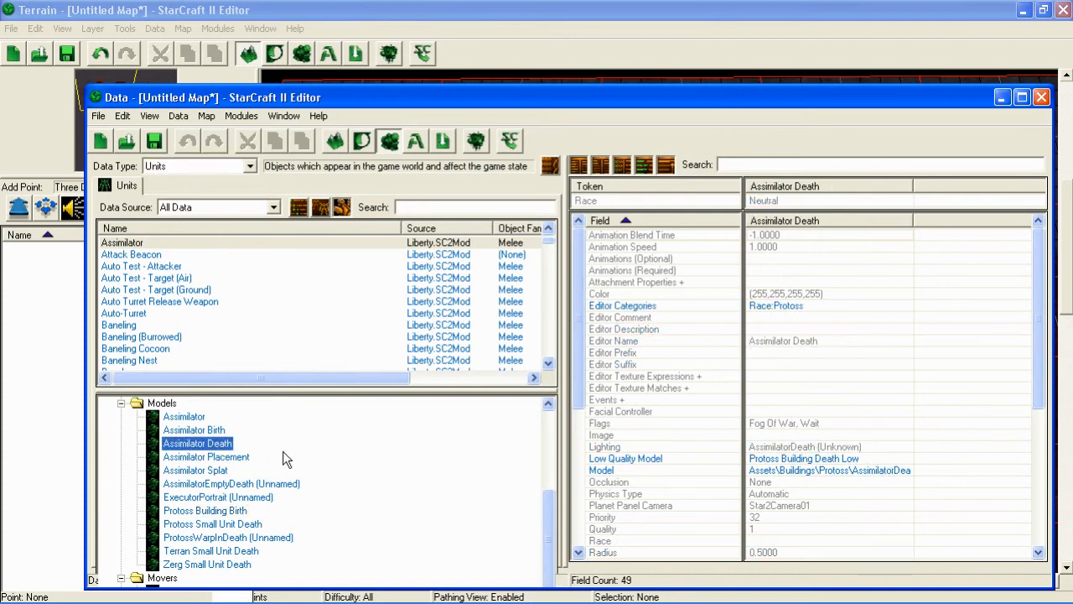
mouse_move(241, 451)
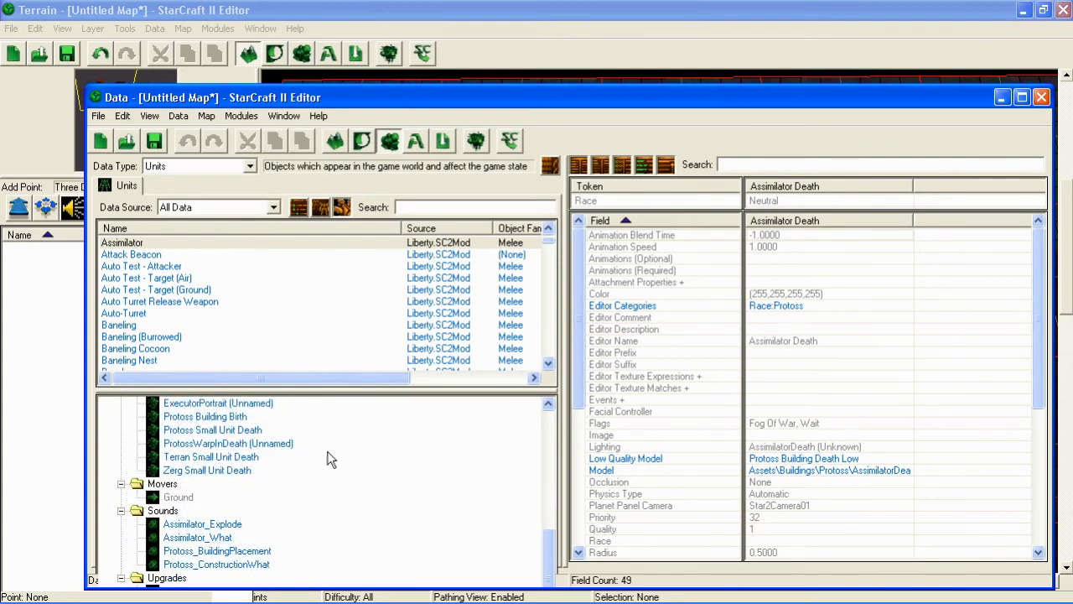
mouse_move(459, 478)
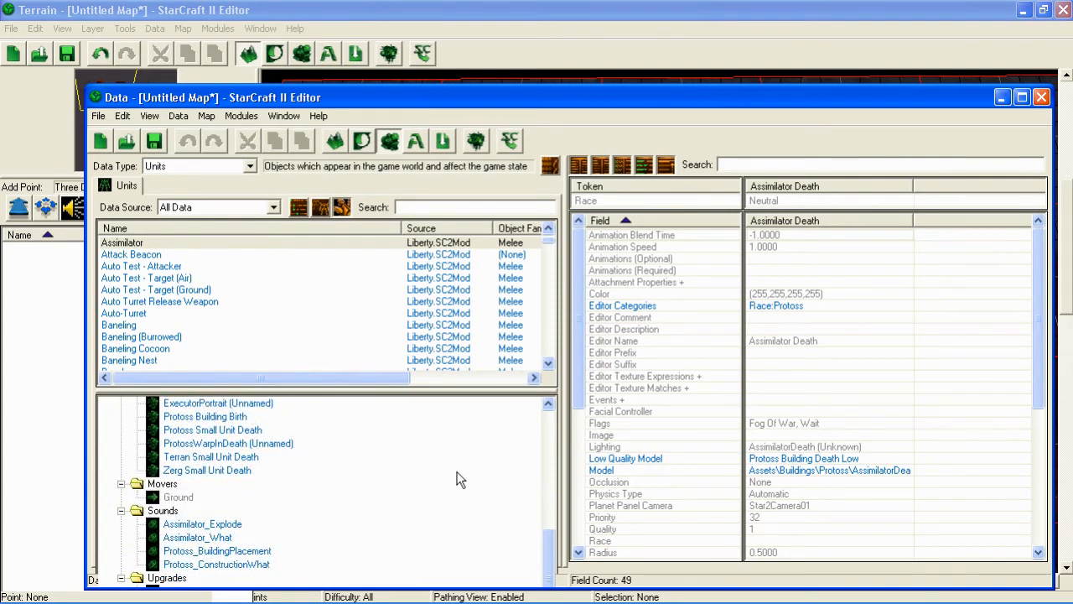
mouse_move(1021, 97)
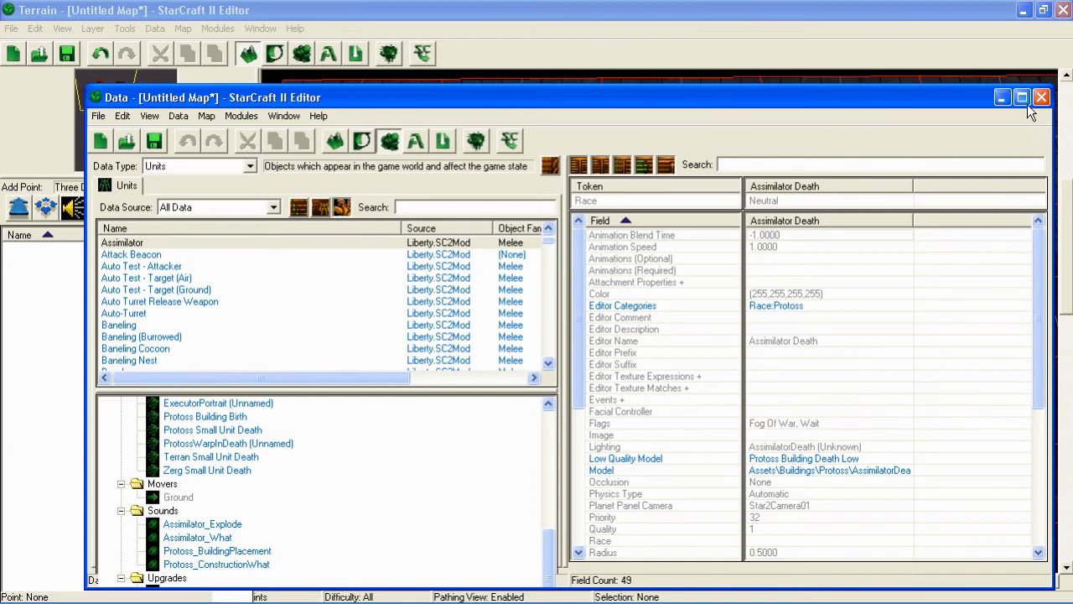
- Maximize the Data window and scroll down through the units list
click(1022, 97)
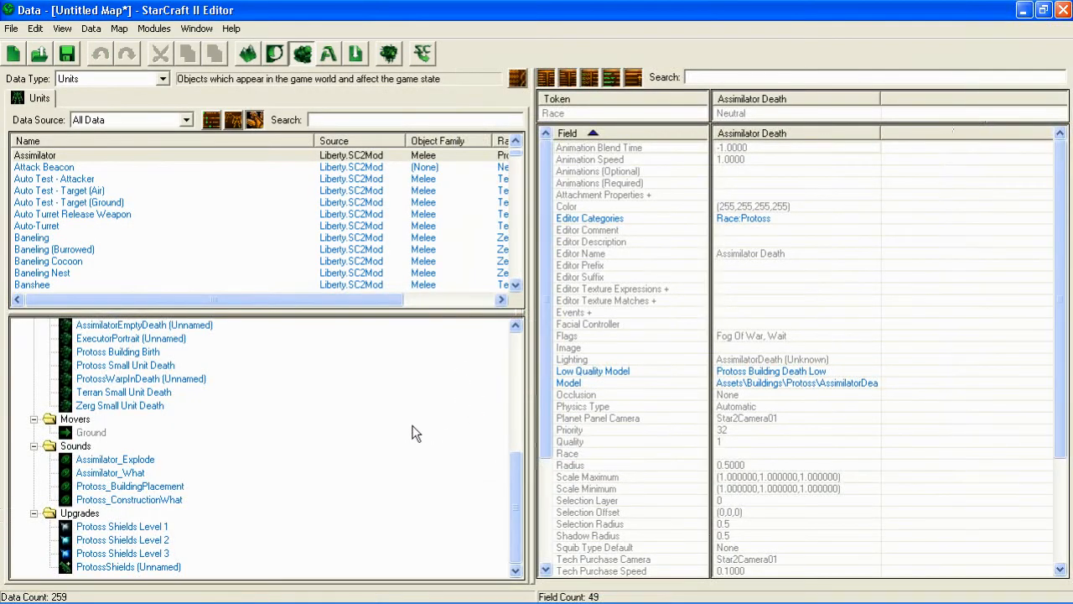
mouse_move(184, 440)
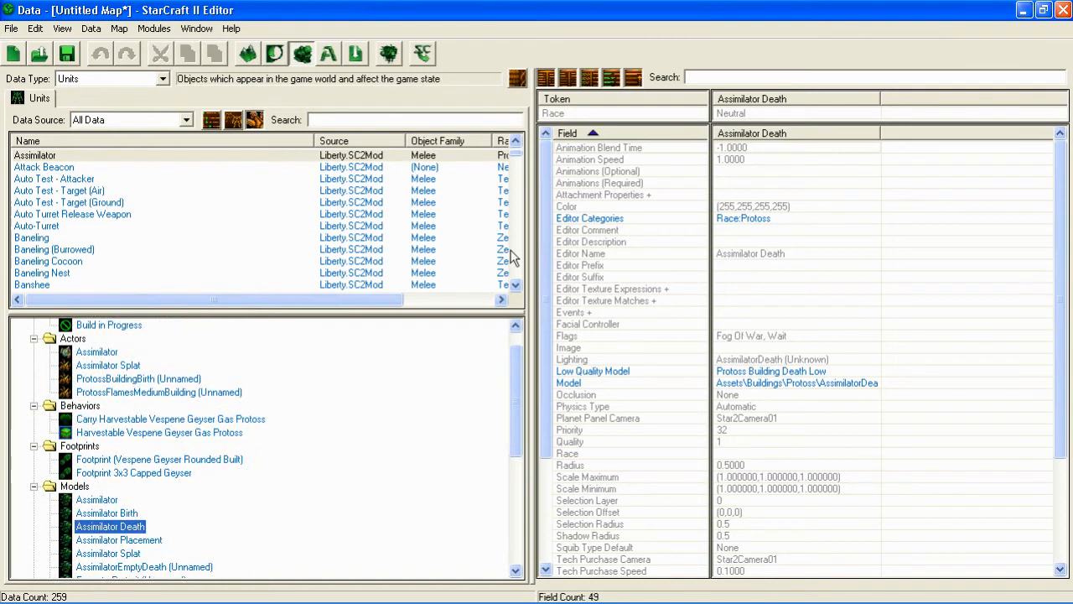
mouse_move(518, 174)
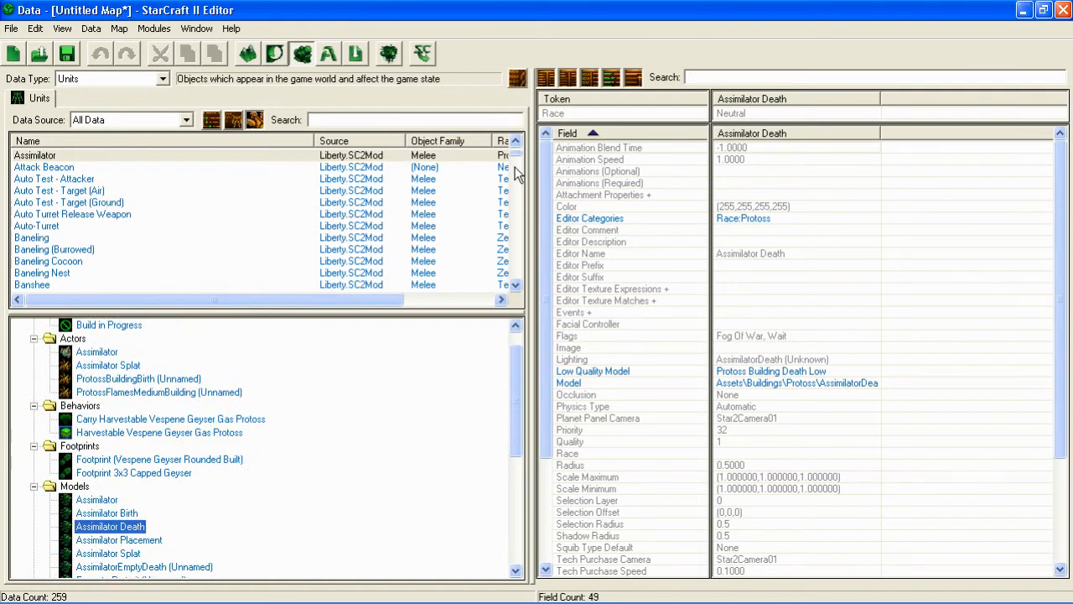
scroll(down, 3)
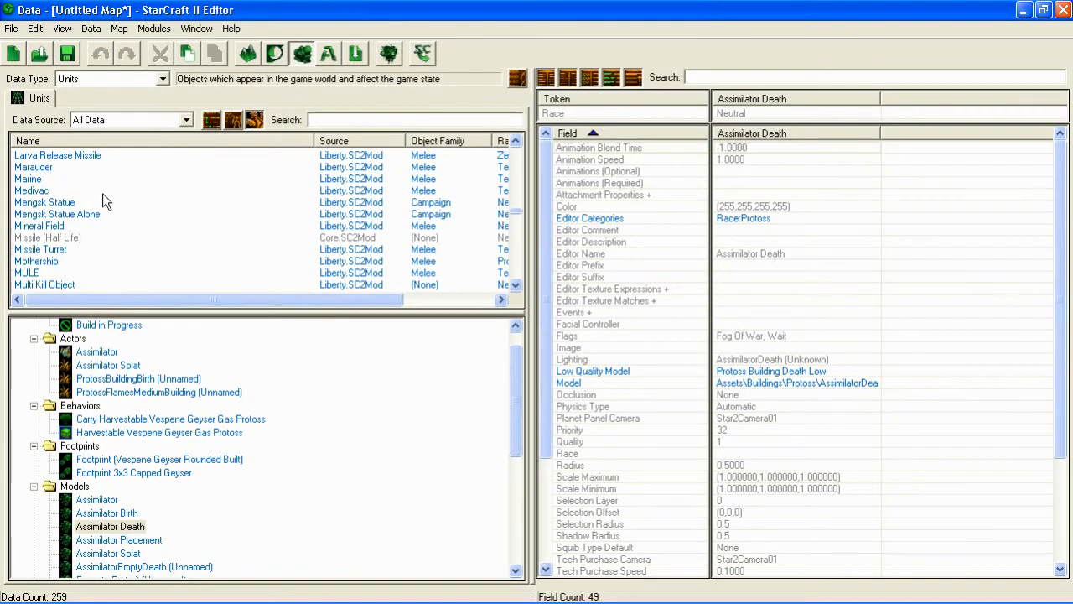
- Open the Marine unit and select its Marine_Death (Unnamed) actor under Actors
click(28, 178)
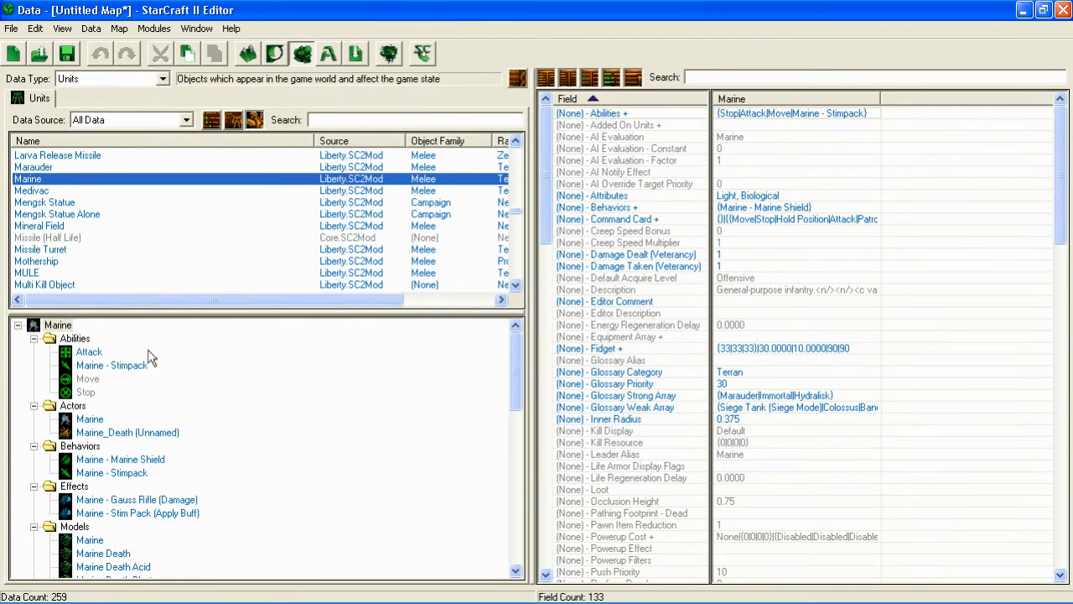
mouse_move(154, 412)
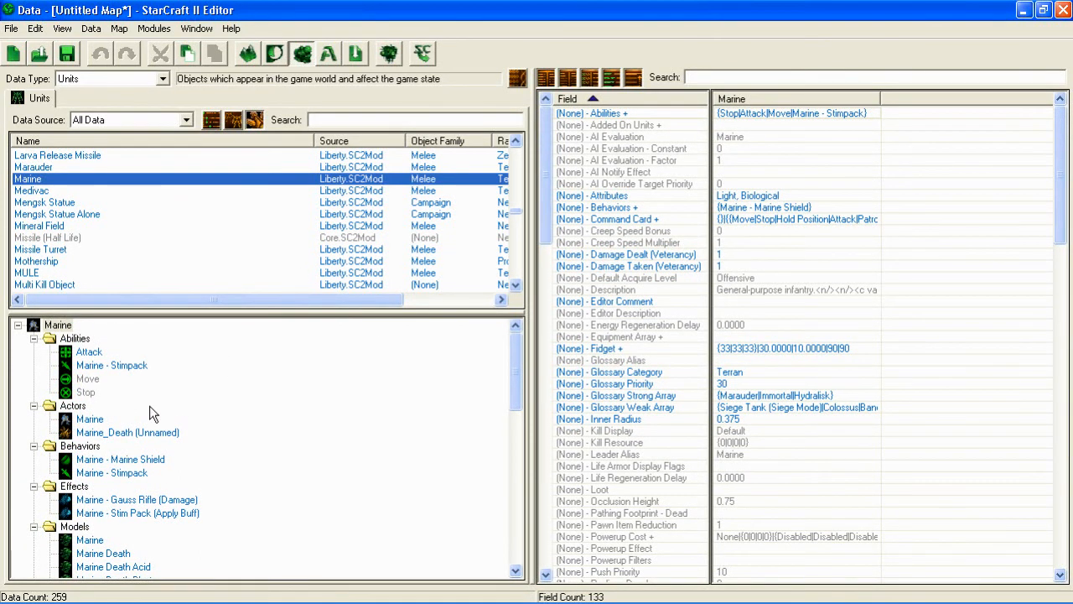
click(90, 418)
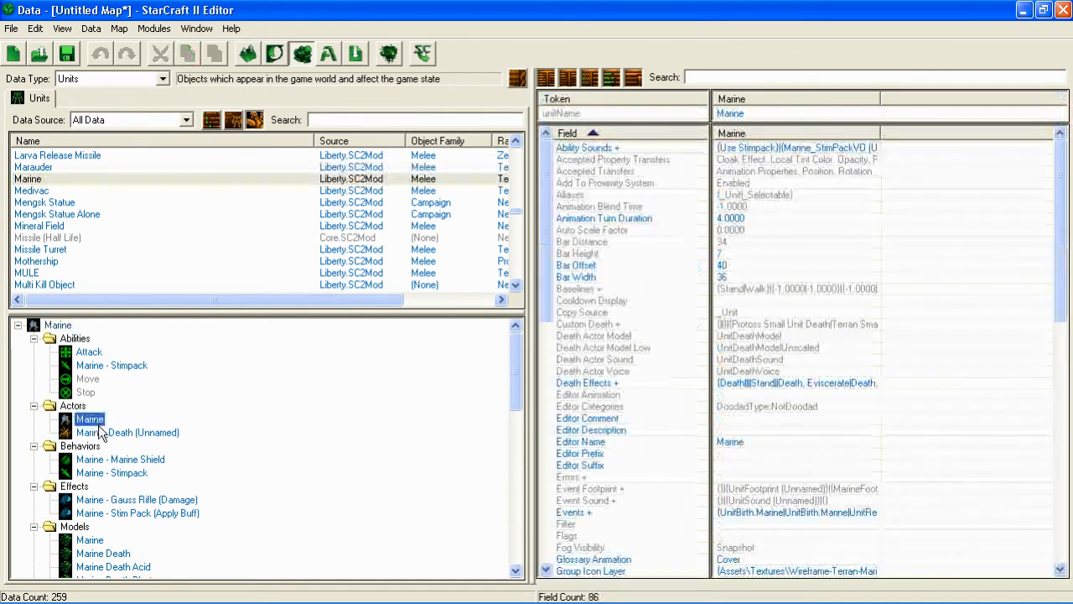
click(127, 432)
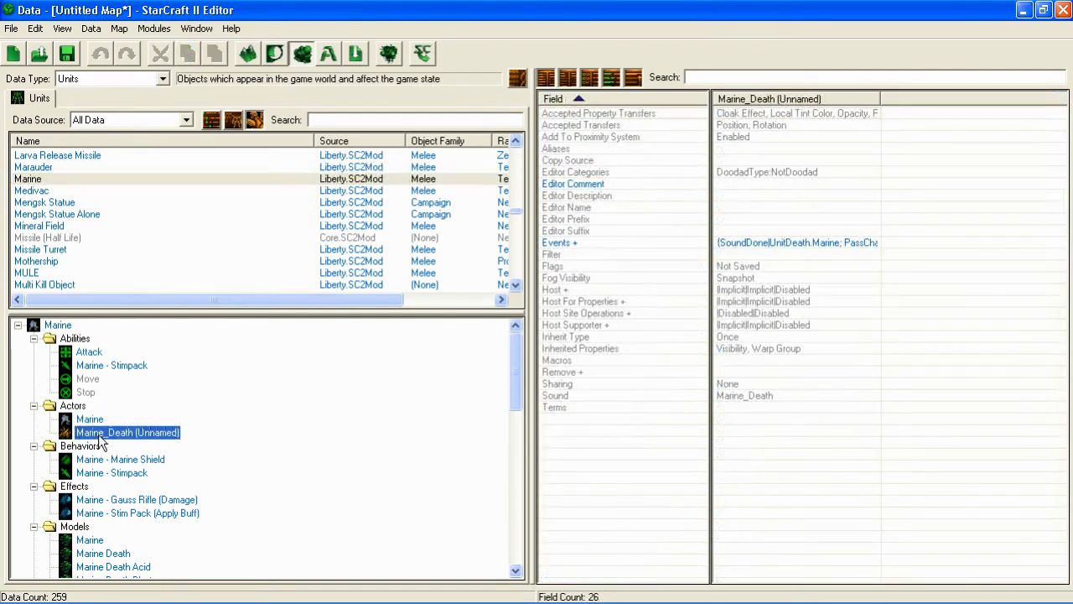
mouse_move(115, 328)
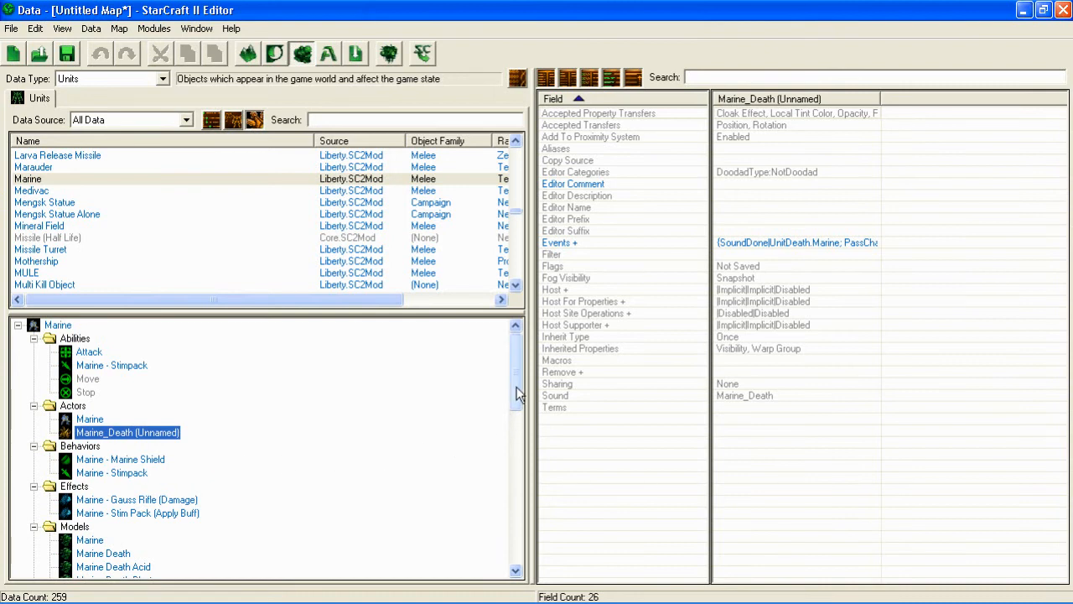
mouse_move(518, 372)
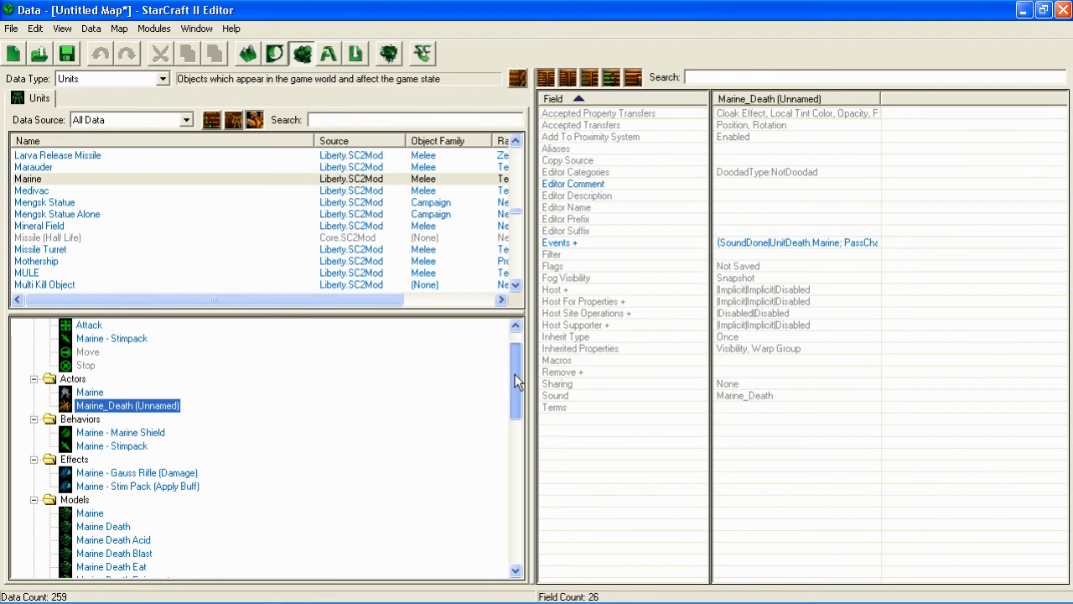
- Open Marine - Stimpack, then Marine - Marine Shield, scrolling its field grid
click(79, 418)
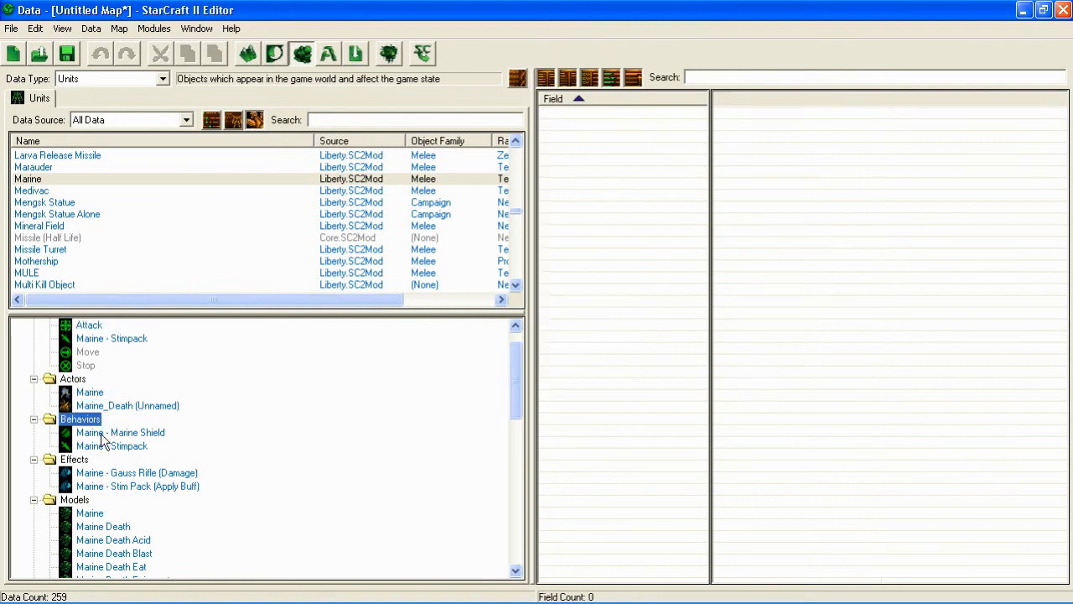
click(111, 445)
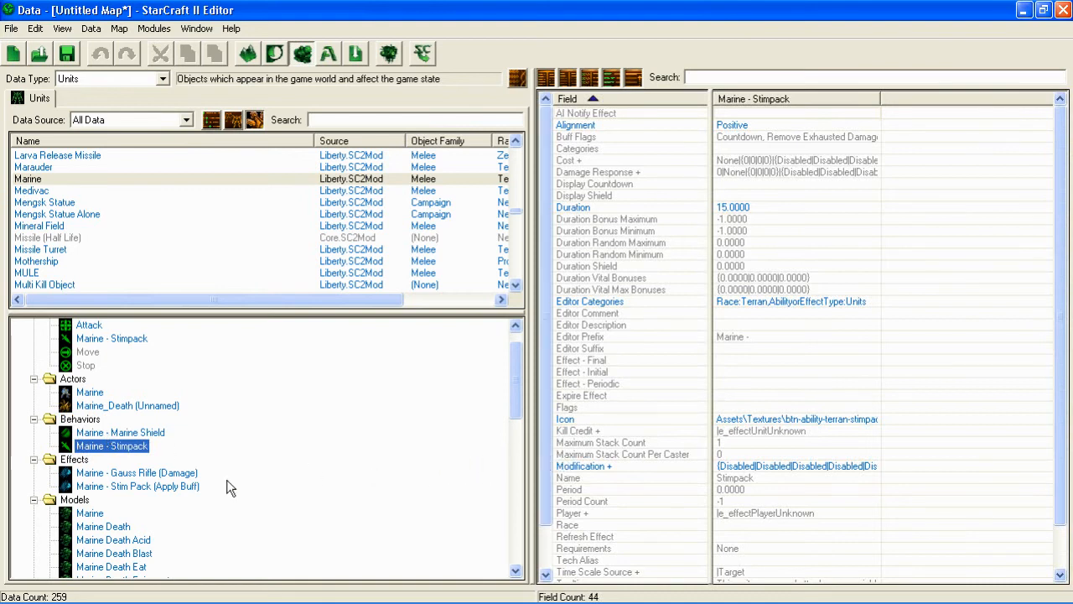
click(120, 432)
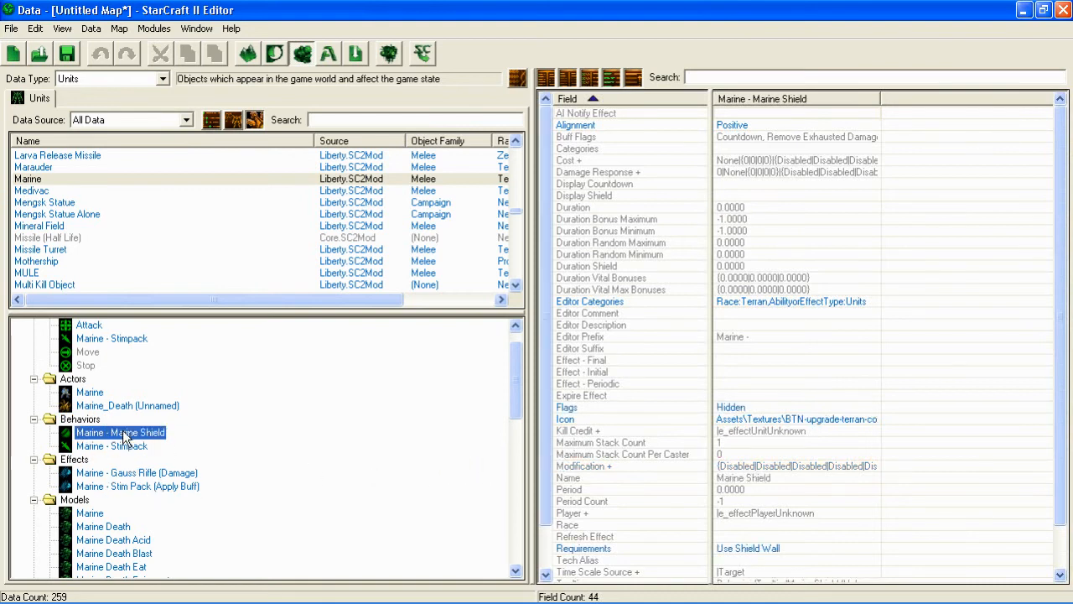
mouse_move(147, 461)
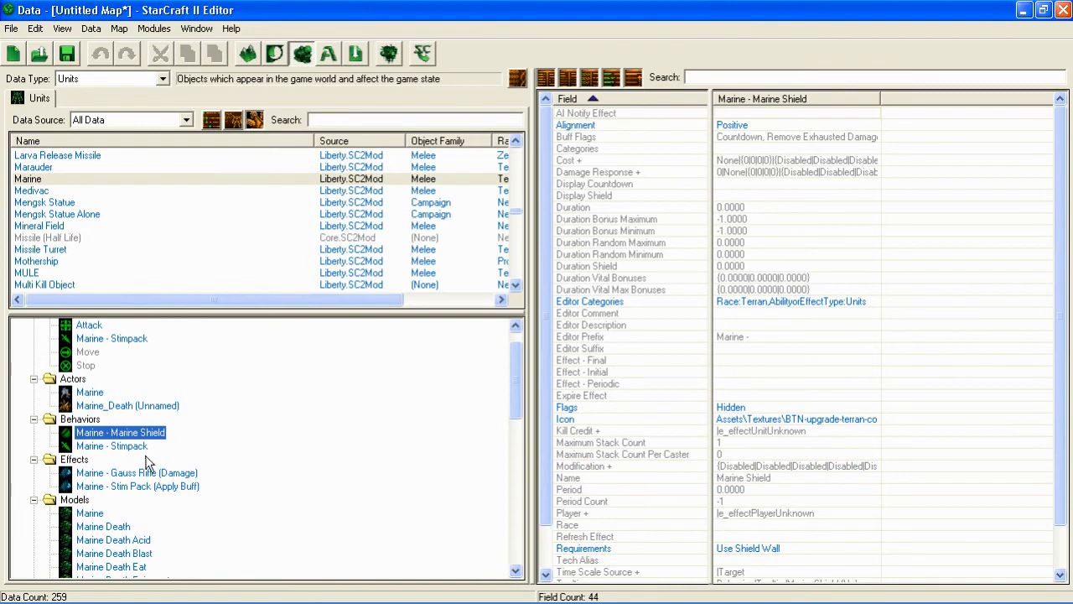
mouse_move(189, 499)
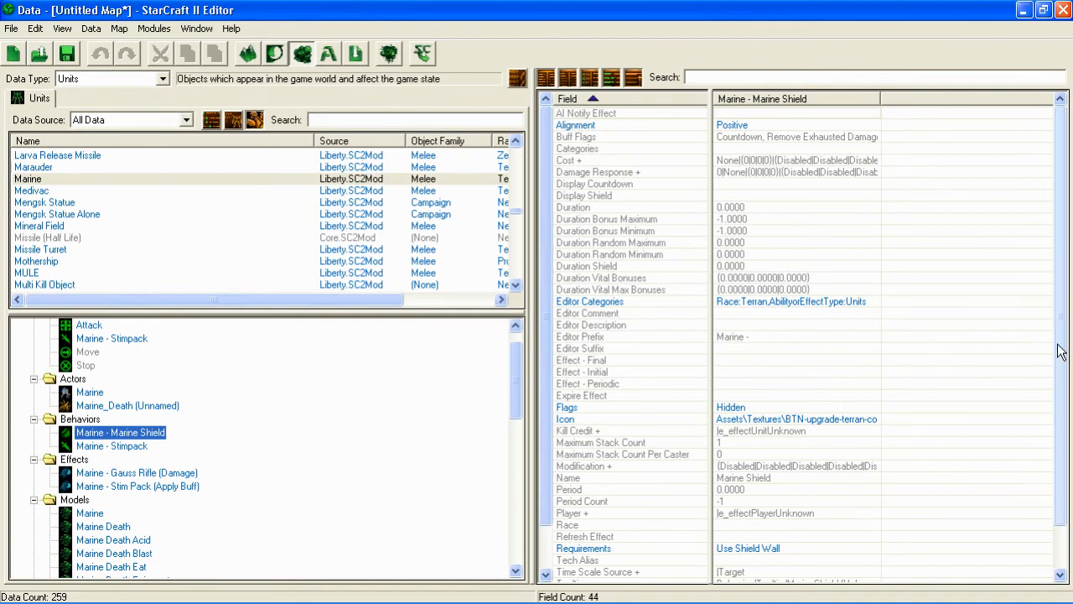
scroll(down, 3)
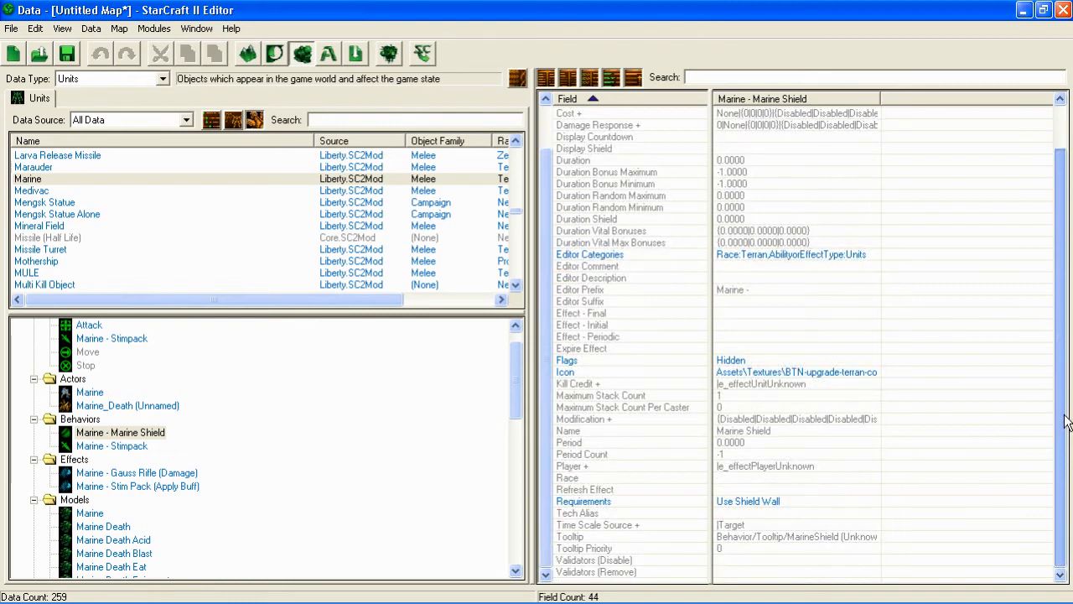
scroll(down, 3)
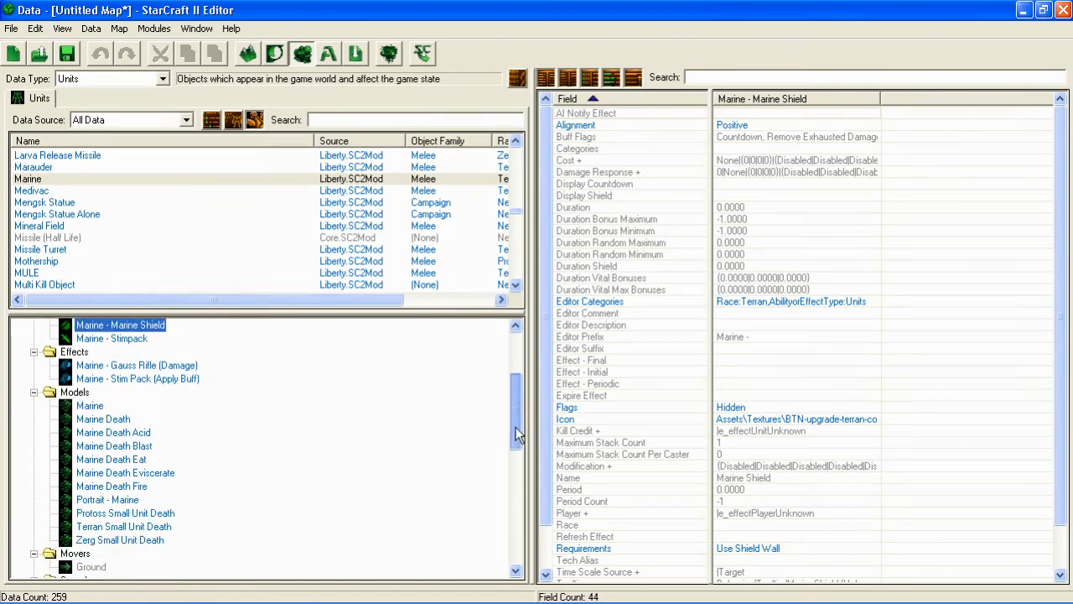
- Scroll to Sounds and view the Marine_Pissed and Marine_DeathFXEat sounds
scroll(down, 3)
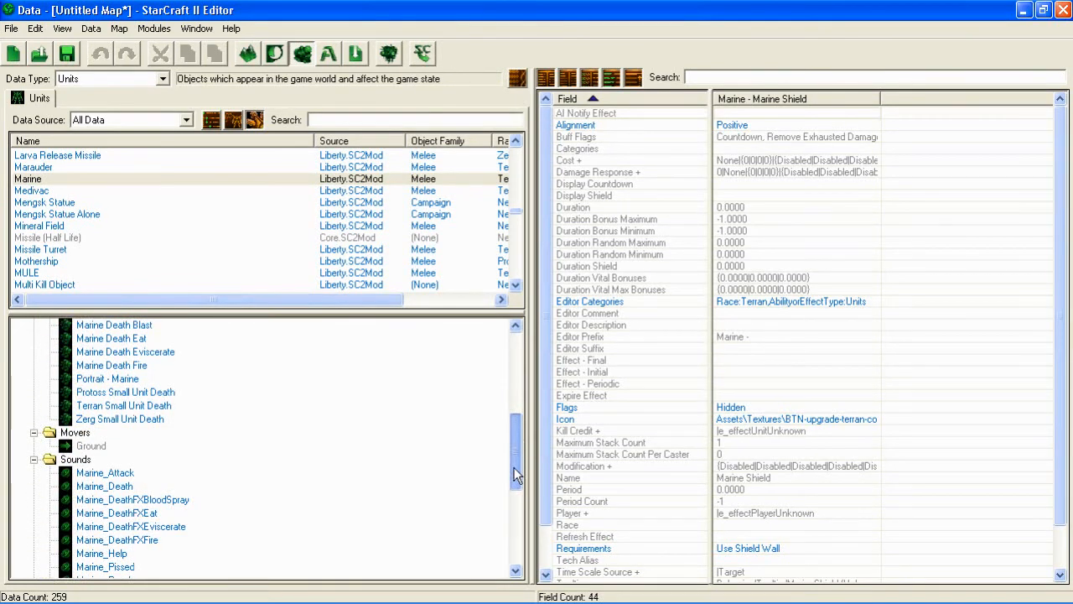
scroll(down, 3)
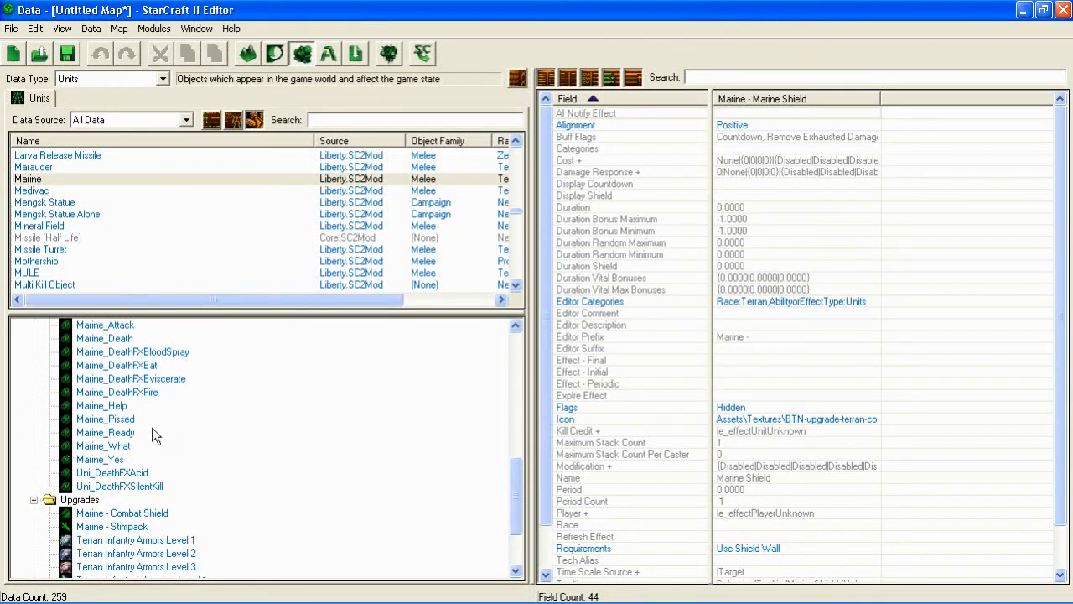
click(105, 418)
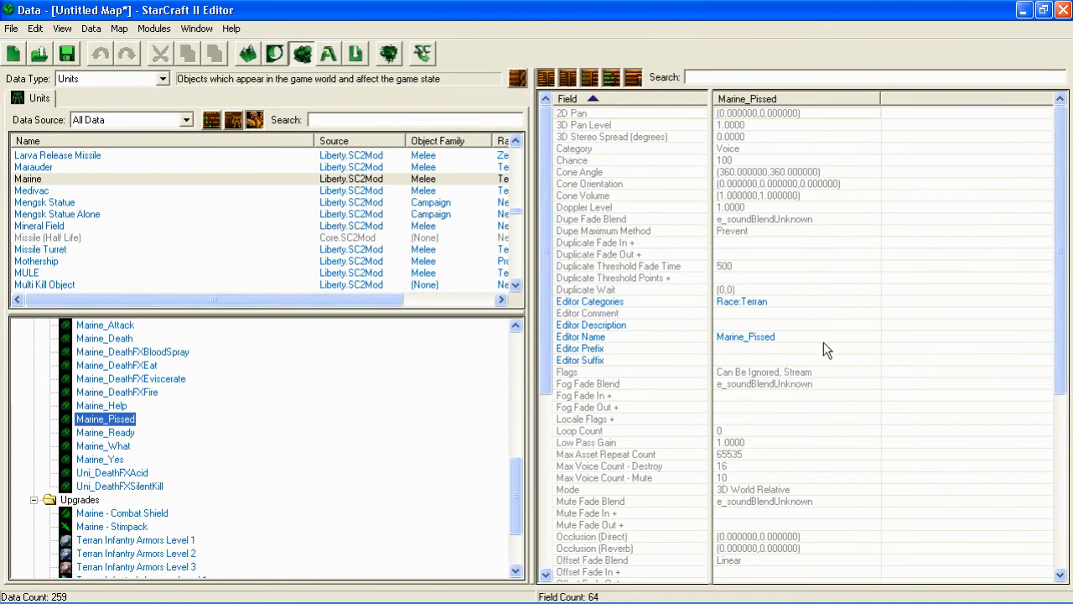
mouse_move(992, 344)
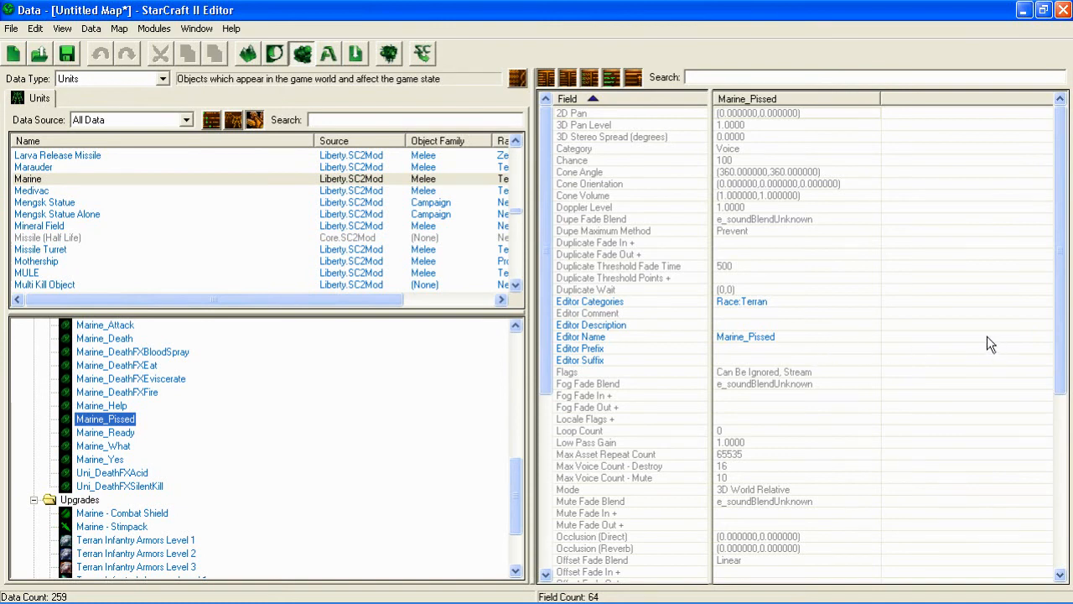
mouse_move(996, 337)
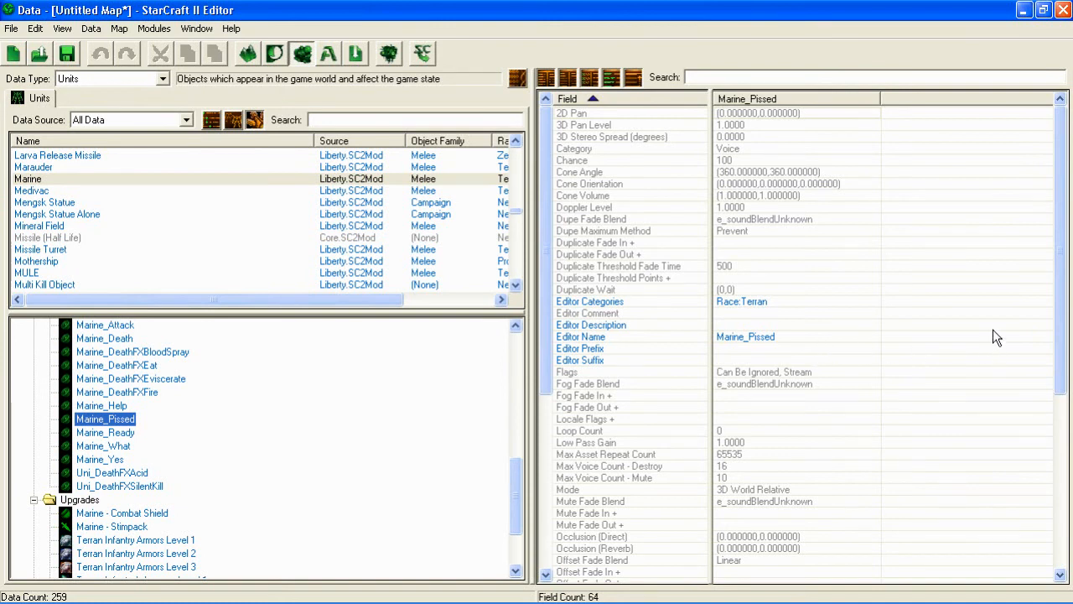
mouse_move(174, 358)
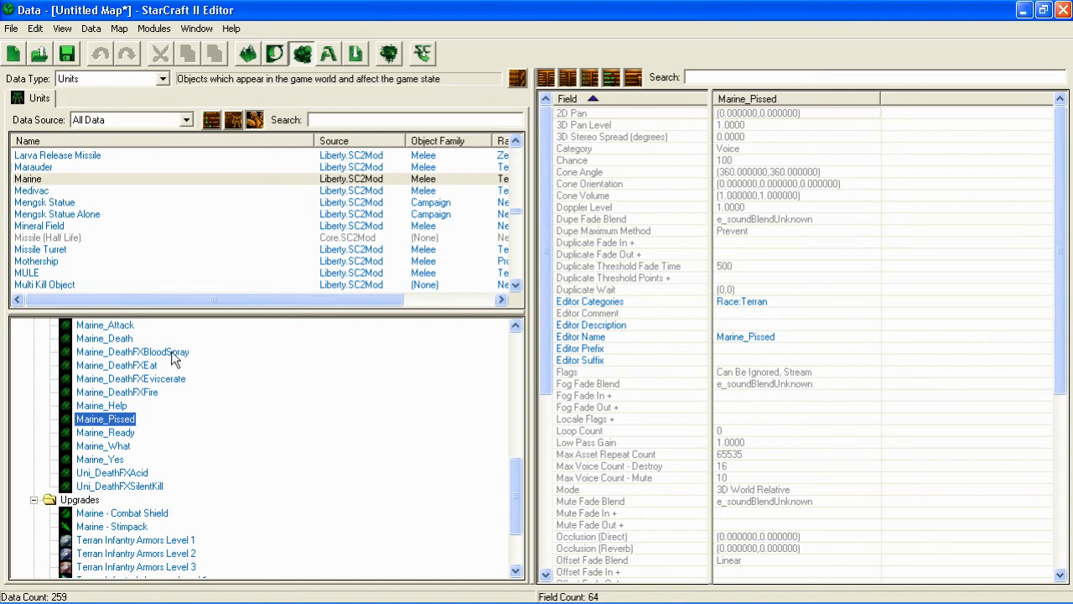
click(117, 365)
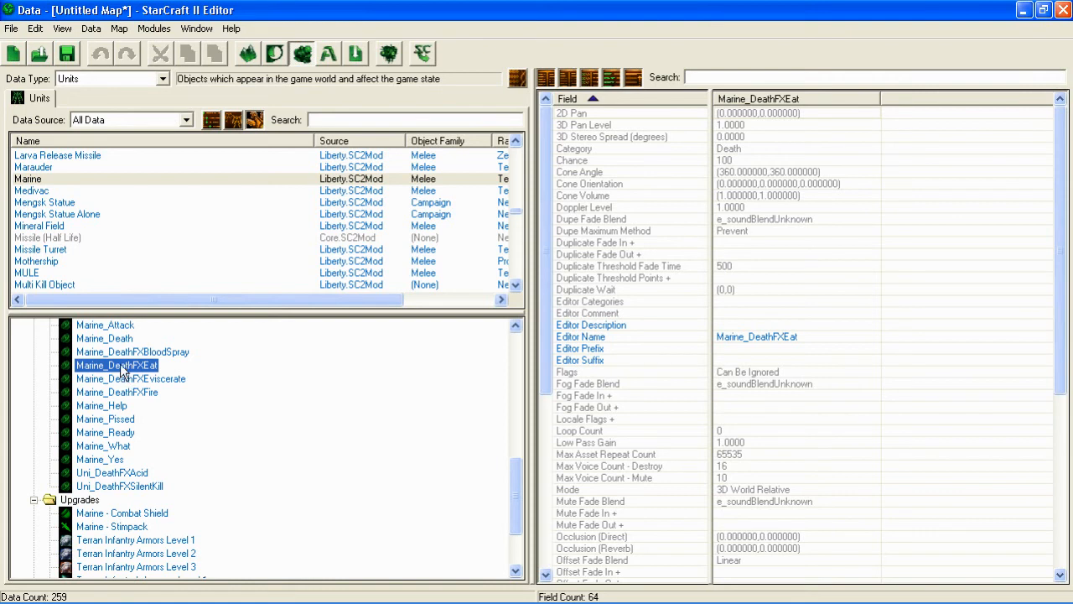
mouse_move(131, 387)
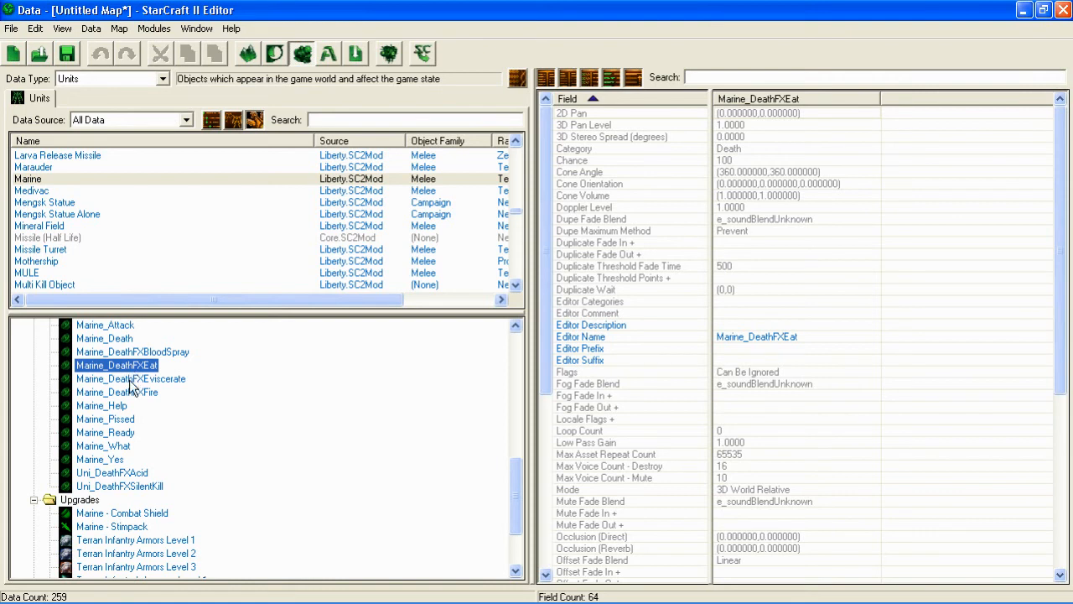
mouse_move(135, 361)
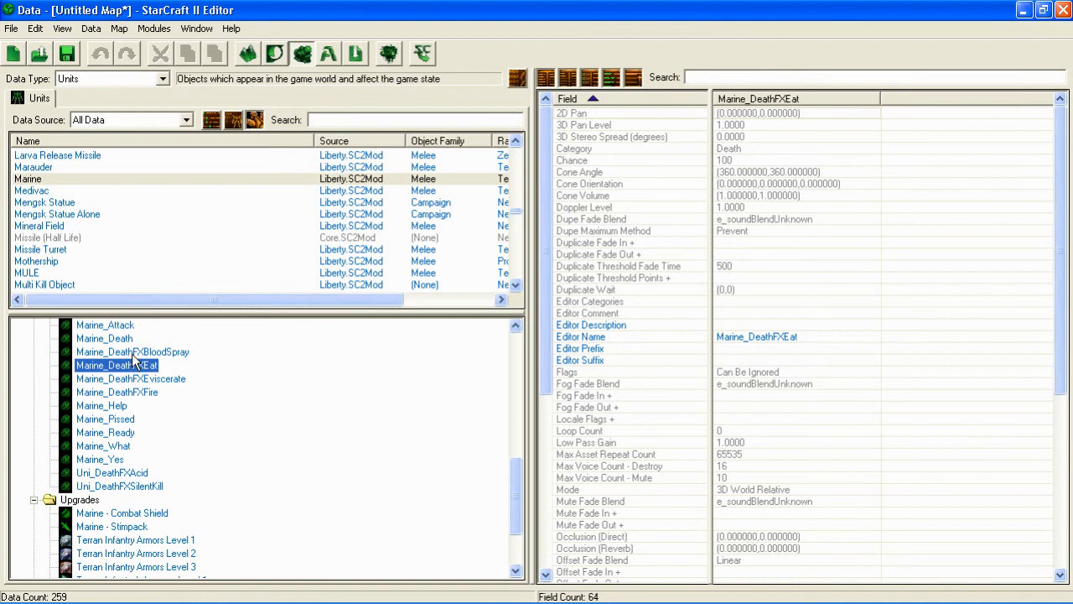
- Select the Marine_Death sound and bring up its link options menu
click(104, 338)
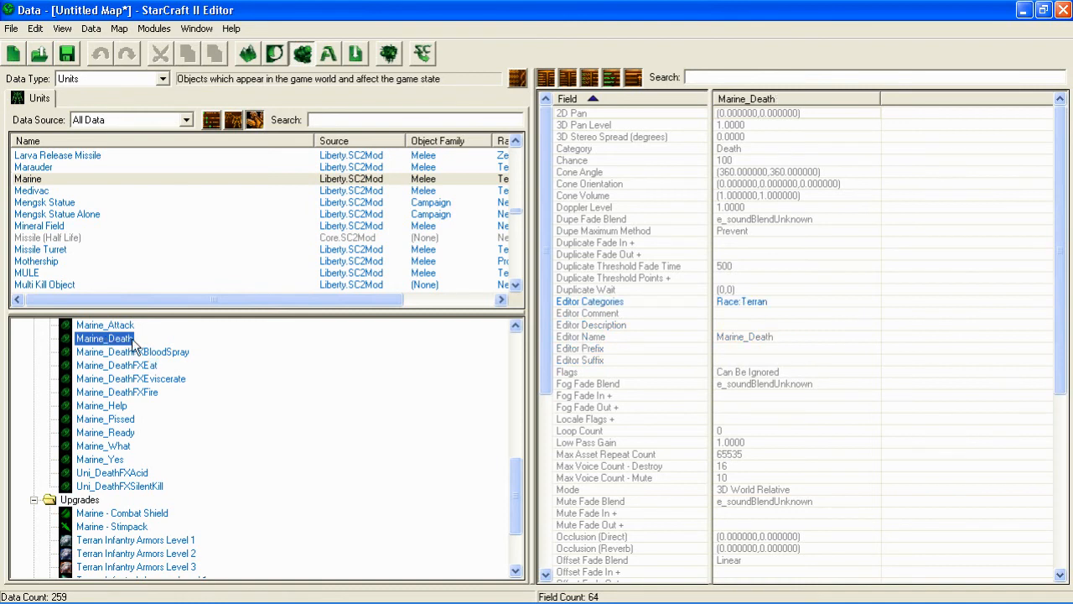
right_click(104, 337)
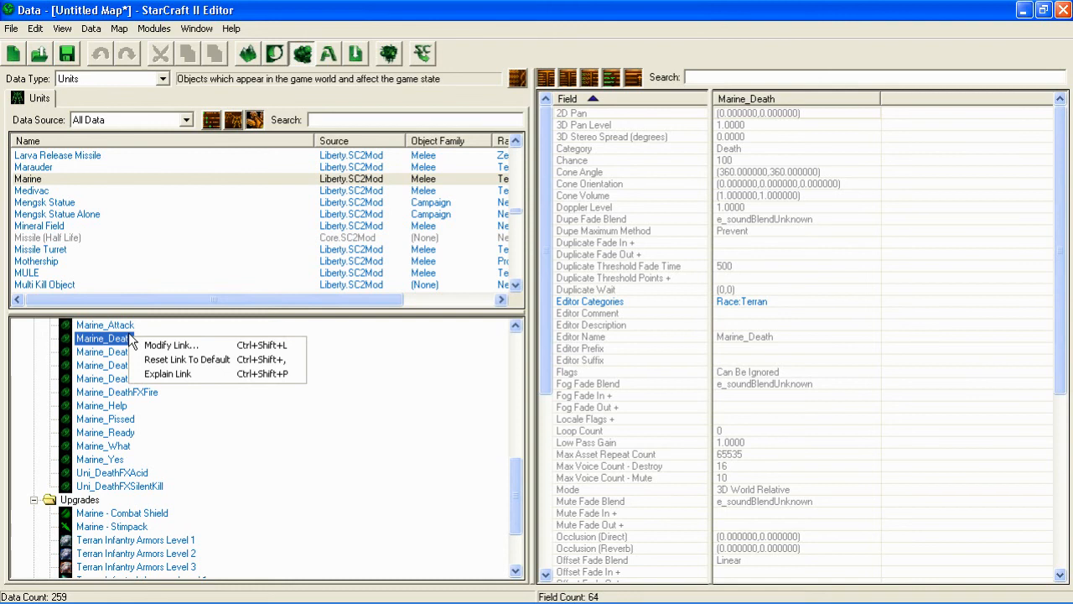
mouse_move(984, 337)
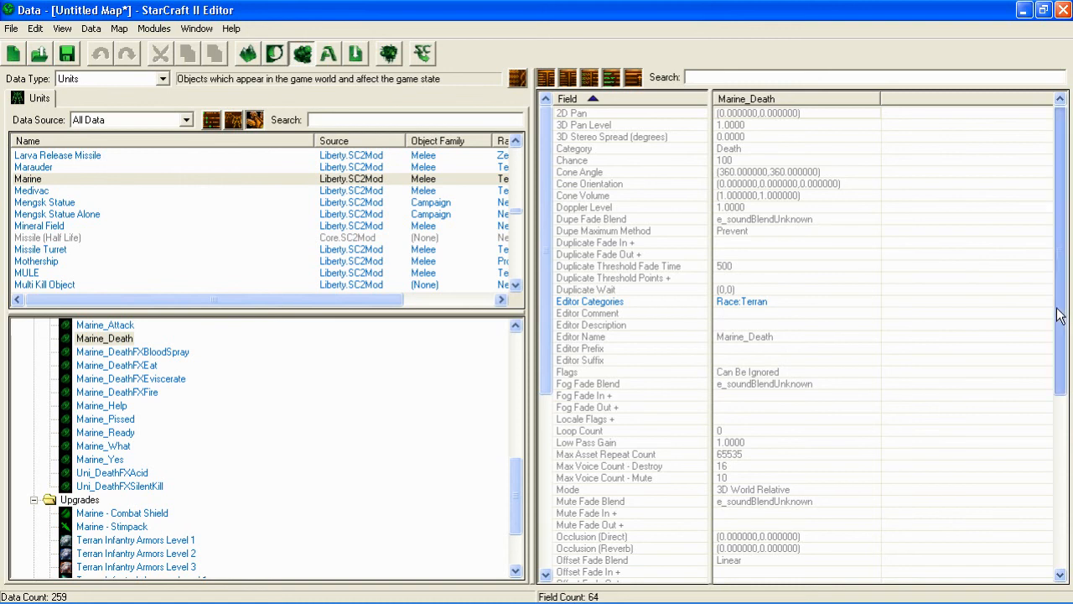
scroll(down, 3)
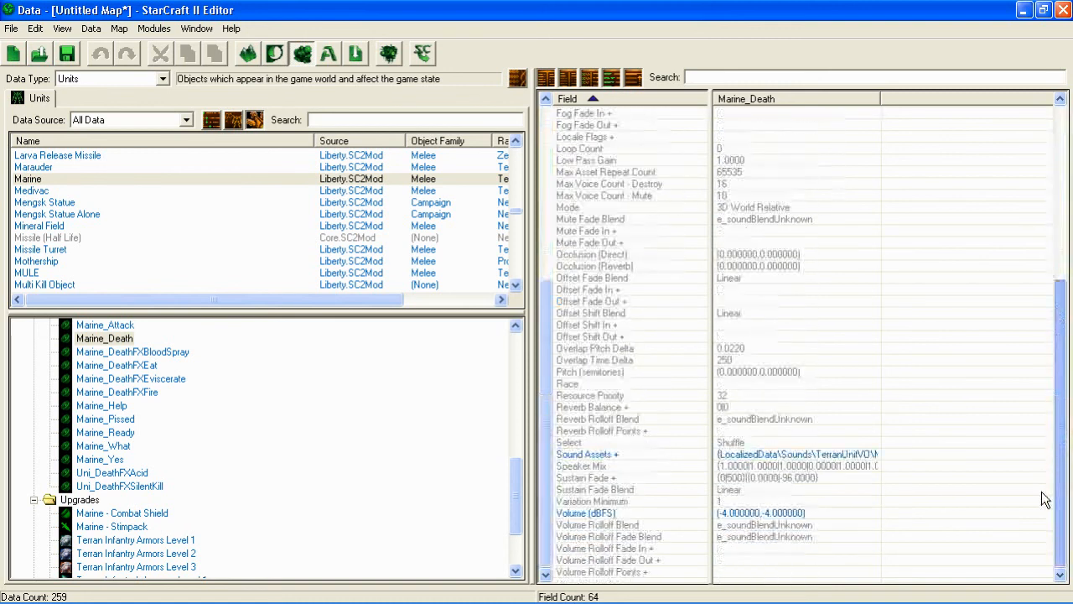
mouse_move(1024, 47)
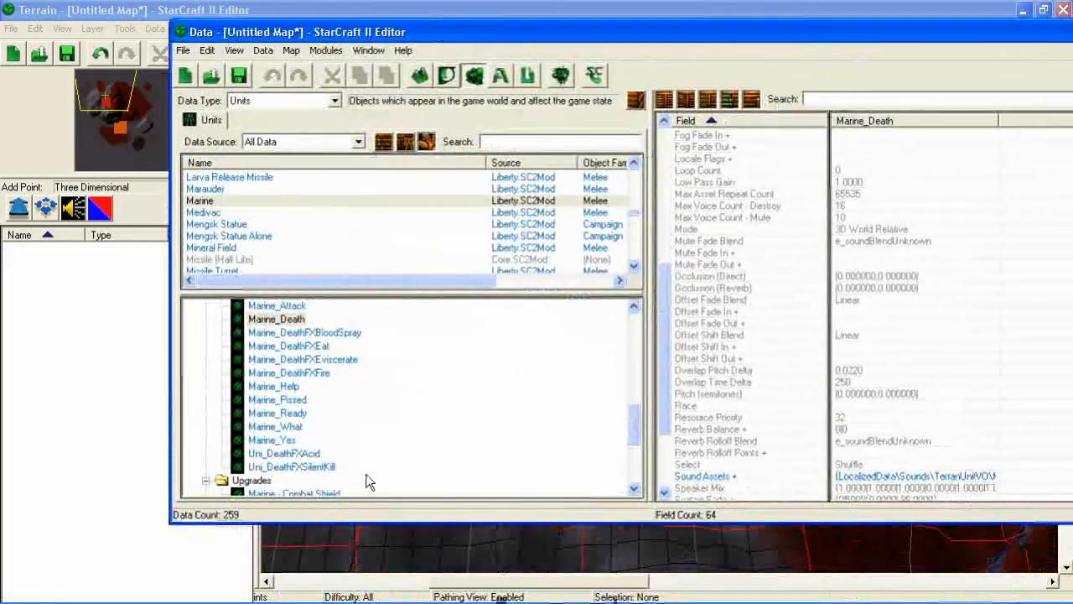
mouse_move(520, 411)
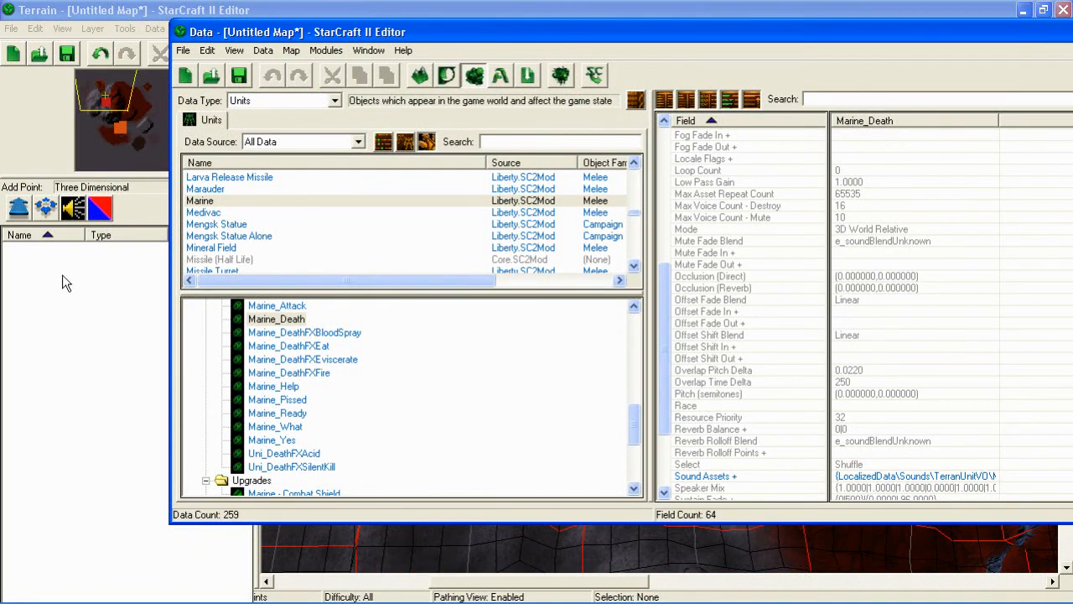
mouse_move(110, 176)
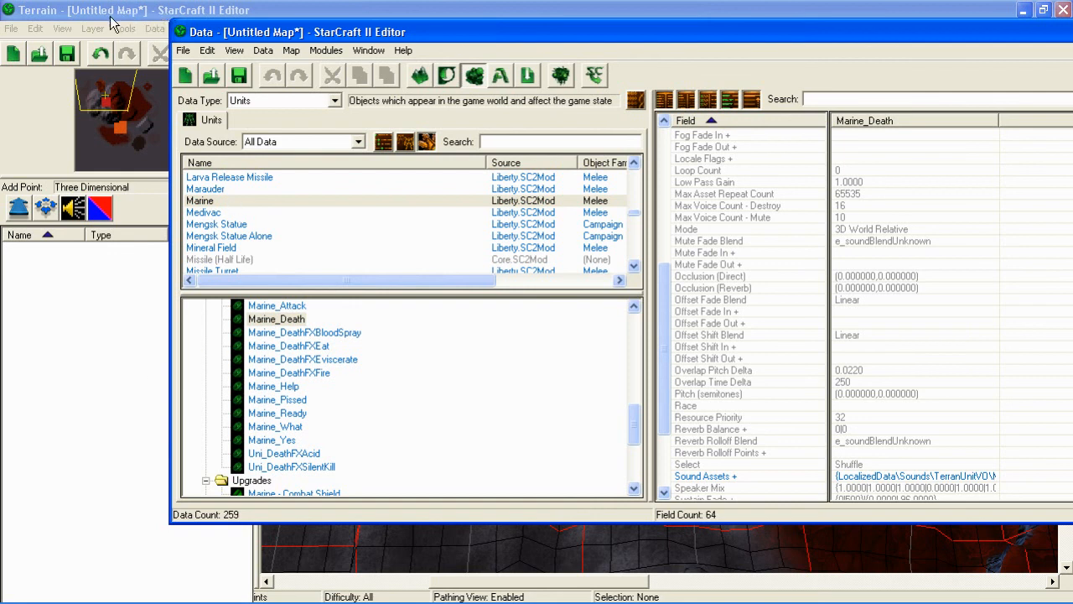
mouse_move(610, 316)
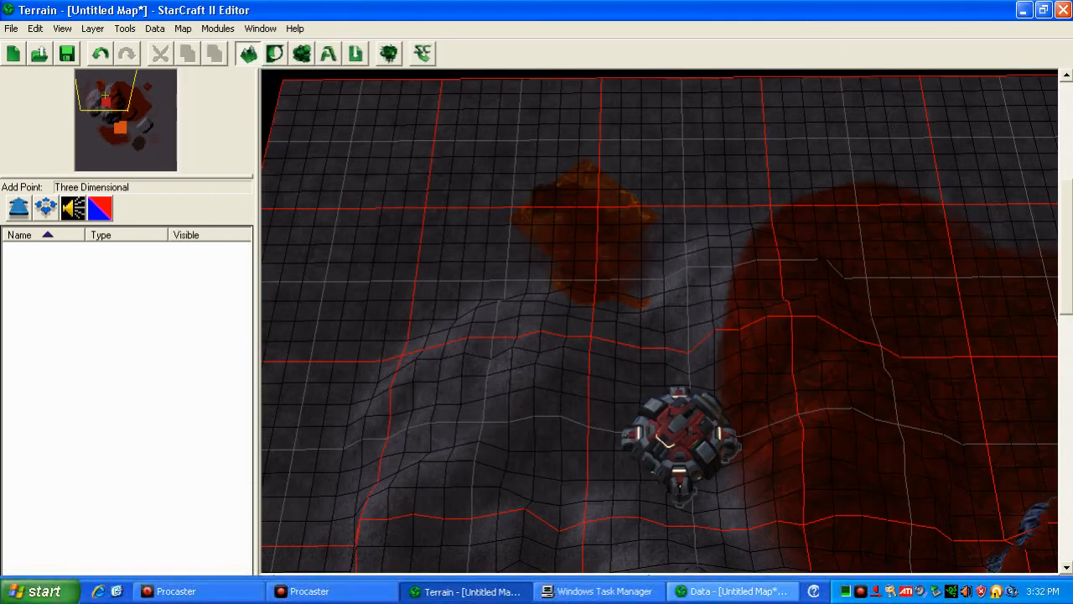
click(736, 591)
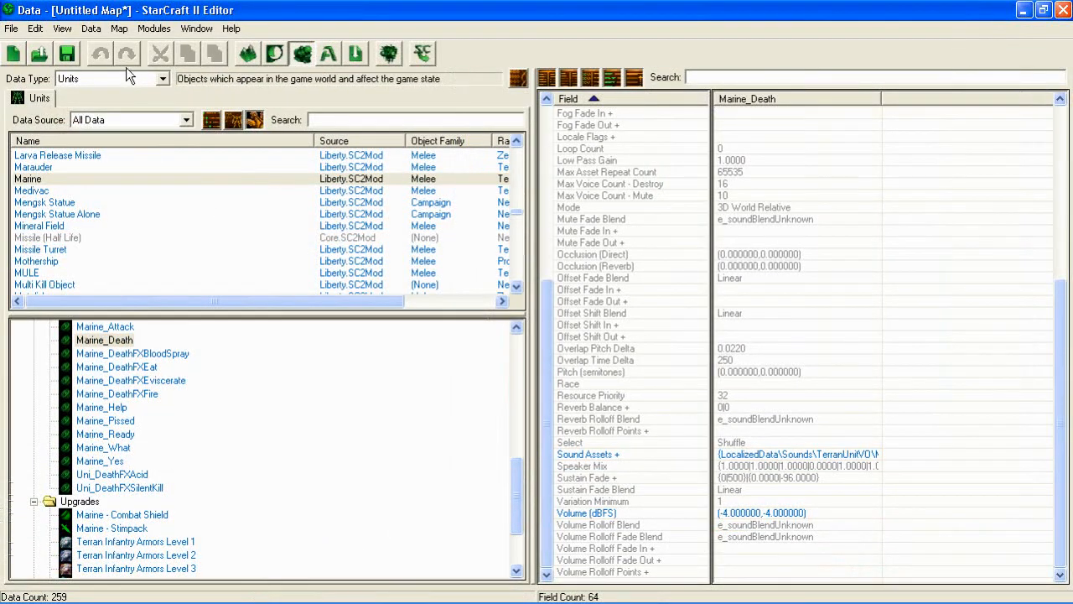
mouse_move(226, 241)
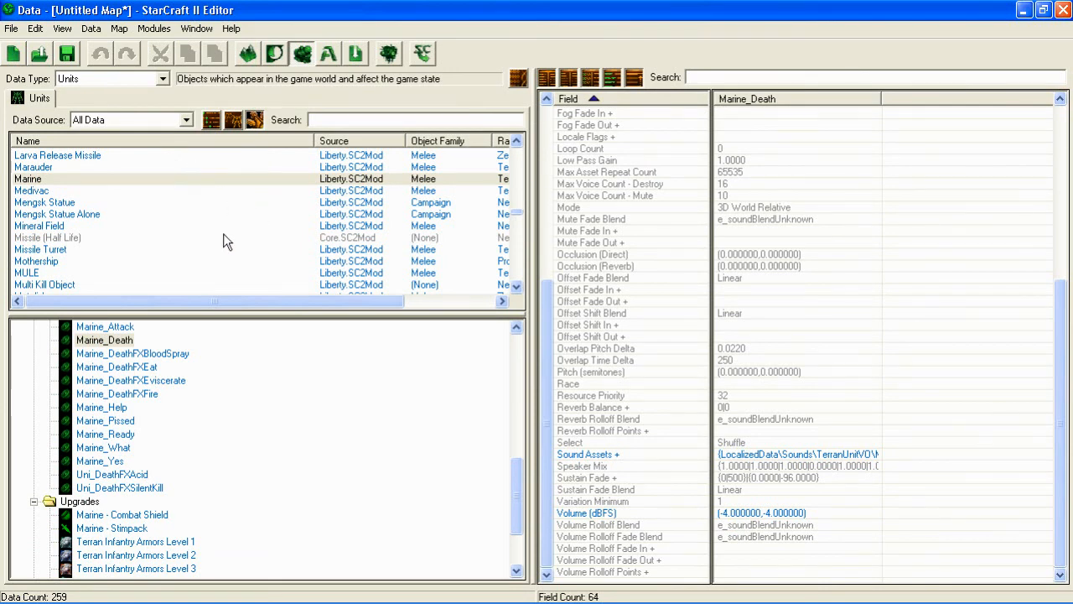
mouse_move(209, 382)
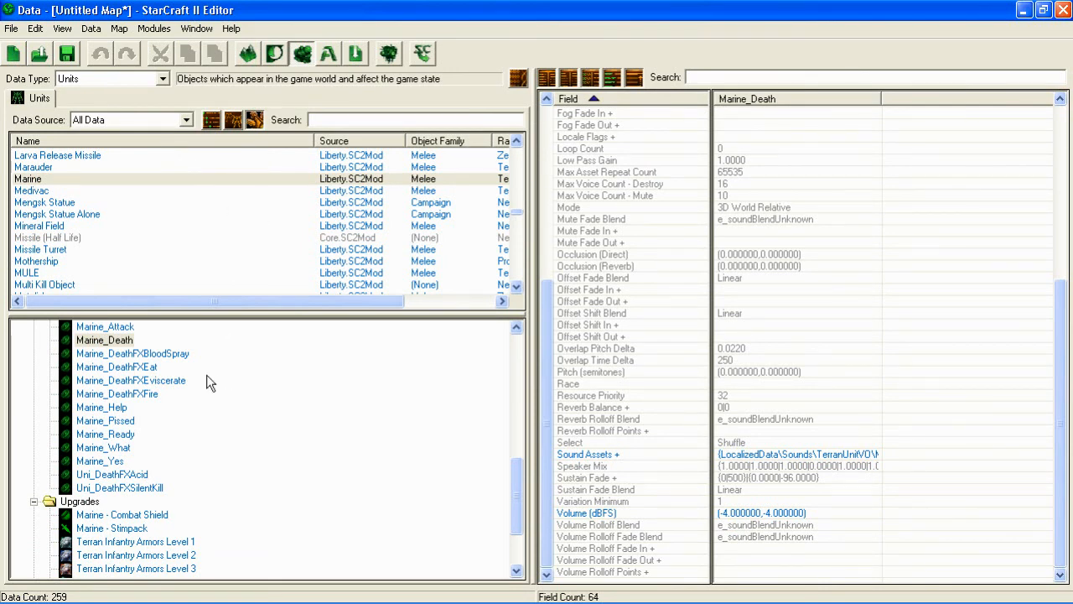
mouse_move(176, 393)
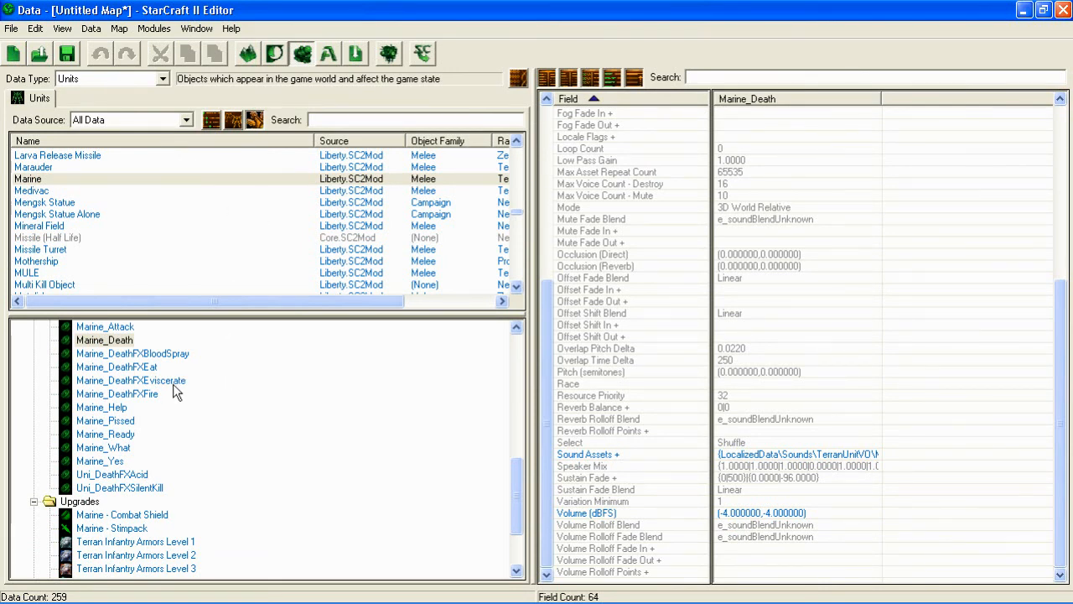